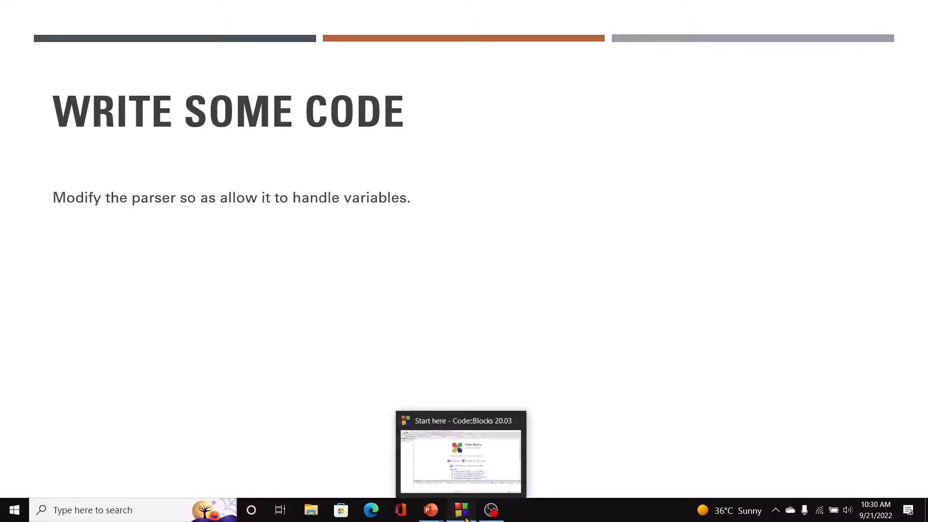
# - Start opening a file in Code::Blocks and browse up to the CPROGRAMS folder
pyautogui.click(460, 509)
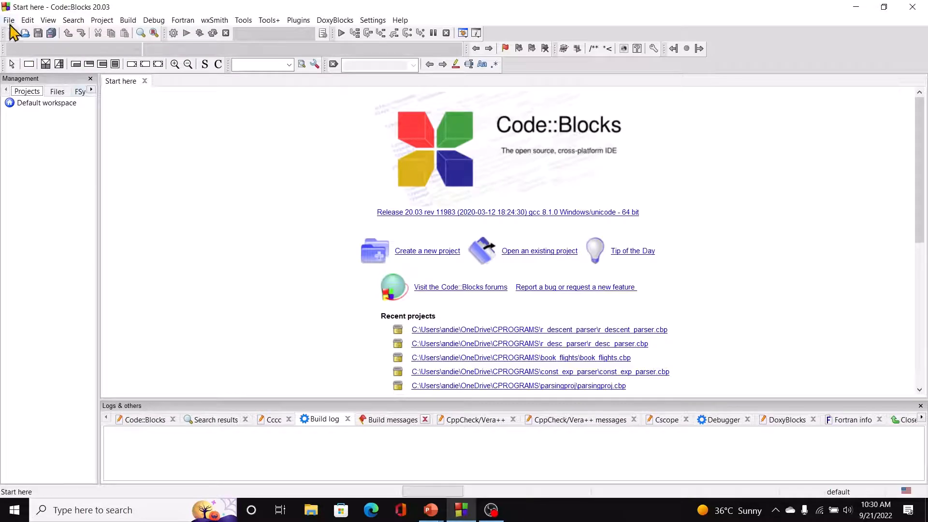
pyautogui.click(8, 19)
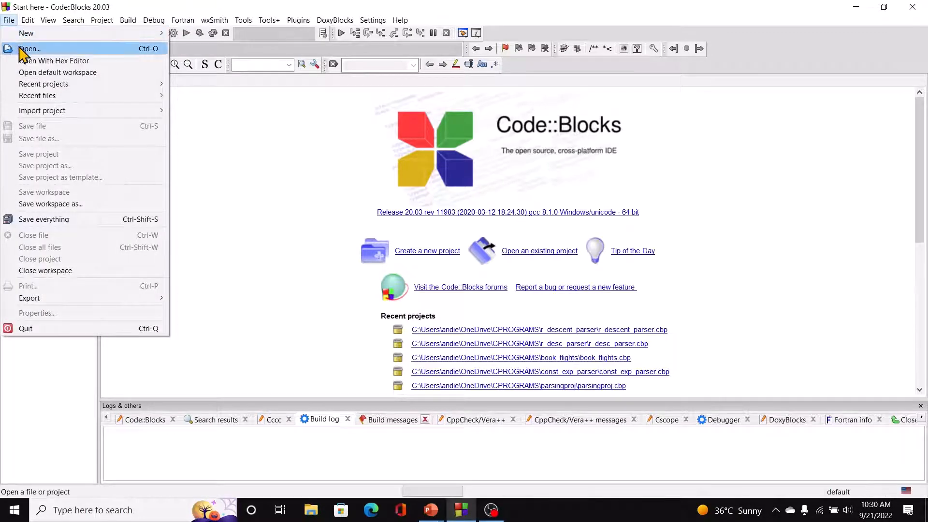
pyautogui.click(29, 49)
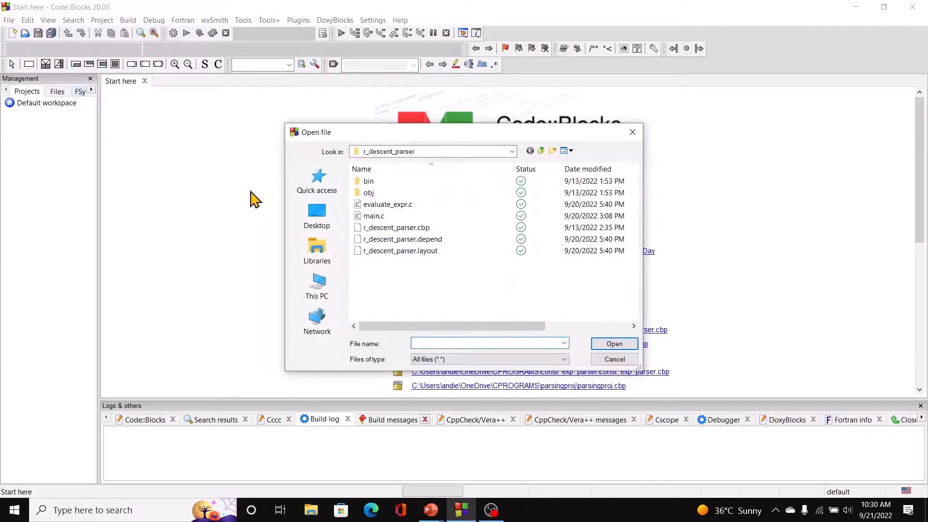
pyautogui.moveTo(390, 162)
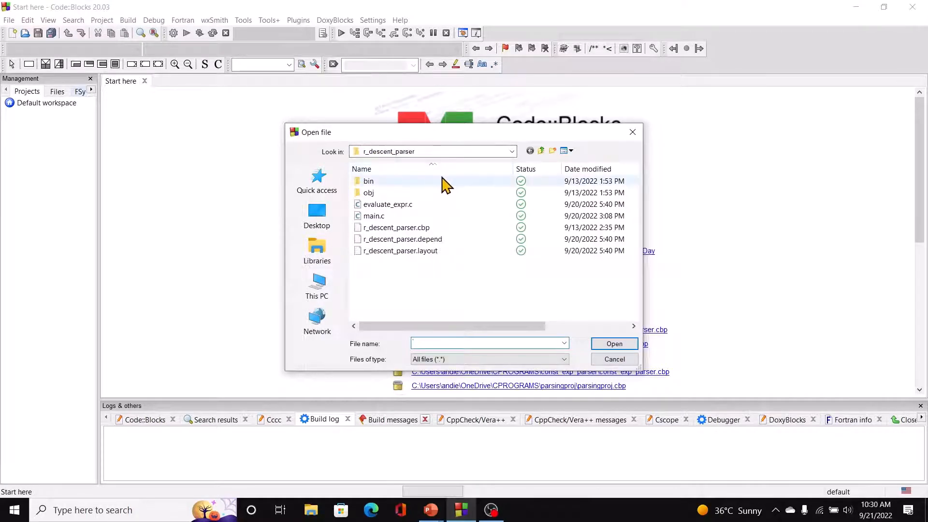
pyautogui.click(510, 151)
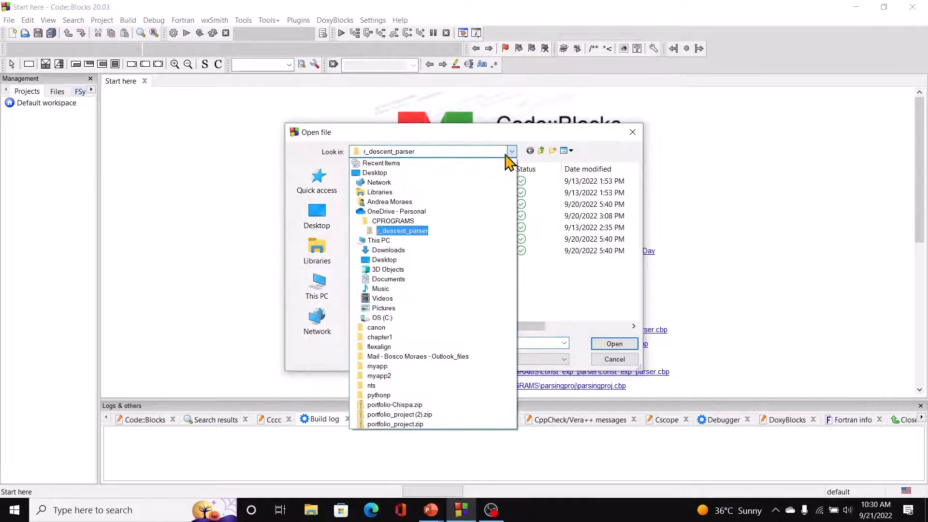
pyautogui.click(392, 220)
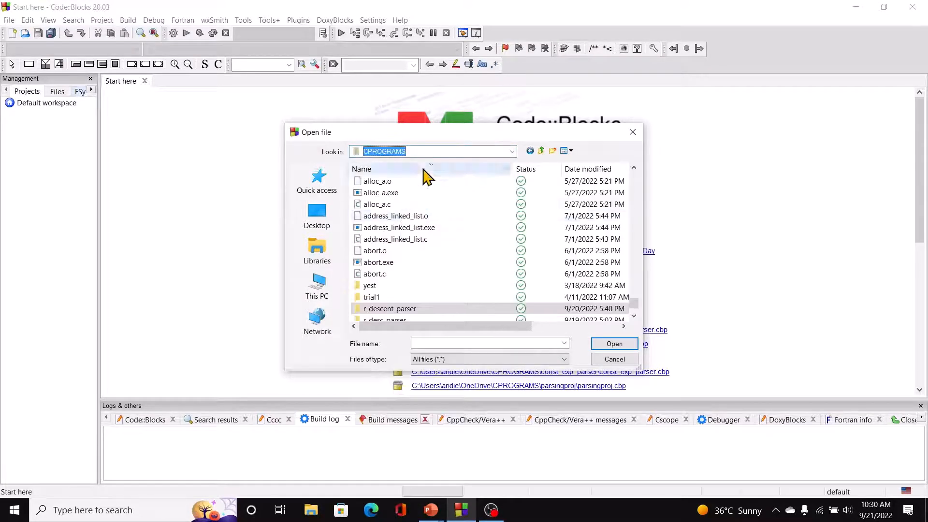
# - Load the r_descent_parser.cbp project from the r_descent_parser folder
pyautogui.click(389, 308)
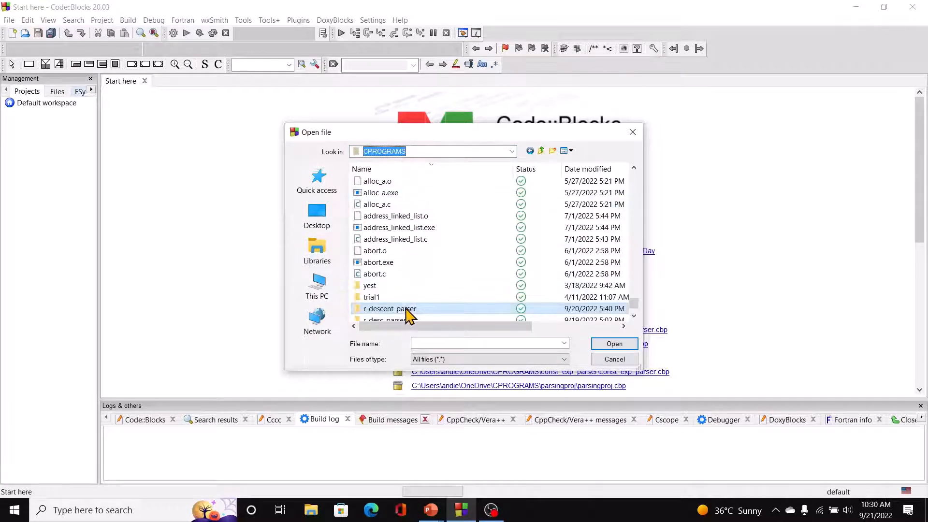
pyautogui.doubleClick(389, 309)
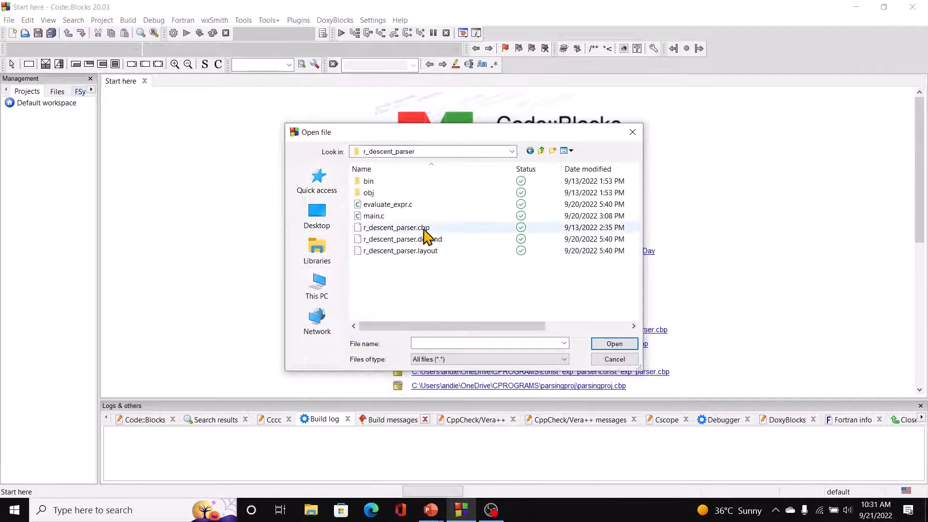
pyautogui.moveTo(394, 227)
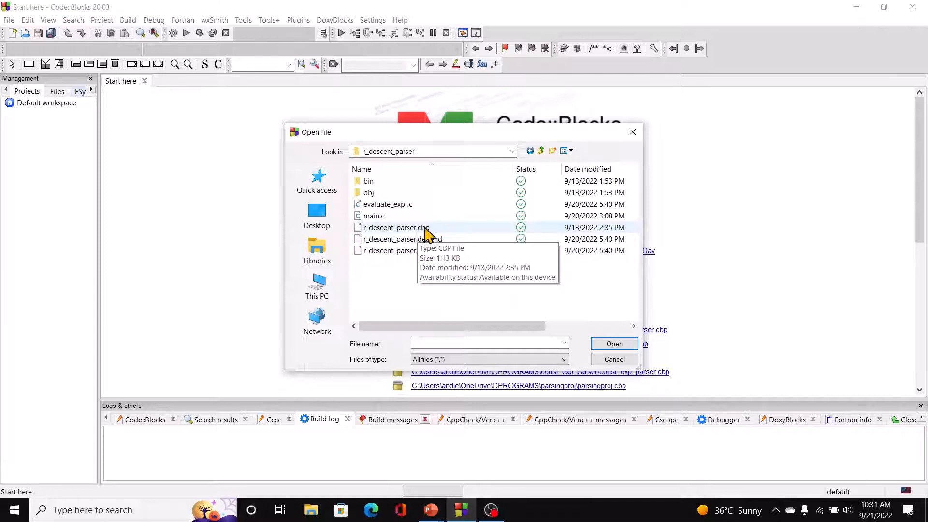
pyautogui.doubleClick(388, 203)
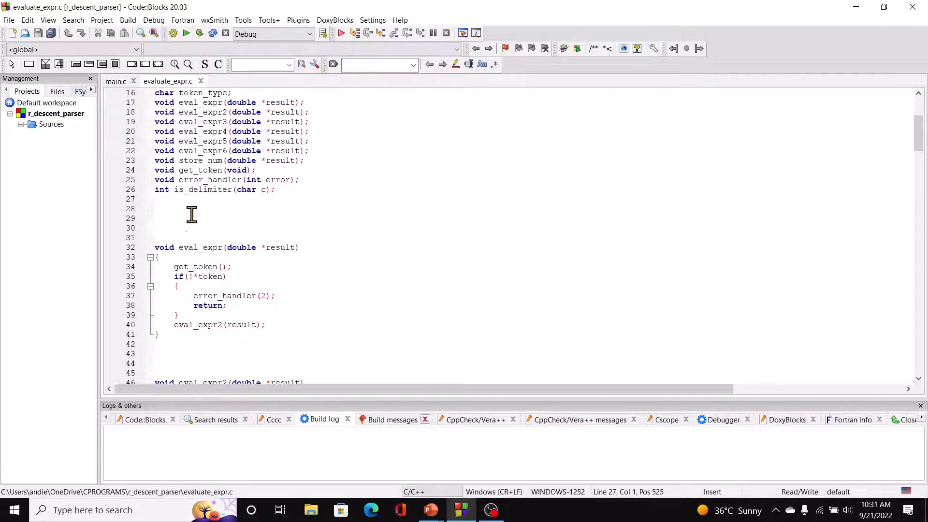
pyautogui.moveTo(346, 299)
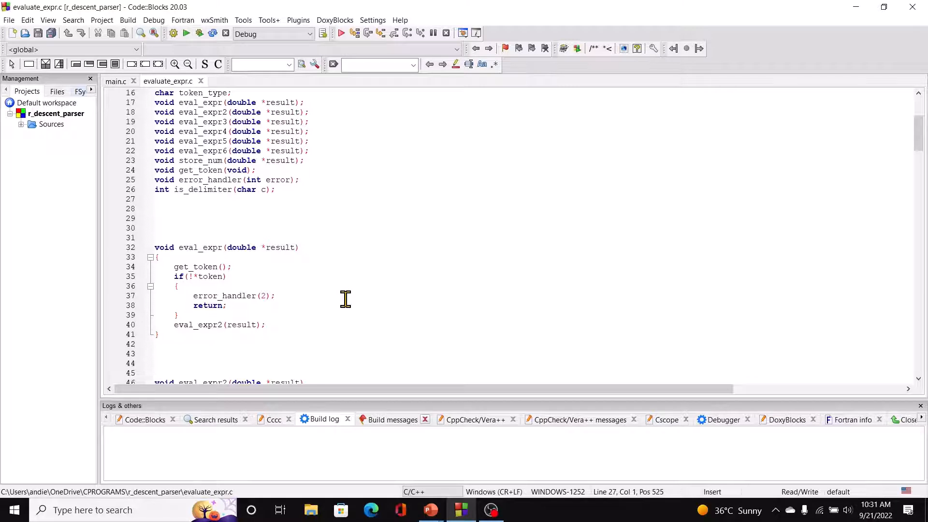
pyautogui.moveTo(299, 223)
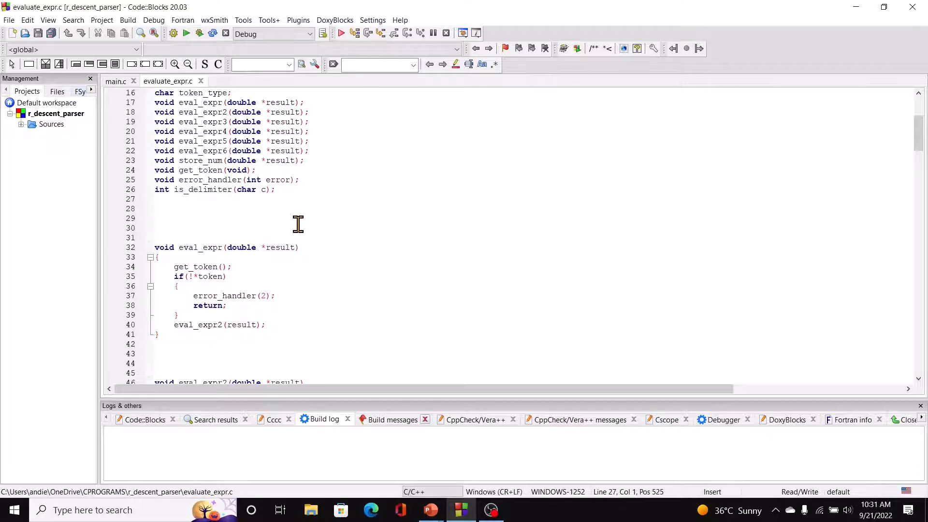
pyautogui.moveTo(338, 236)
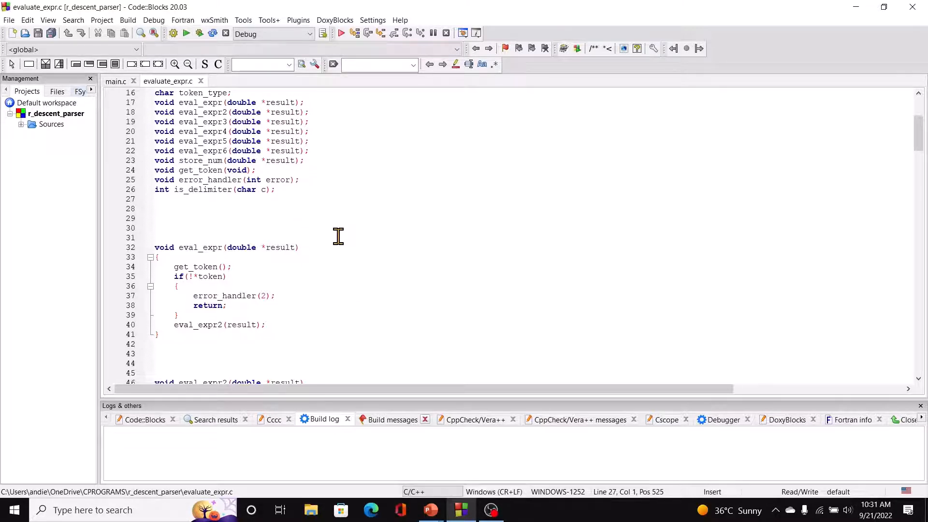
# - Declare double var_vals[26] = { after the prototypes in evaluate_expr.c
pyautogui.write('do')
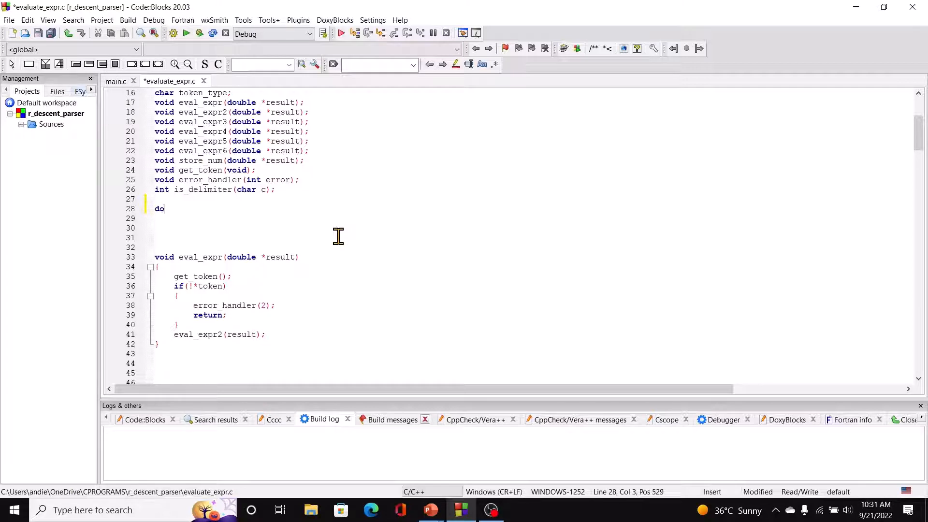
pyautogui.write('ouble var')
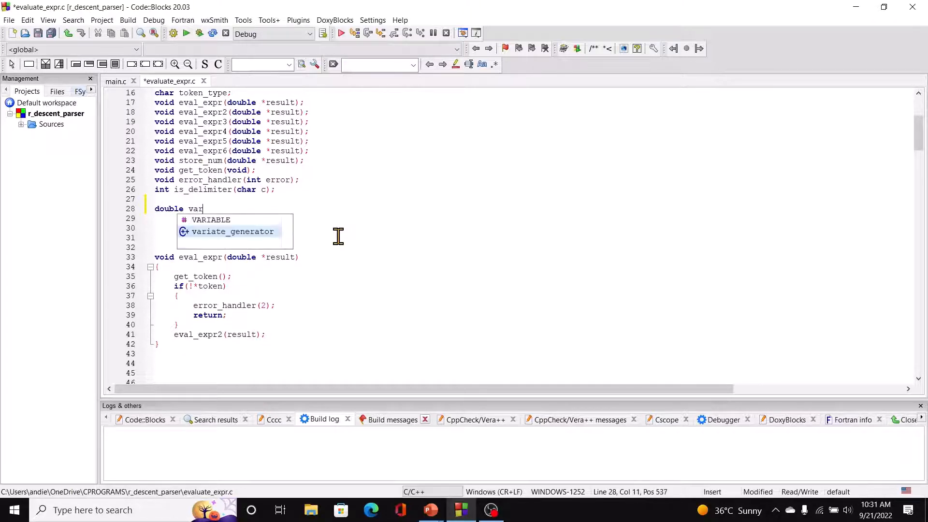
pyautogui.write('_vals')
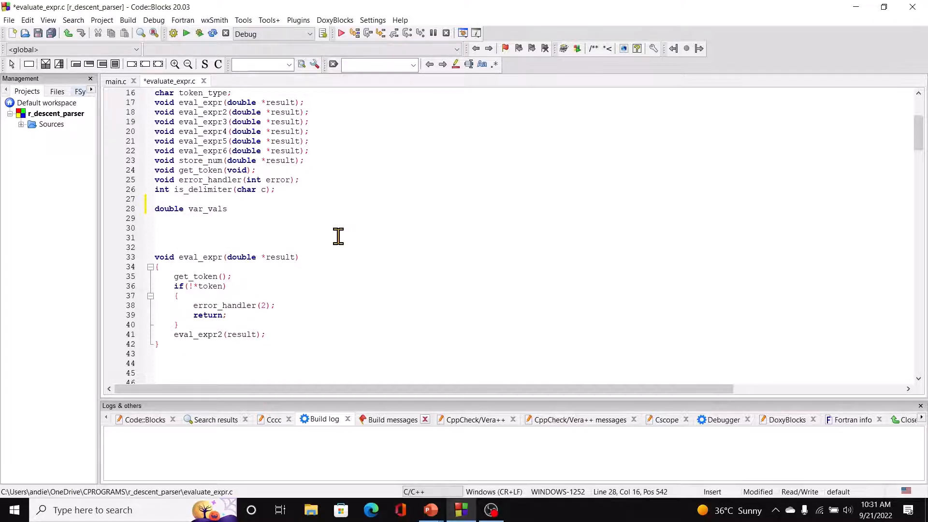
pyautogui.write('[26')
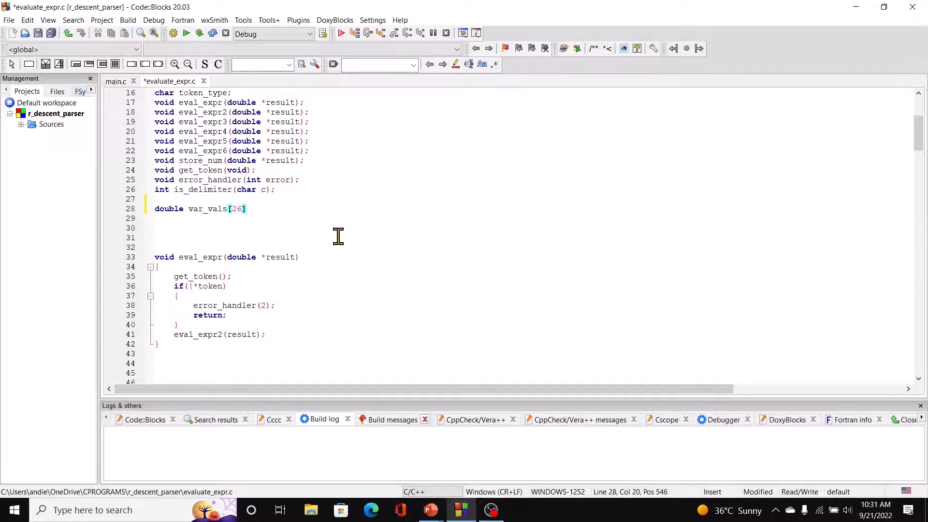
pyautogui.write('=')
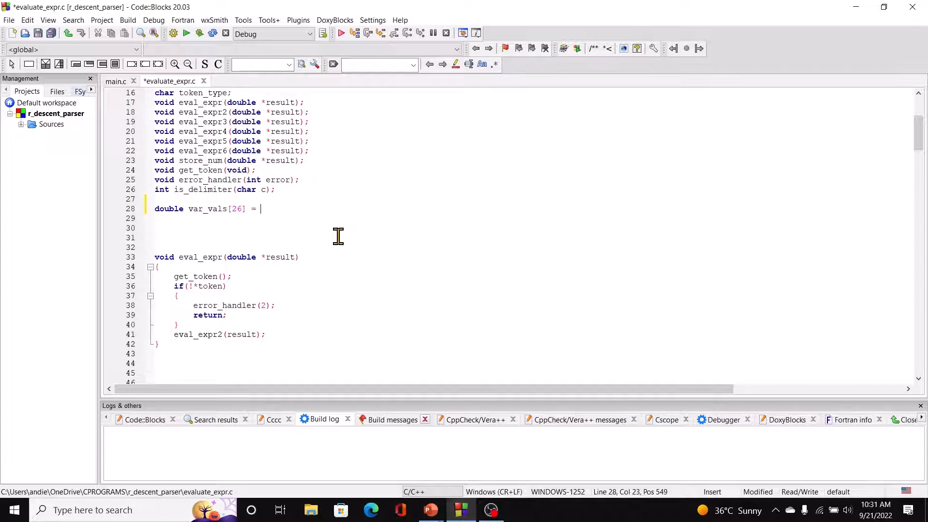
pyautogui.write('{')
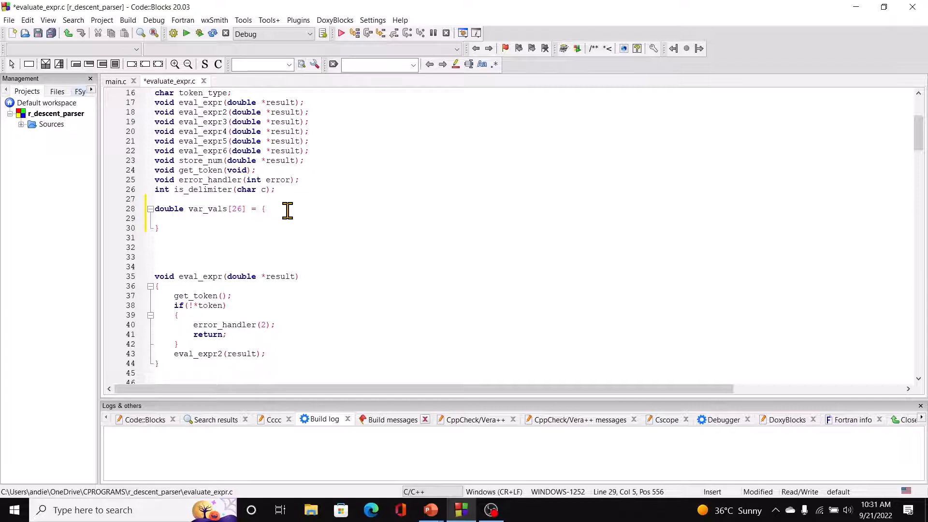
# - Fill the initialiser with a copied row of 0.0 values to 26 entries and close it with ;
pyautogui.write('0')
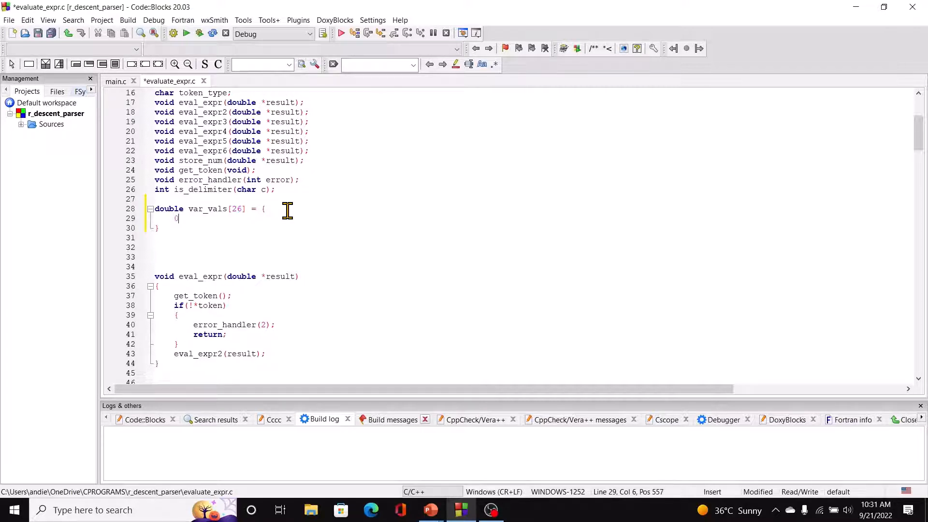
pyautogui.write('0.0,')
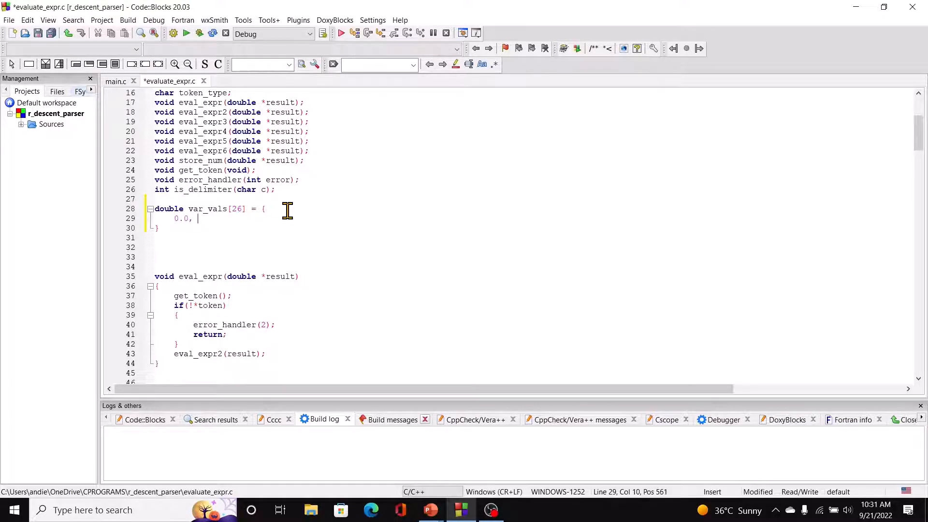
pyautogui.write('0')
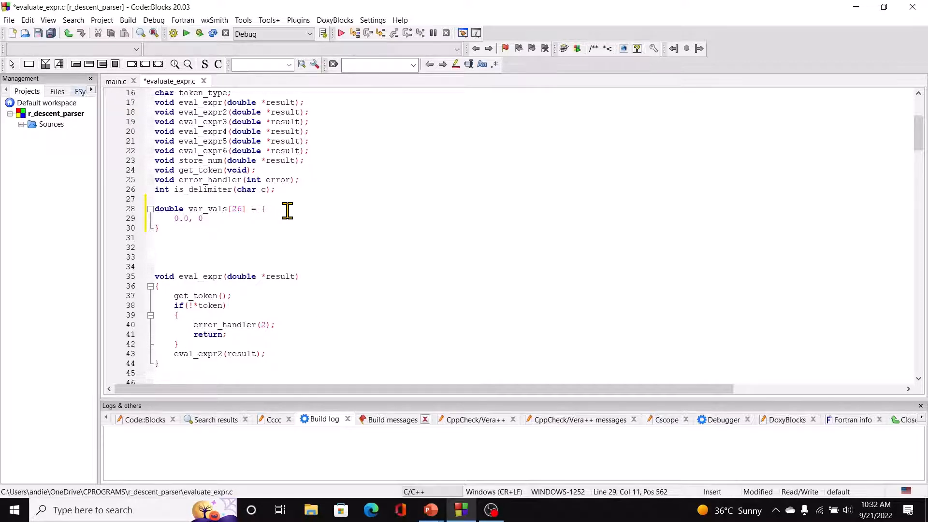
pyautogui.write('.0, 0.0,')
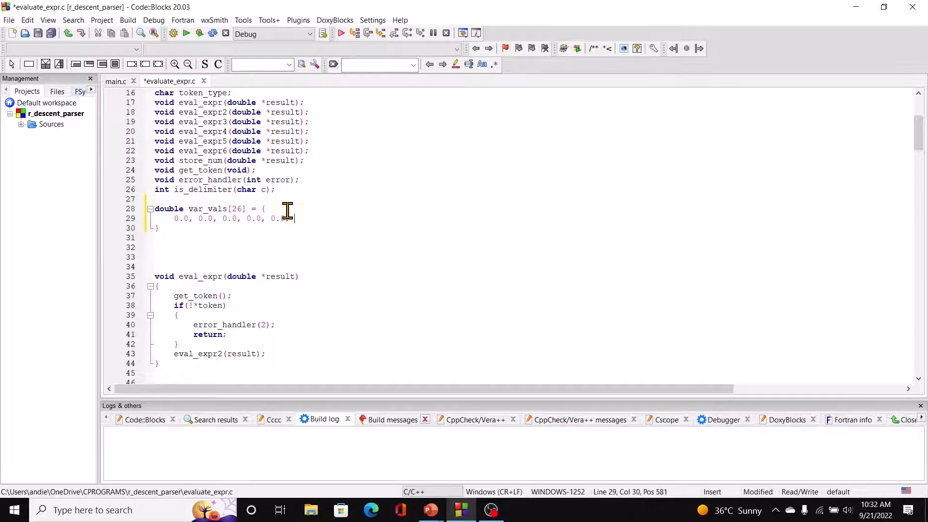
pyautogui.write('0.0, 0')
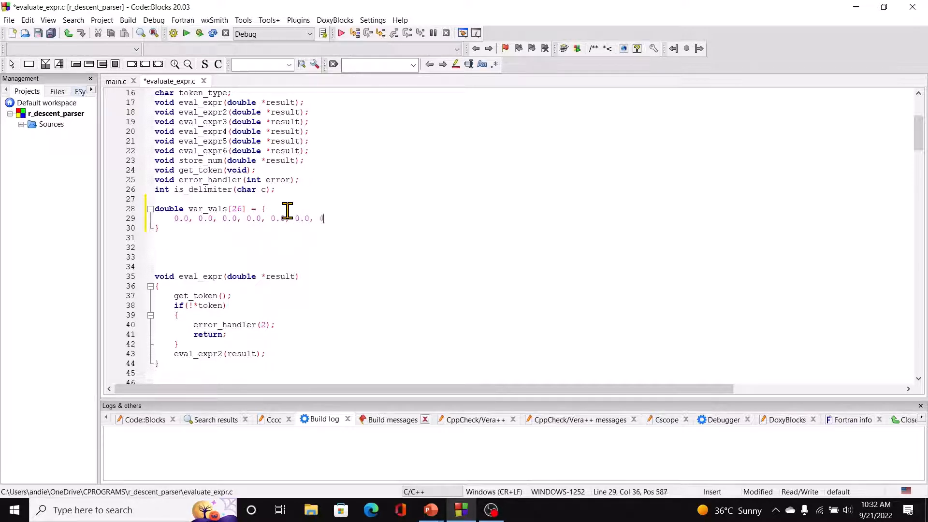
pyautogui.write('.0, 0.0')
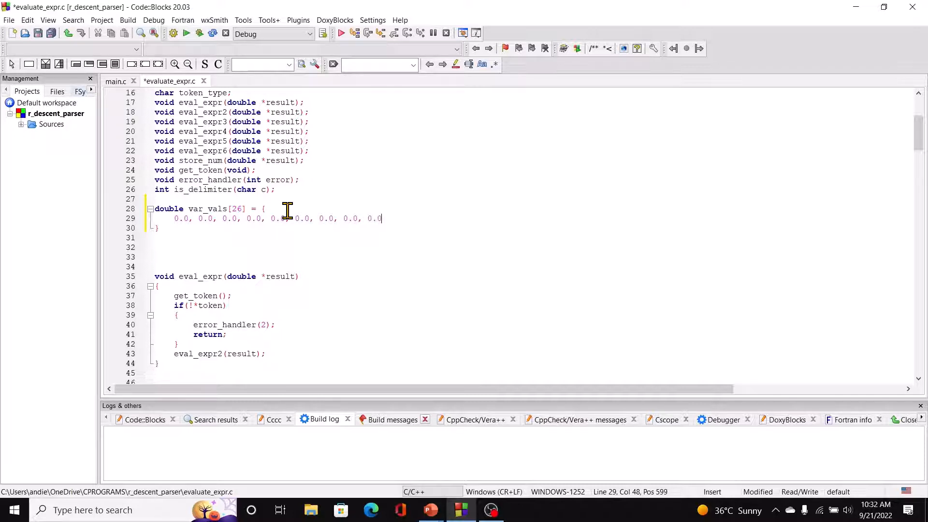
pyautogui.write(', 0.0,')
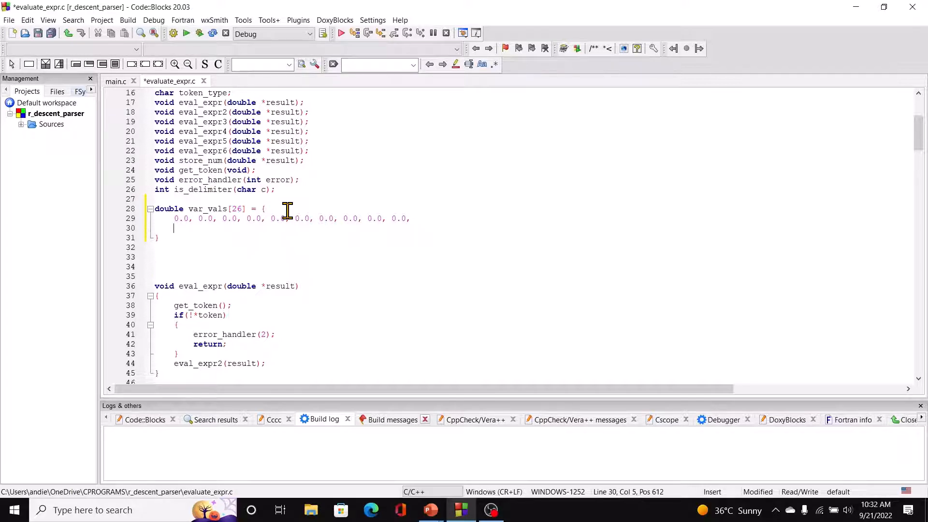
pyautogui.click(175, 219)
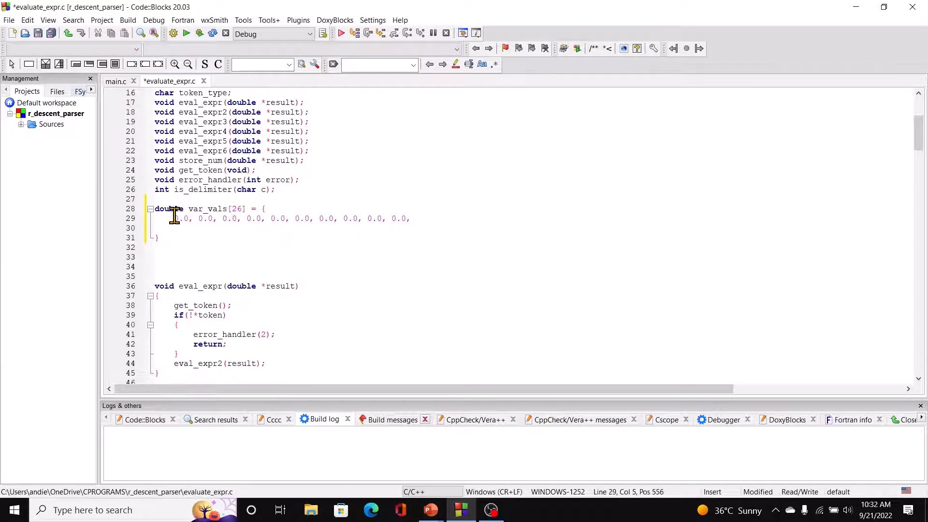
pyautogui.moveTo(178, 217); pyautogui.dragTo(415, 217)
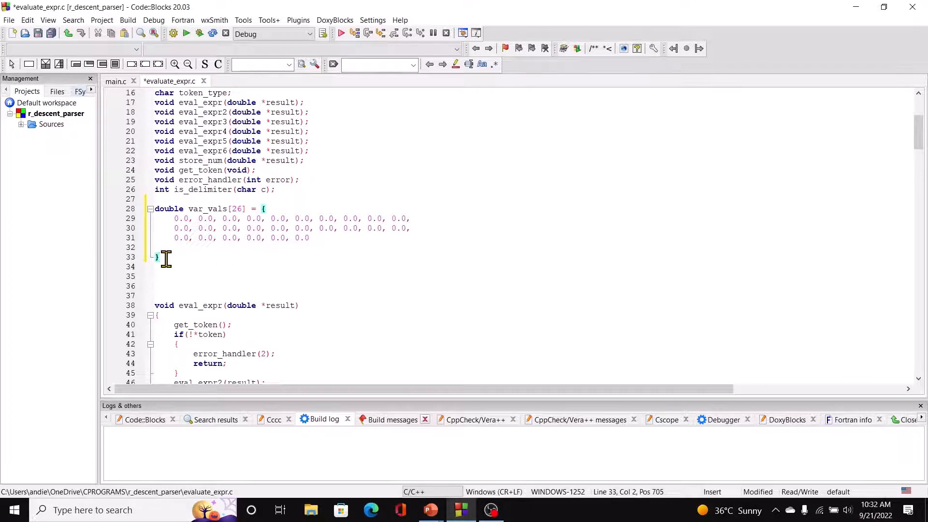
pyautogui.write(';')
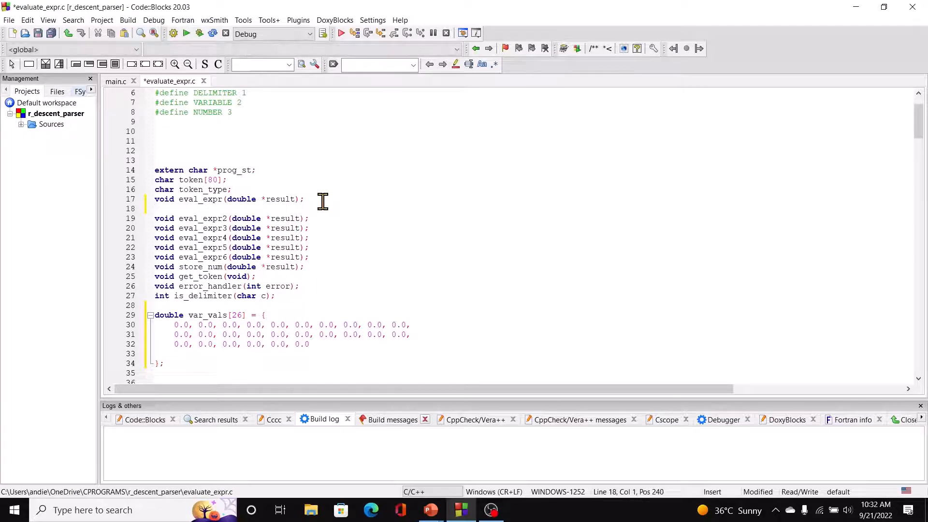
# - Add the prototype void eval_expr1(double *result); between eval_expr and eval_expr2
pyautogui.write('void eval_')
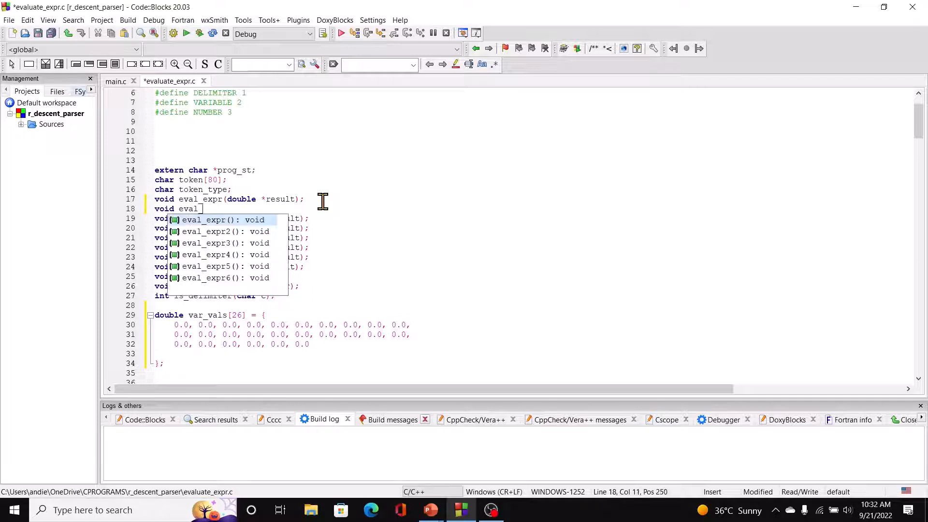
pyautogui.write('1(')
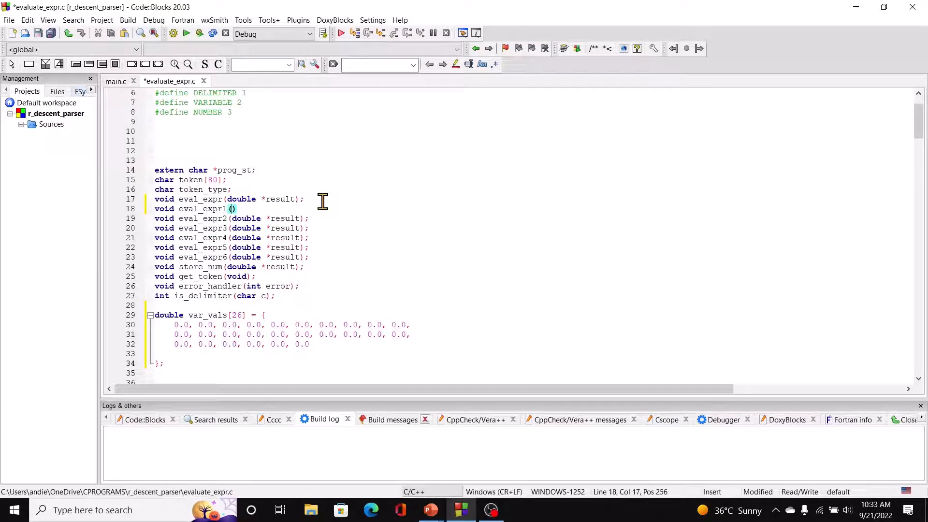
pyautogui.write('double *result')
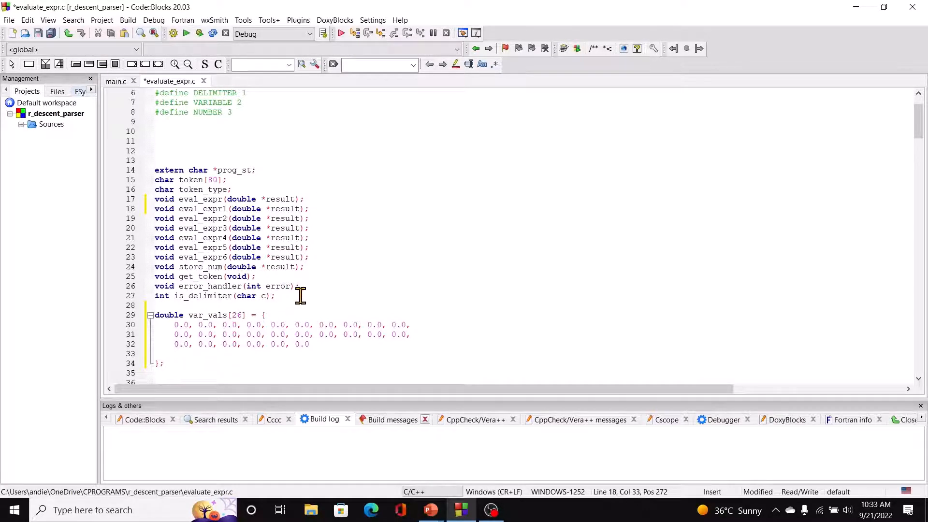
pyautogui.moveTo(321, 286)
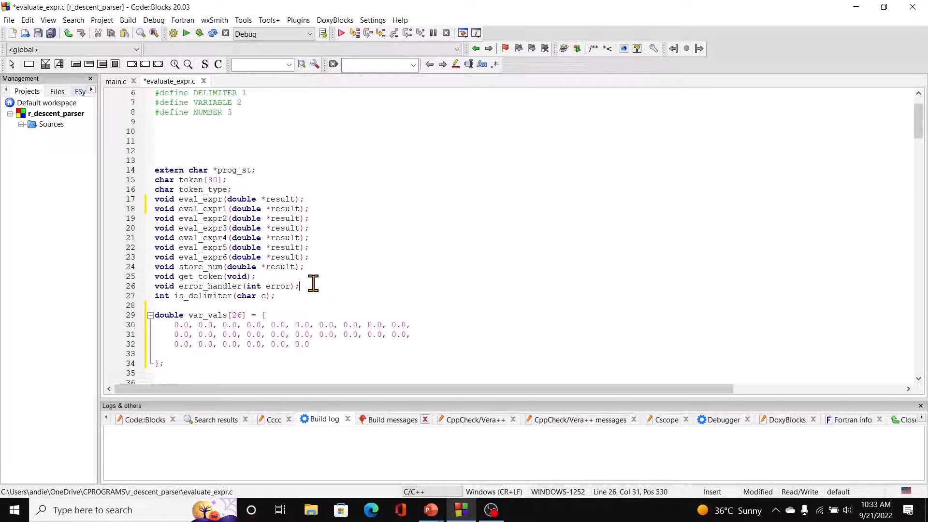
# - Add the prototype double find_var(char *str); after error_handler's prototype
pyautogui.write('doub')
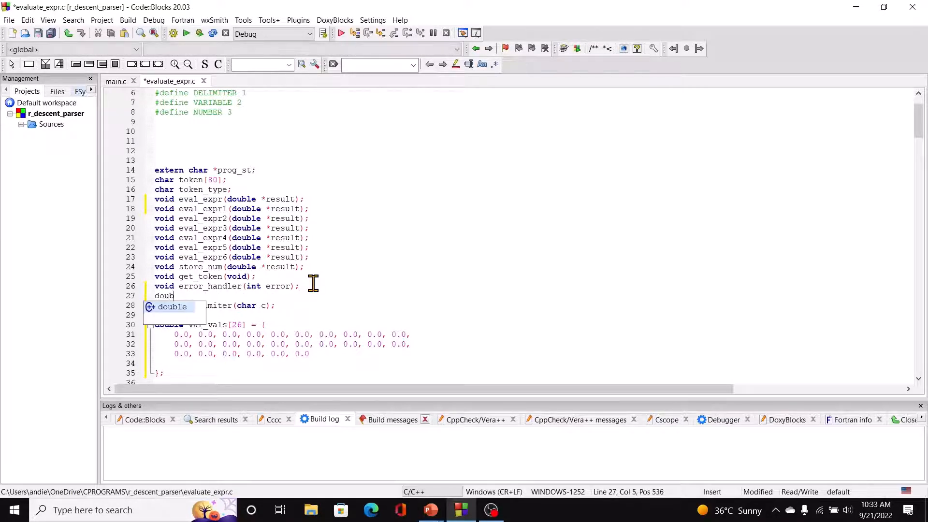
pyautogui.write('el fl')
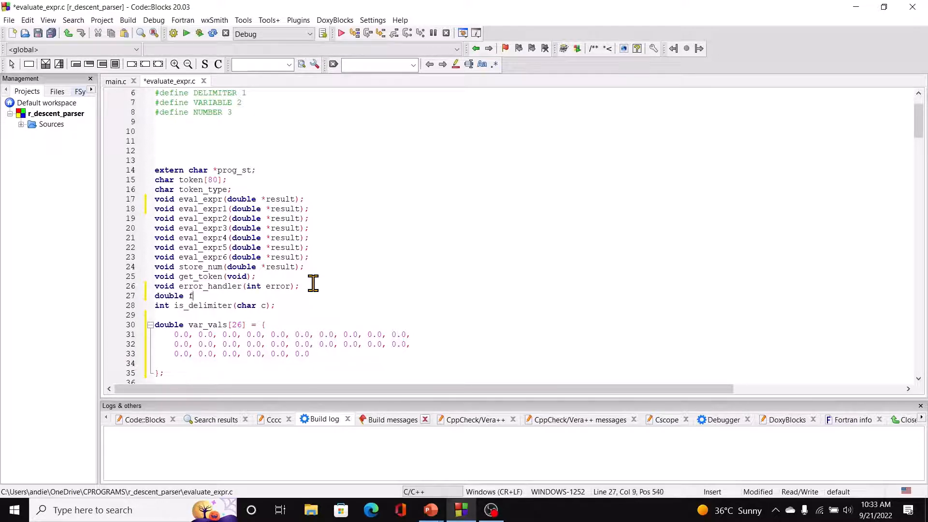
pyautogui.write('find_va')
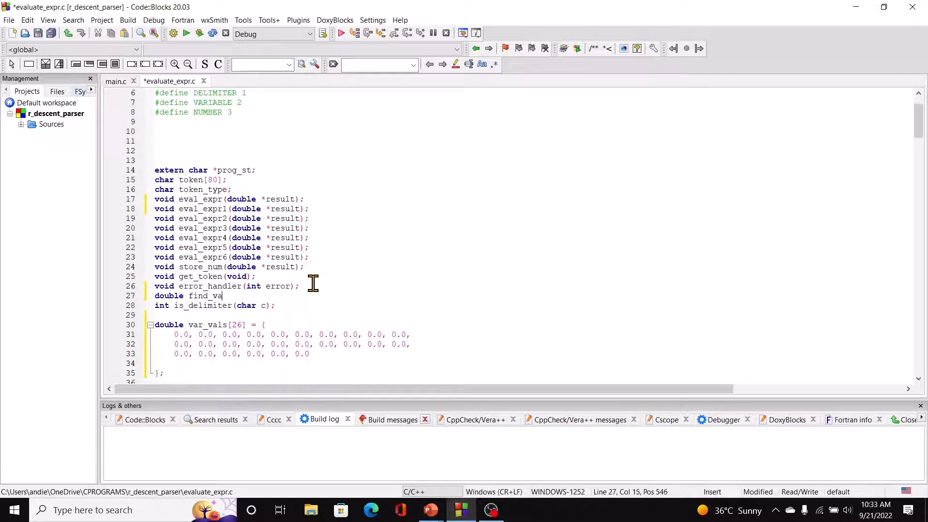
pyautogui.write('r')
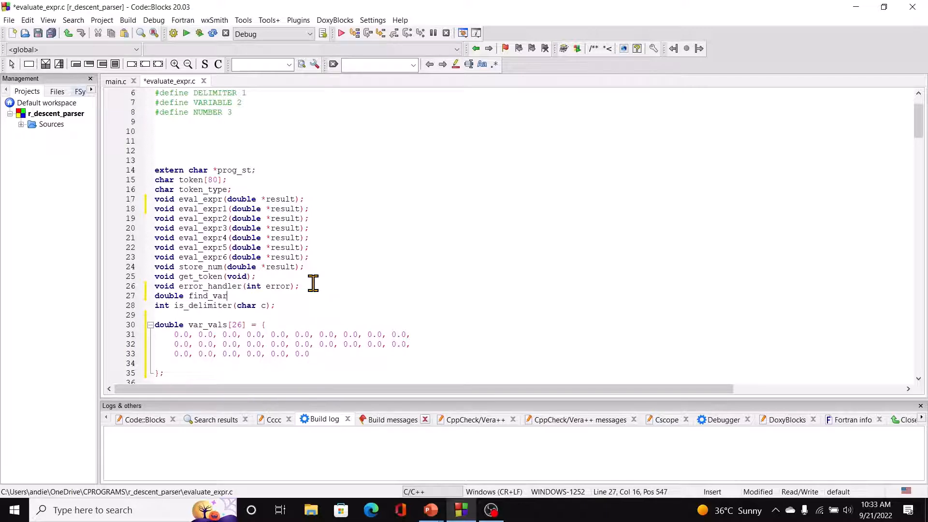
pyautogui.write('()')
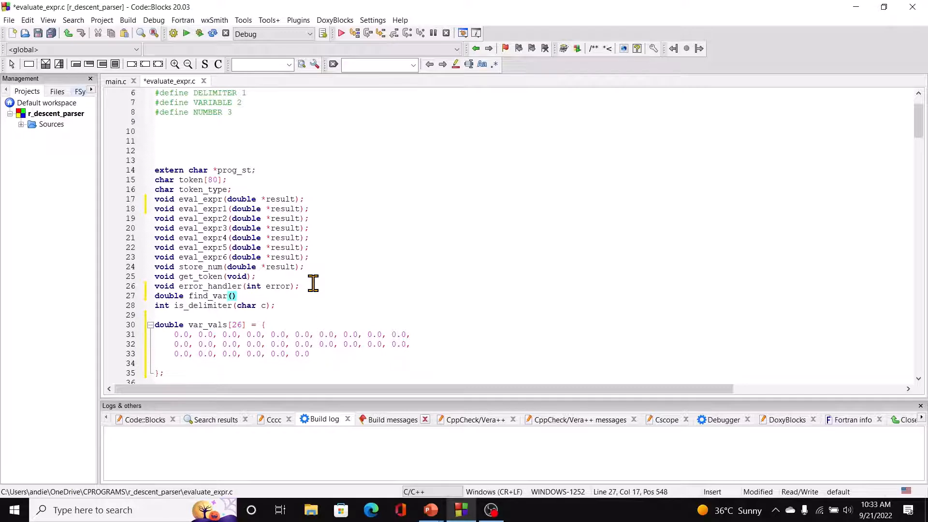
pyautogui.write('char')
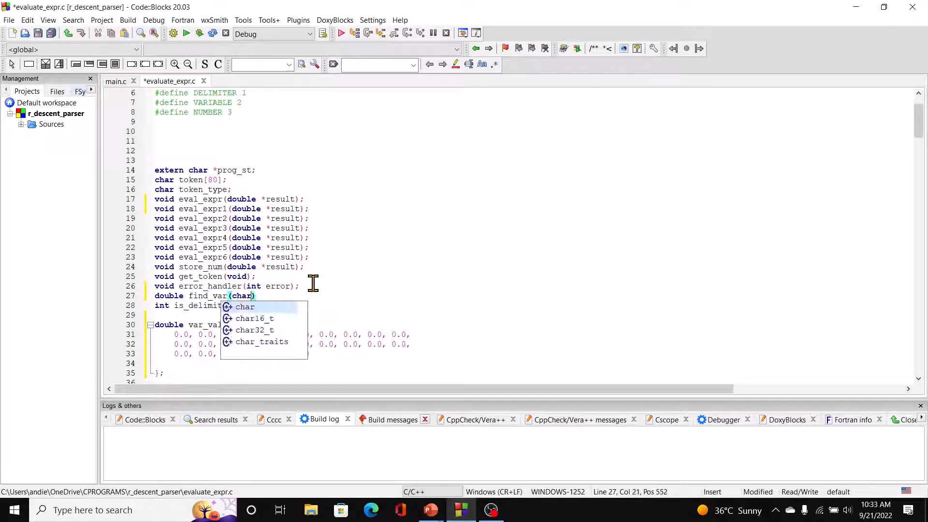
pyautogui.write('*str')
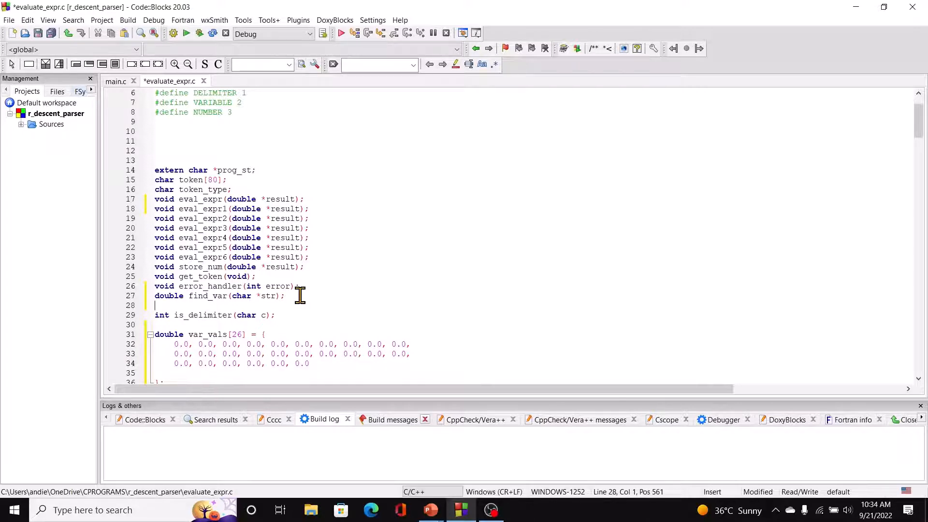
# - Add the prototype void send_back_var(); on the following line
pyautogui.write('void')
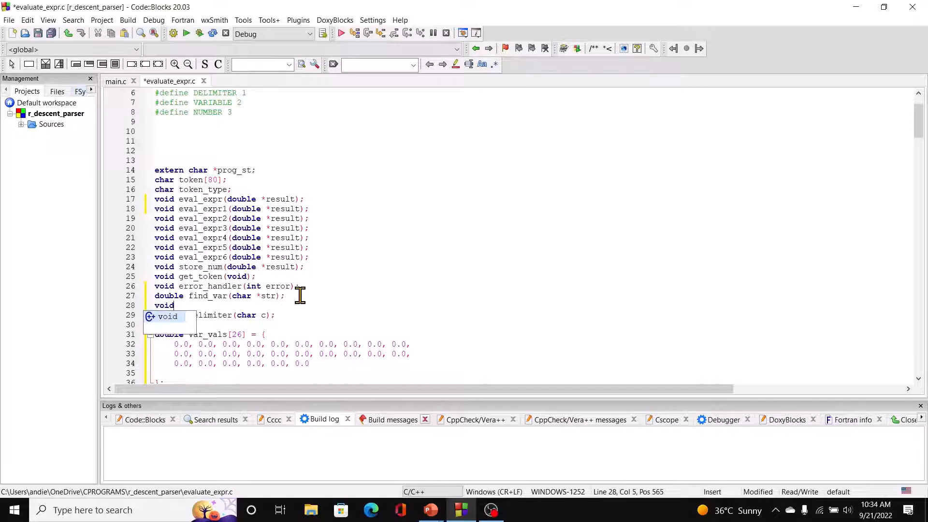
pyautogui.write('send_')
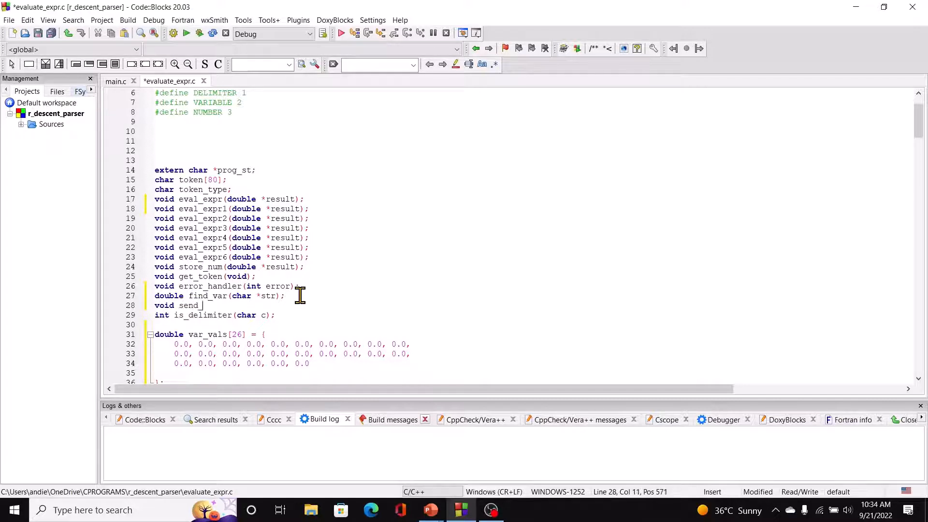
pyautogui.write('back')
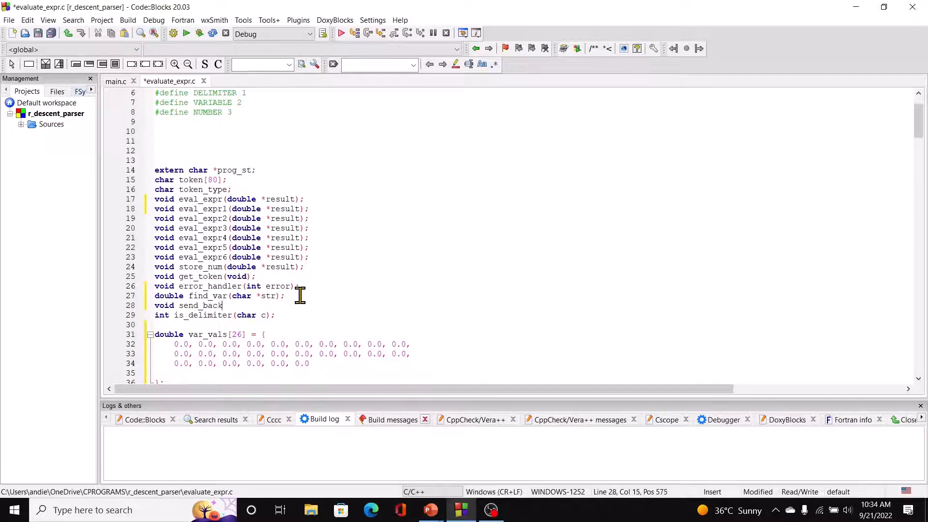
pyautogui.write('_var')
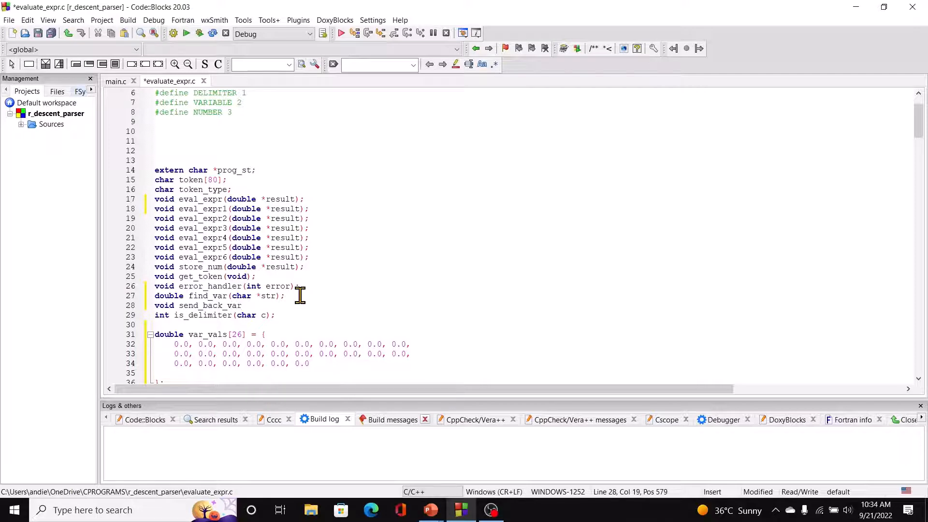
pyautogui.write('(')
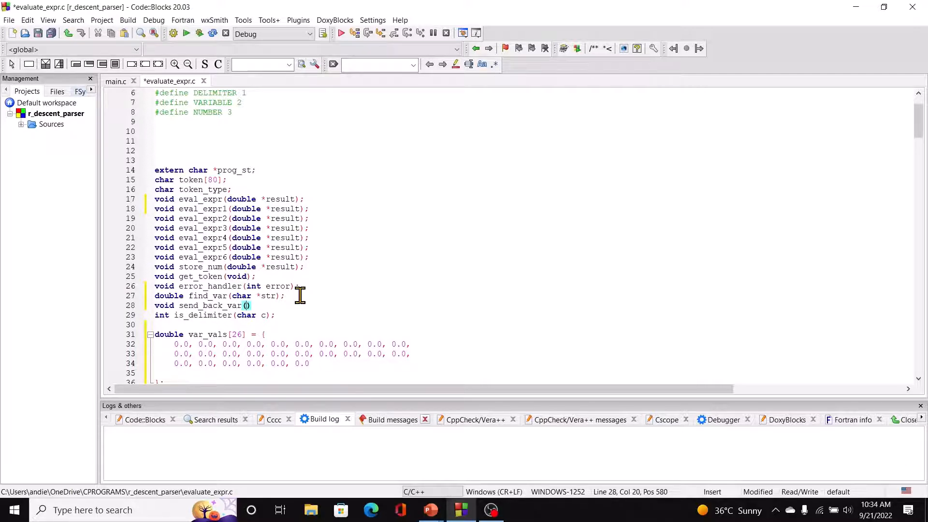
pyautogui.write(';')
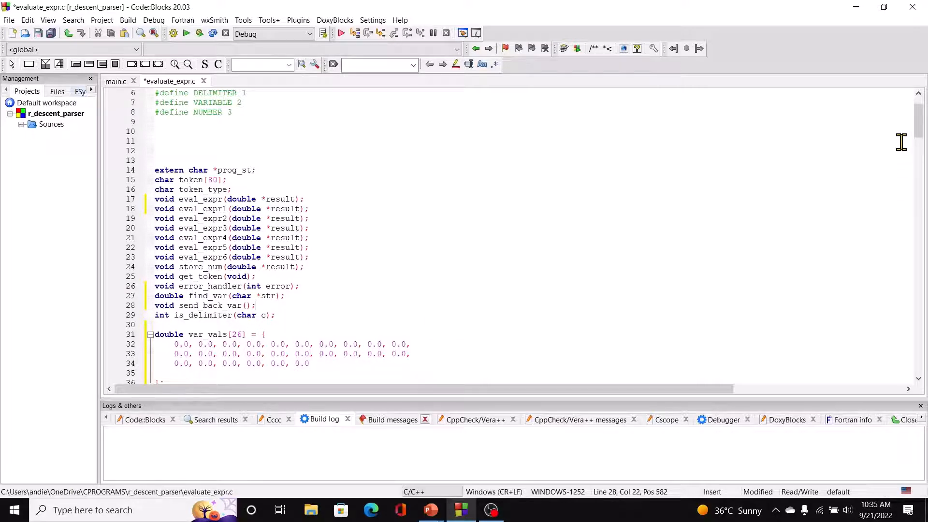
# - Define find_var so a non-letter token calls error_handler(1)
pyautogui.scroll(-3)
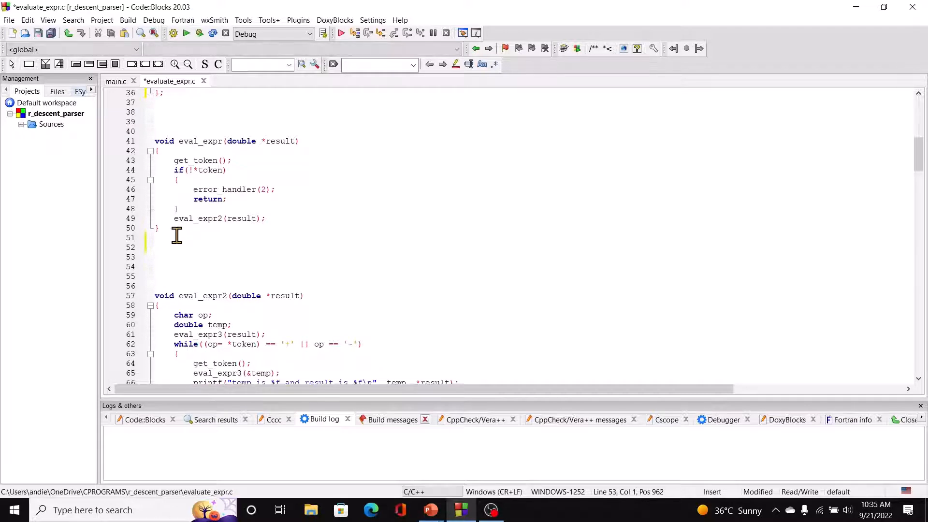
pyautogui.write('double')
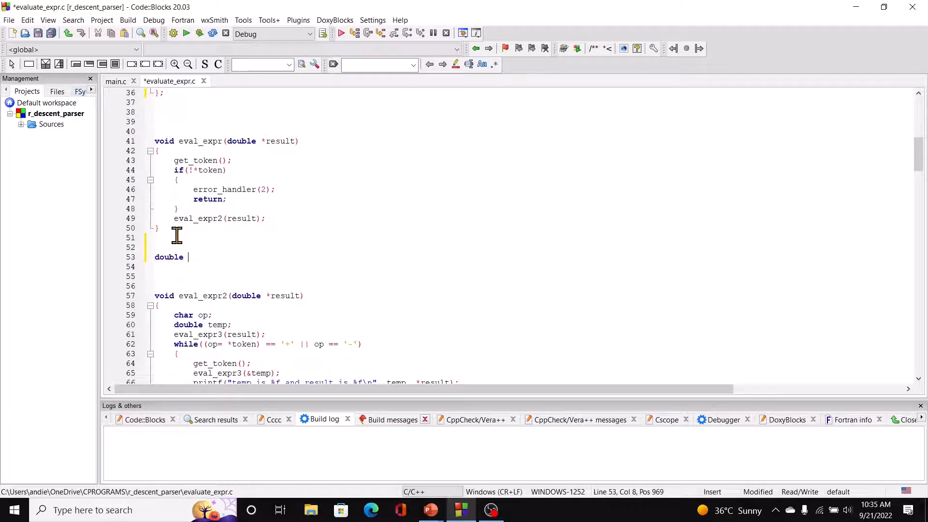
pyautogui.write('find_var')
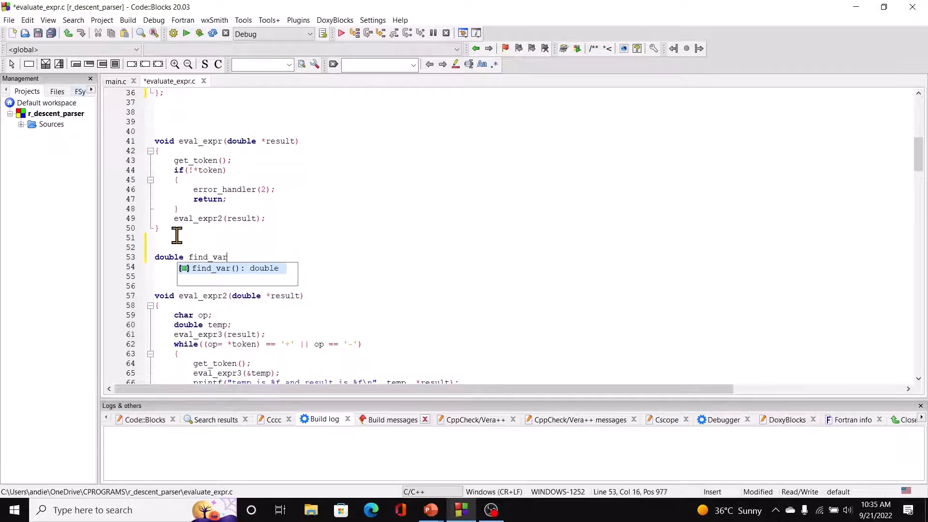
pyautogui.write('(cahr *str')
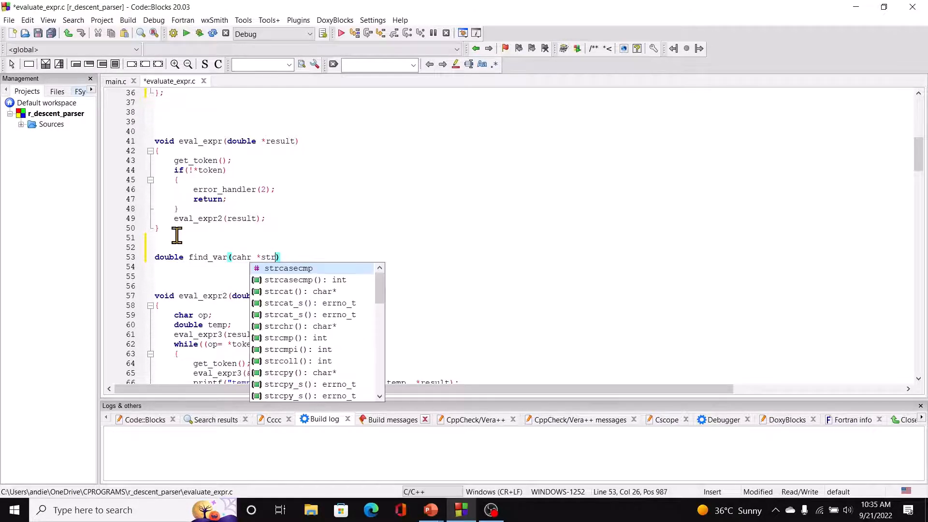
pyautogui.moveTo(288, 259)
pyautogui.write('{')
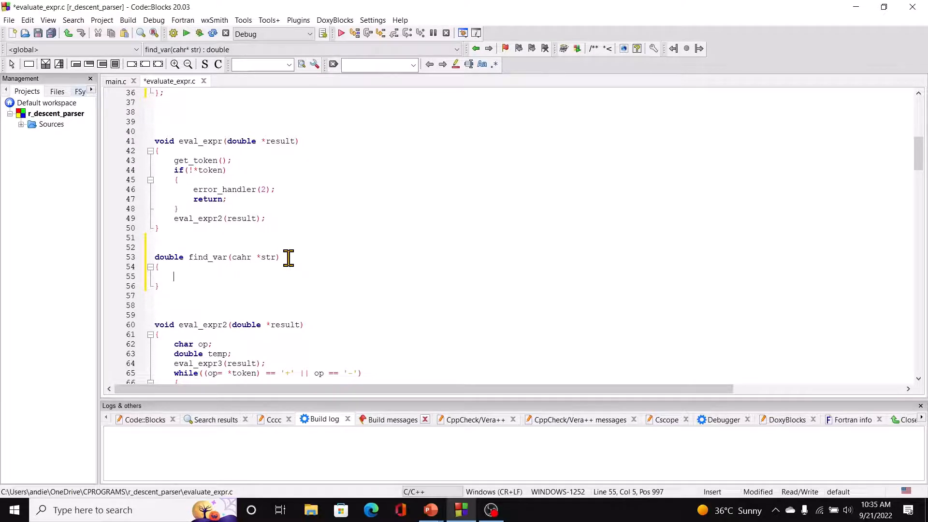
pyautogui.write('if(!')
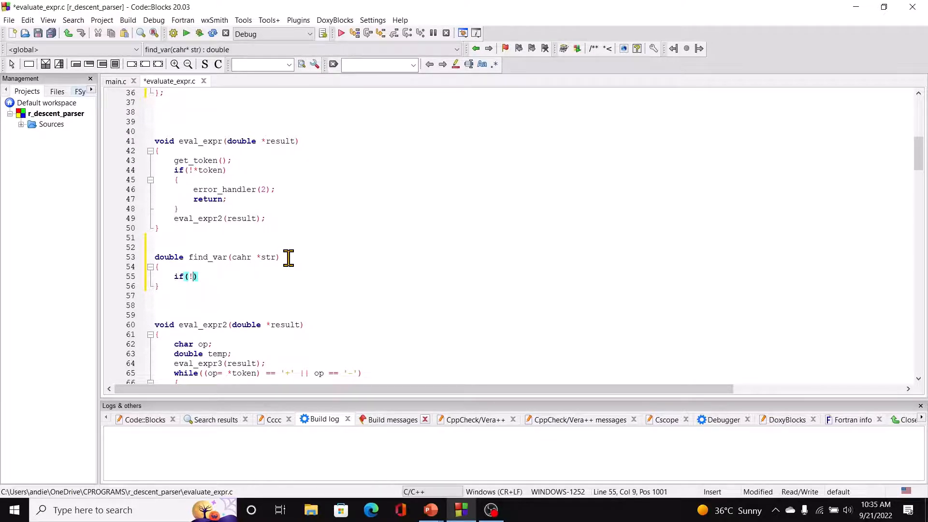
pyautogui.write('isalpha(*str')
pyautogui.write('{')
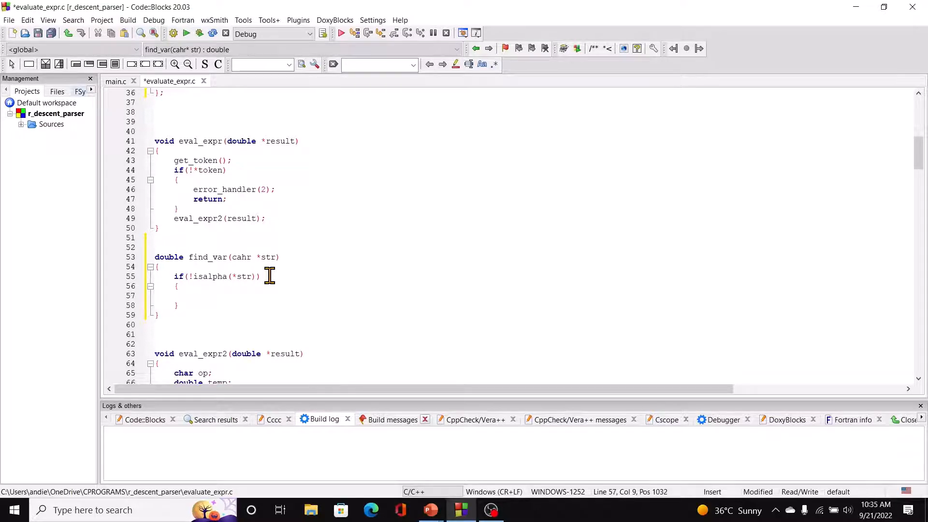
pyautogui.write('er')
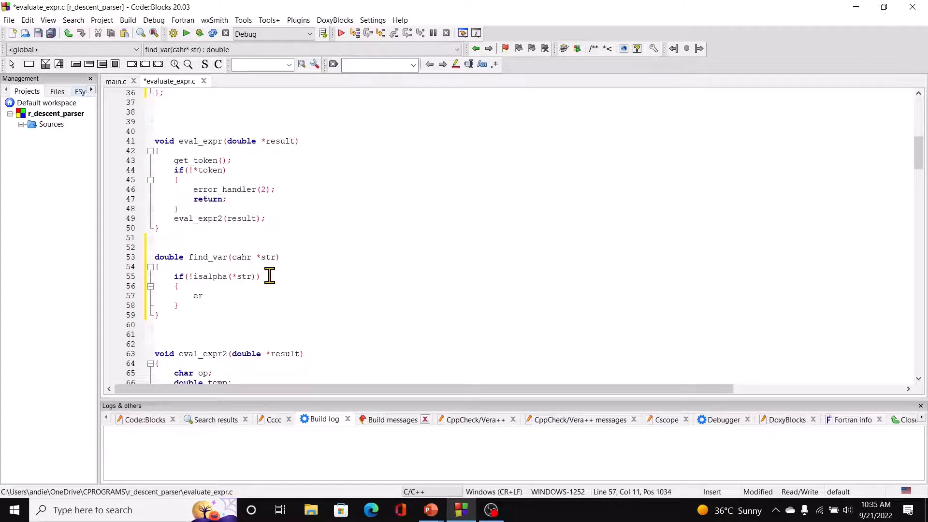
pyautogui.write('ro')
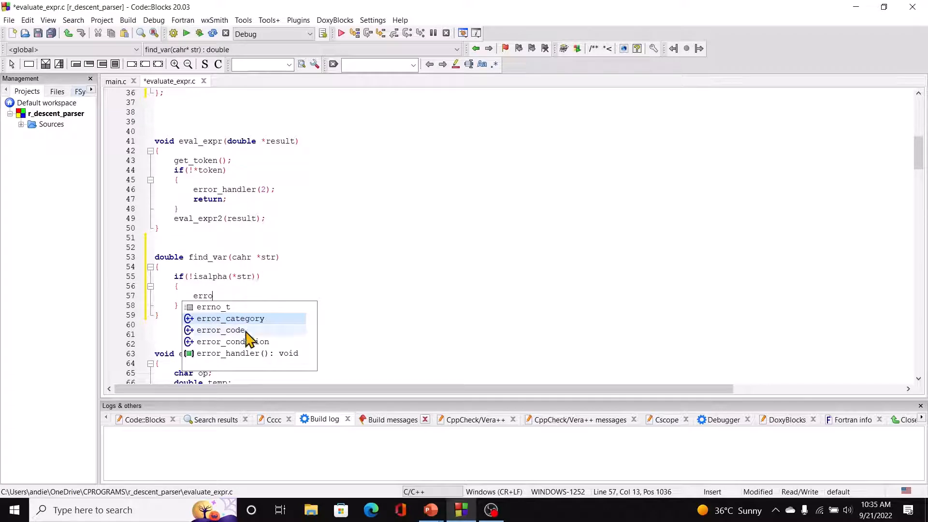
pyautogui.write('r_handler')
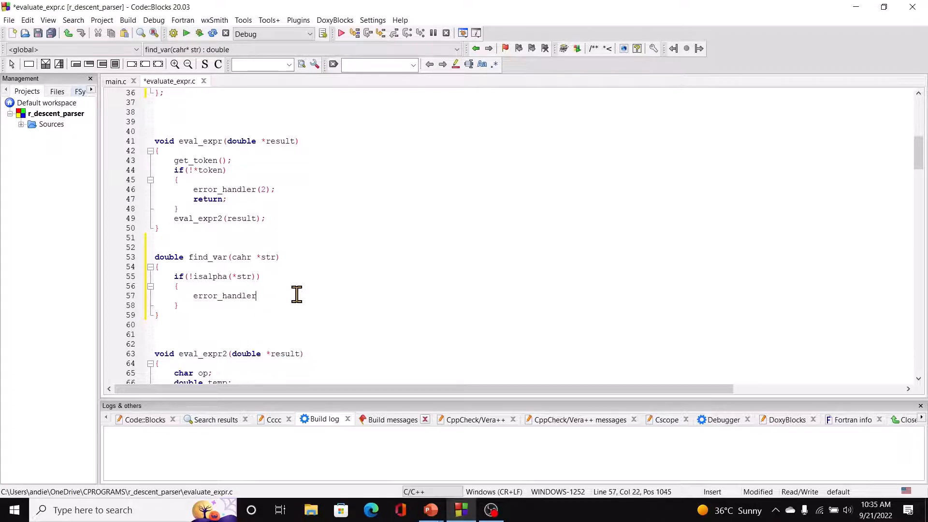
pyautogui.write('(')
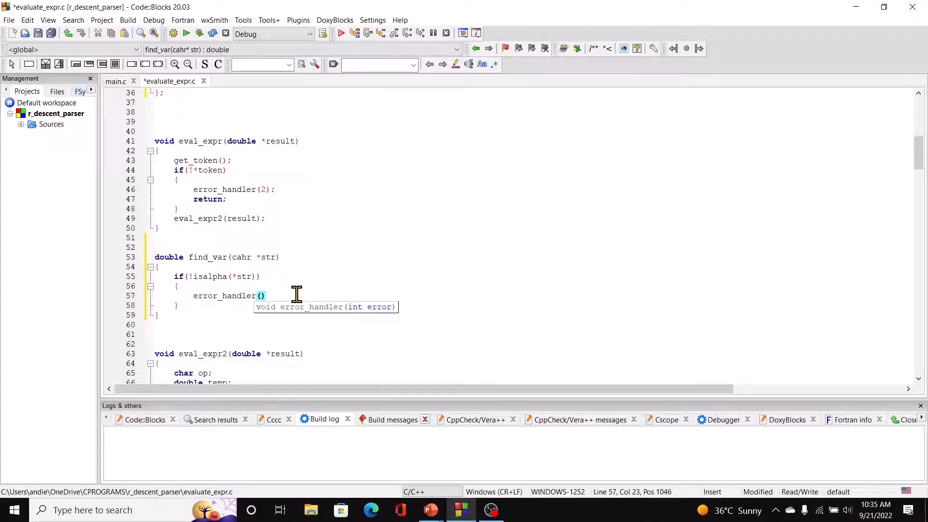
pyautogui.write('1')
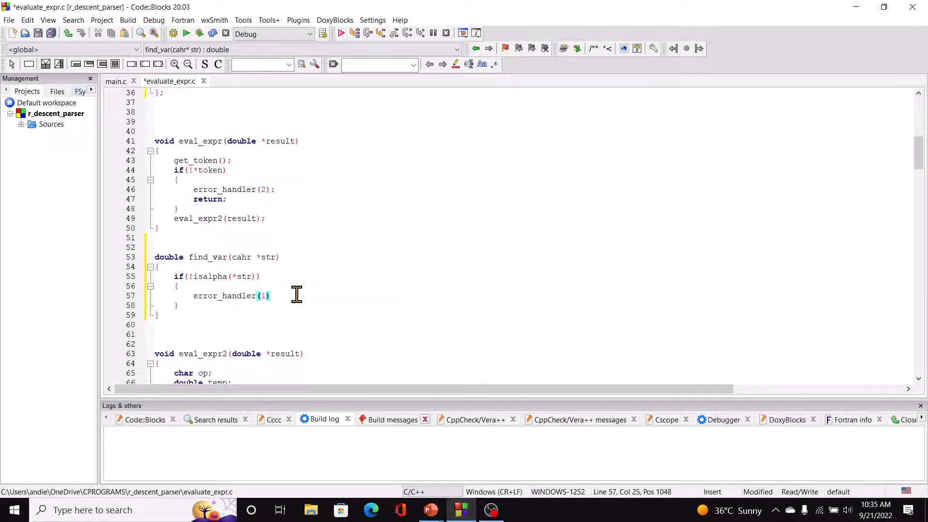
pyautogui.write(';')
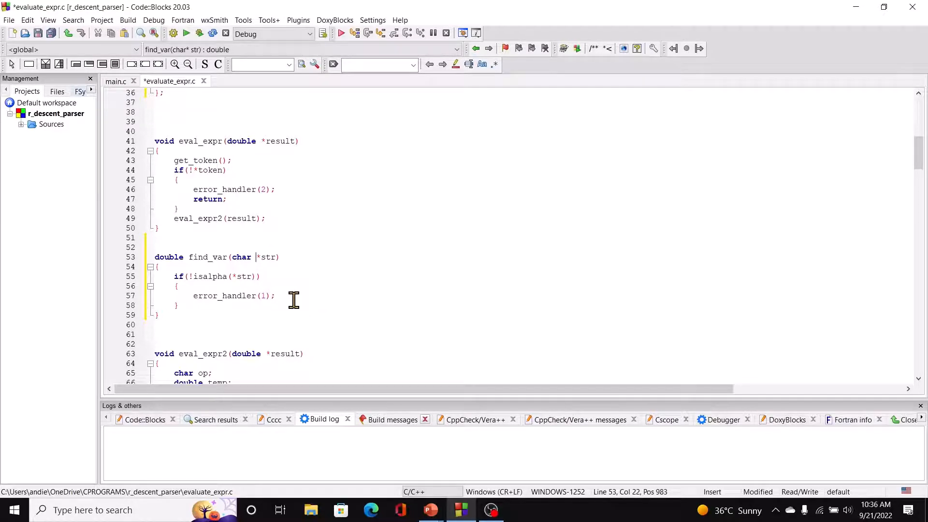
# - Finish find_var with return 0; in the error case and return var_vals[toupper(*token) -'A'];
pyautogui.write('return')
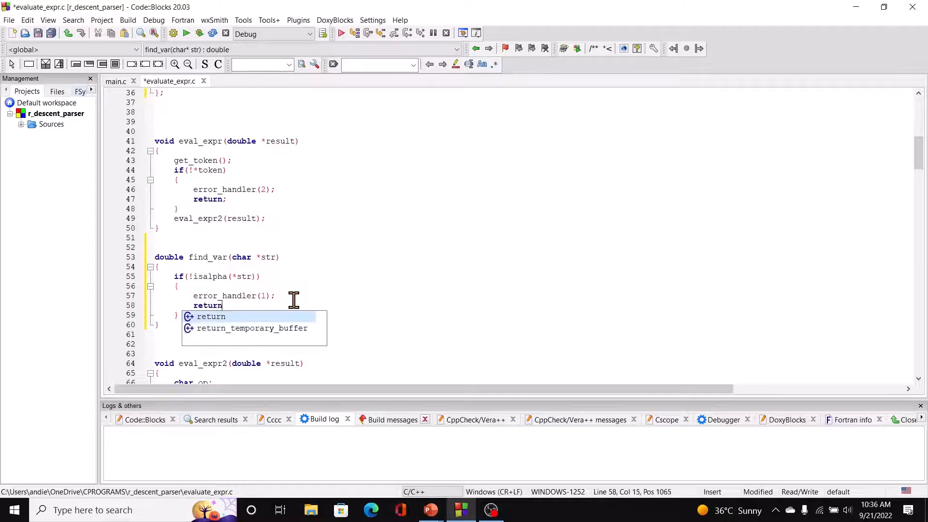
pyautogui.write('0;')
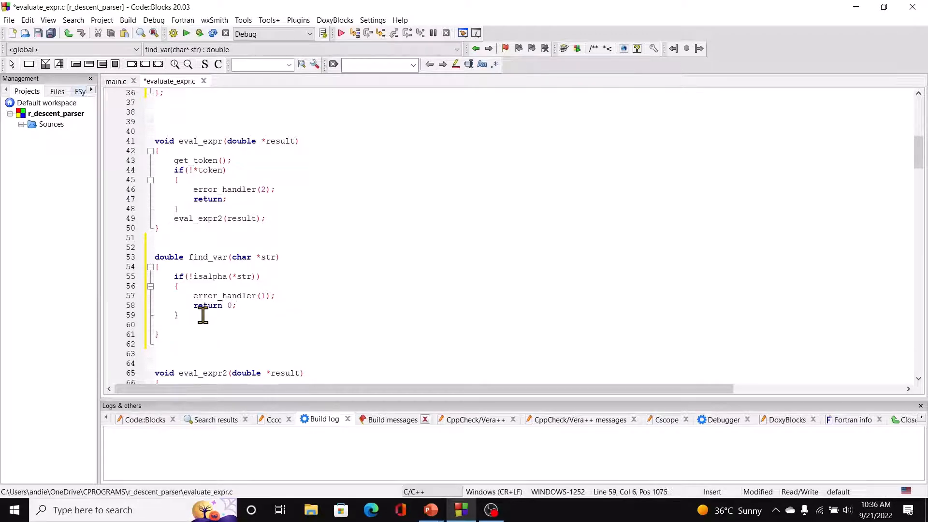
pyautogui.write('return')
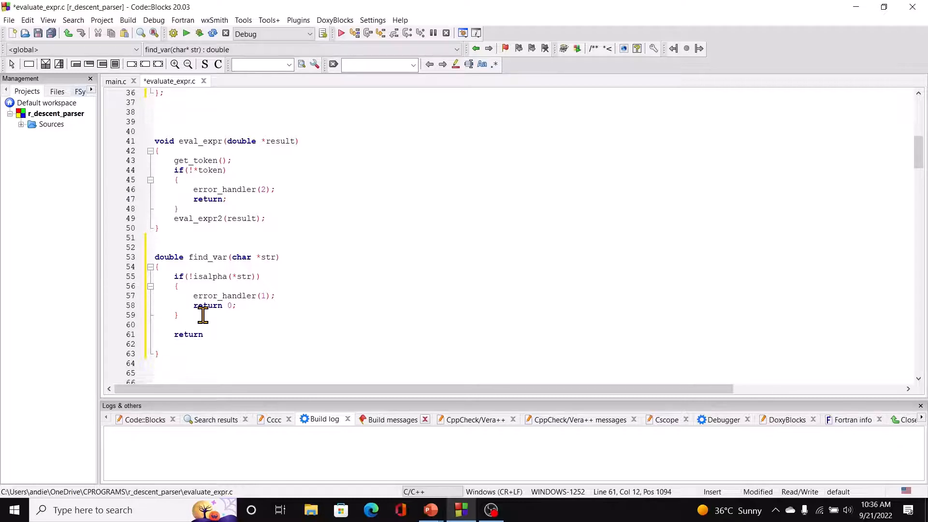
pyautogui.write('var_vals[')
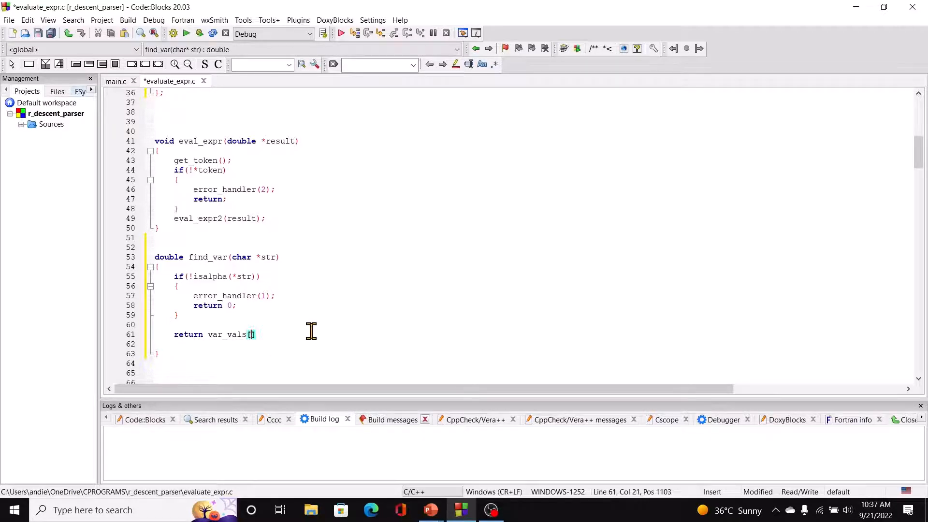
pyautogui.write('t')
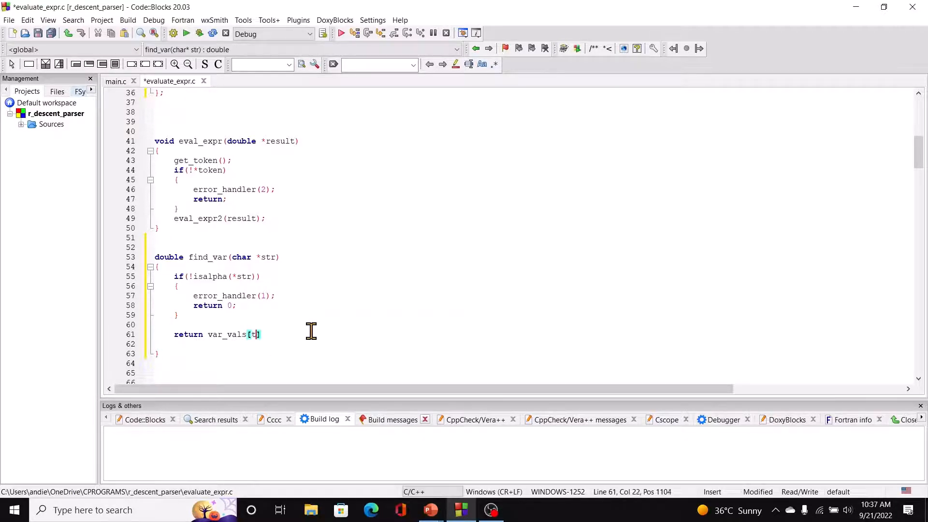
pyautogui.write('oupper')
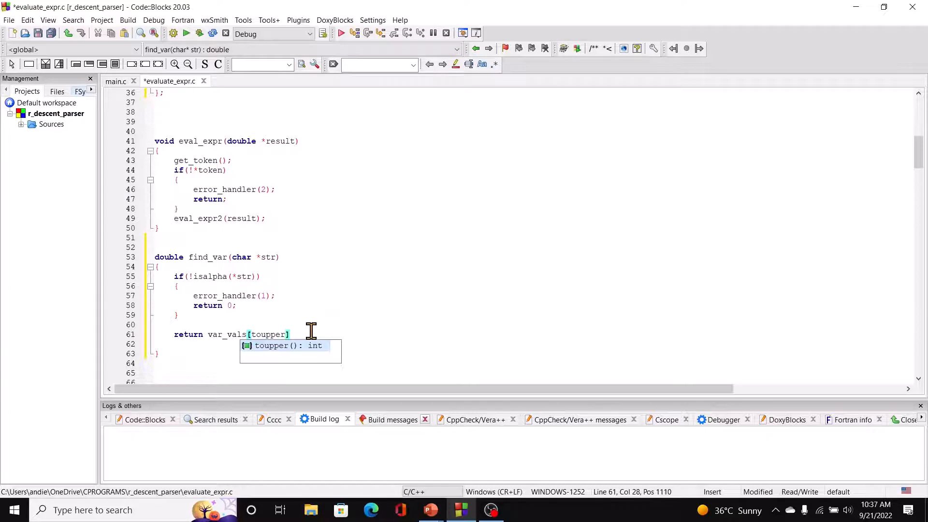
pyautogui.write('(*token')
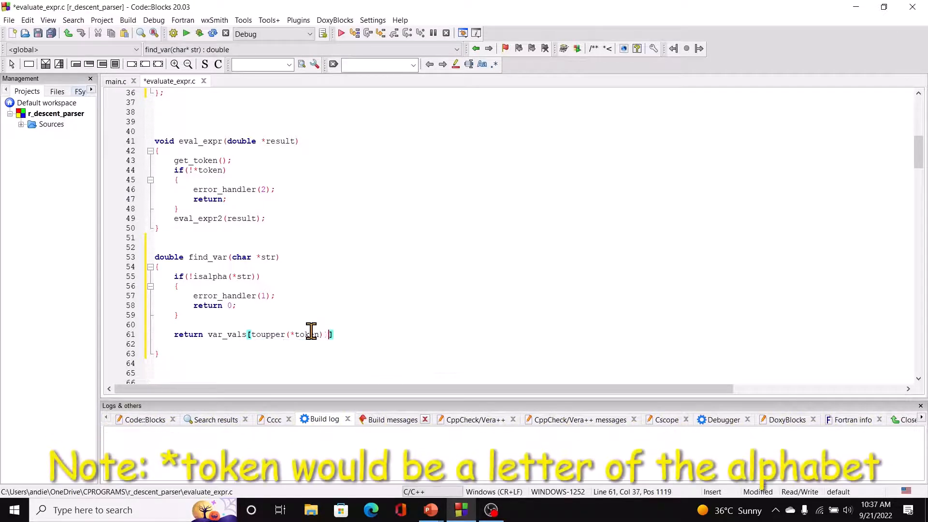
pyautogui.write("-'A'")
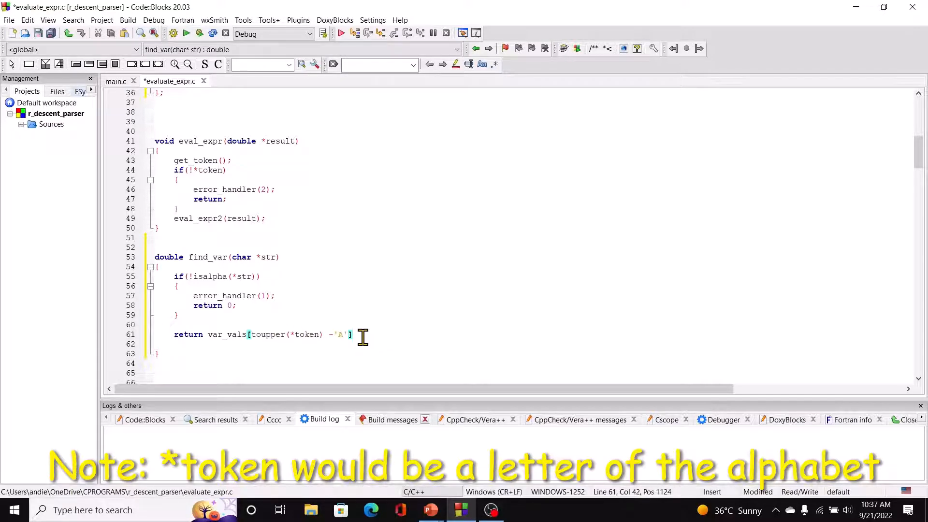
pyautogui.write(';')
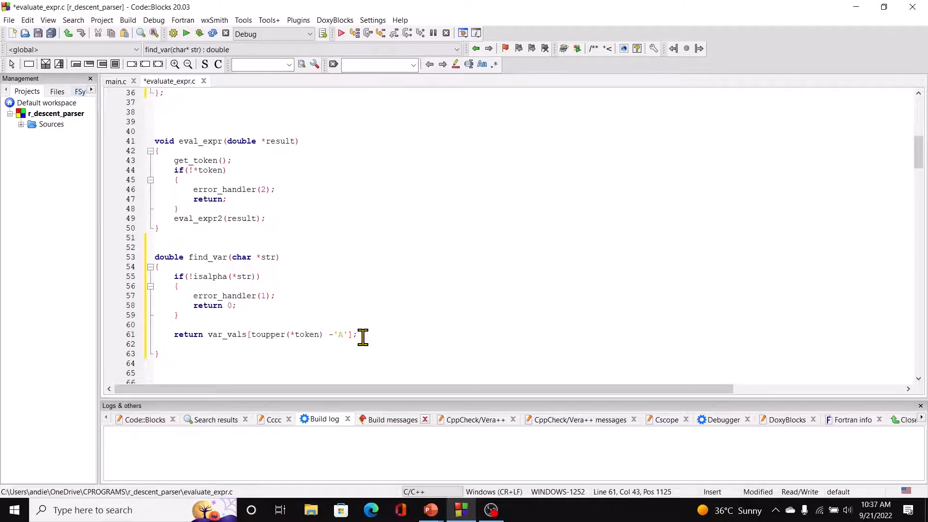
pyautogui.moveTo(195, 358)
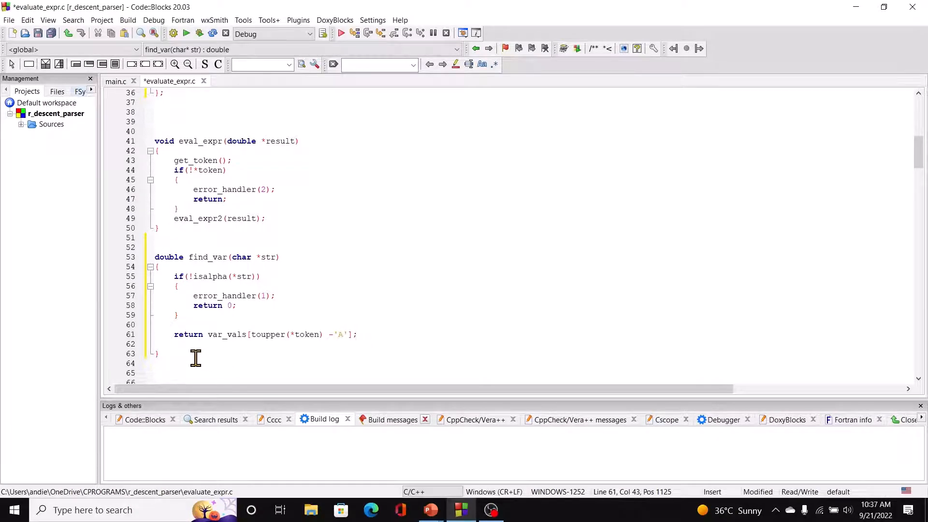
pyautogui.moveTo(179, 357)
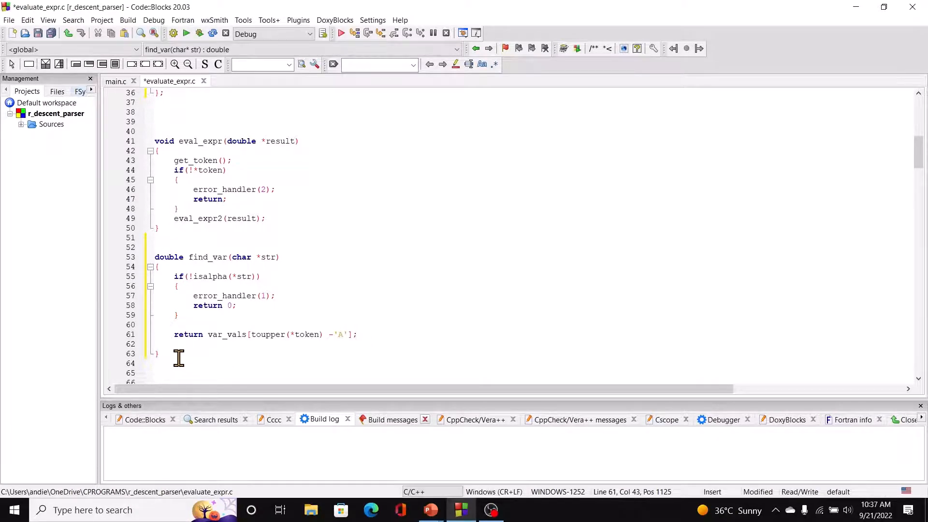
# - Begin void eval_expr1(double *result) between eval_expr and find_var
pyautogui.click(157, 353)
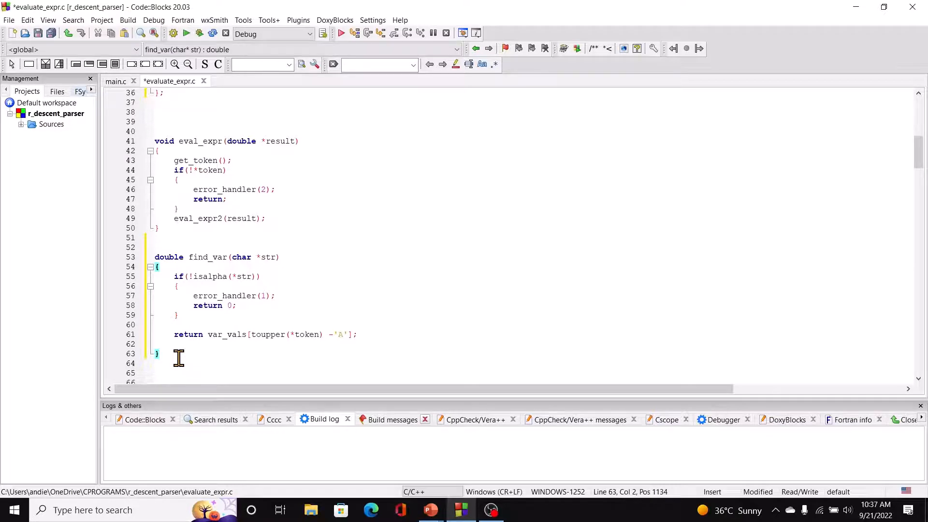
pyautogui.moveTo(919, 165)
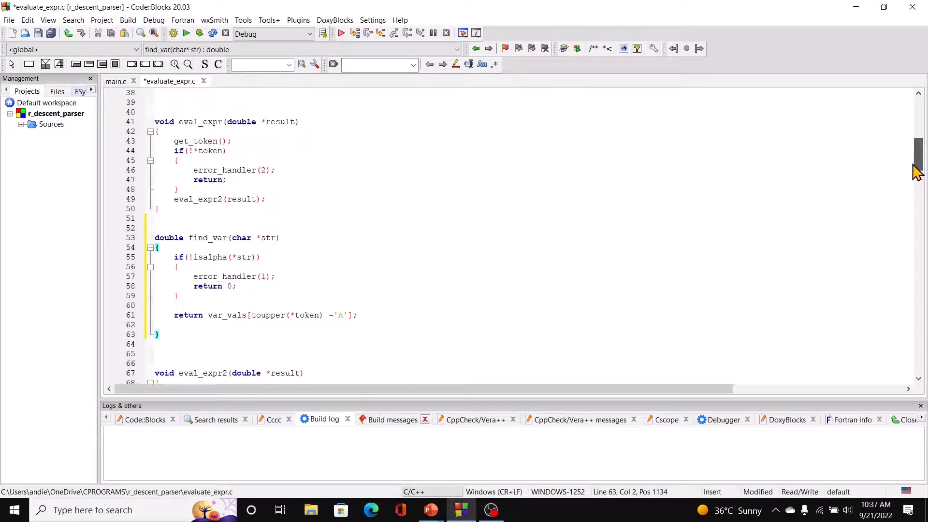
pyautogui.click(157, 209)
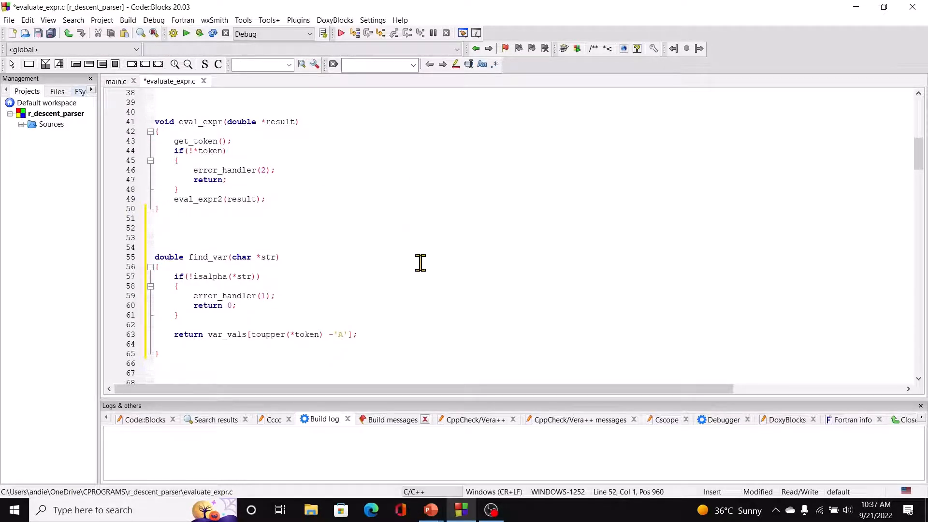
pyautogui.write('v')
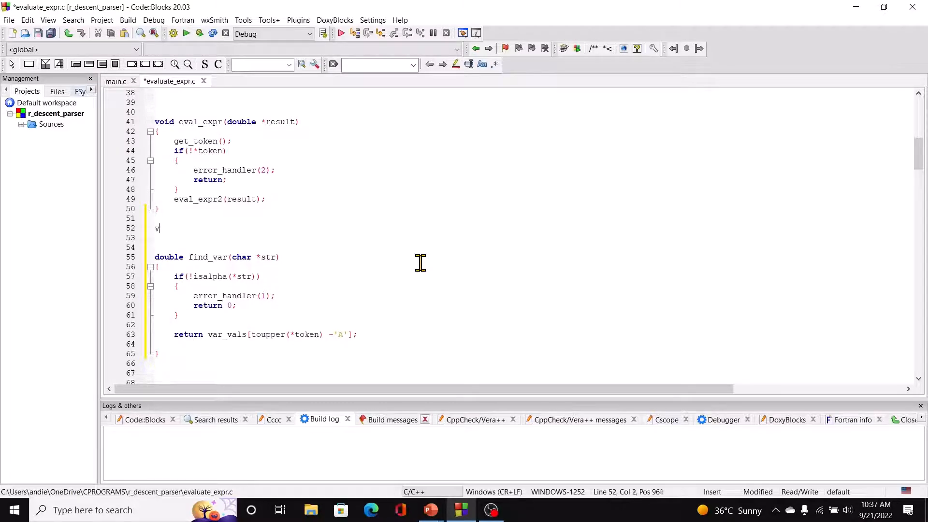
pyautogui.write('oid eval_expr1')
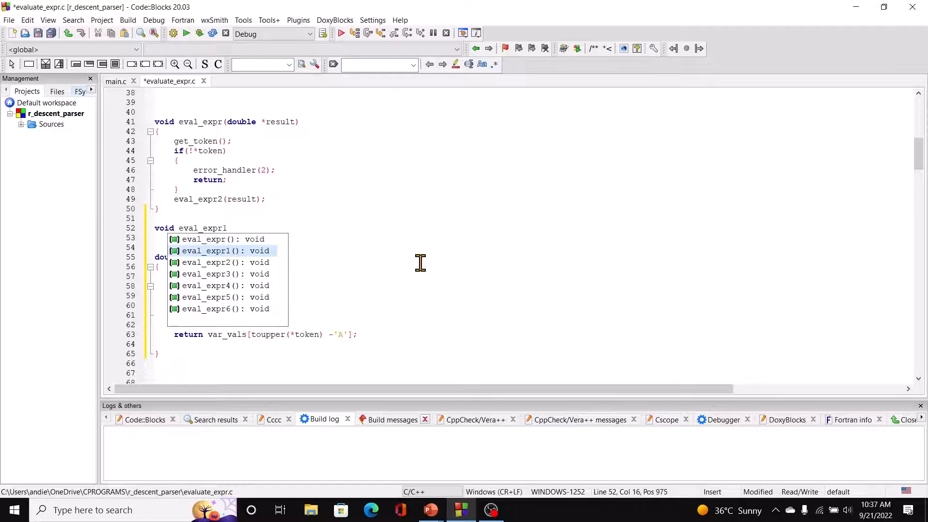
pyautogui.write('(double')
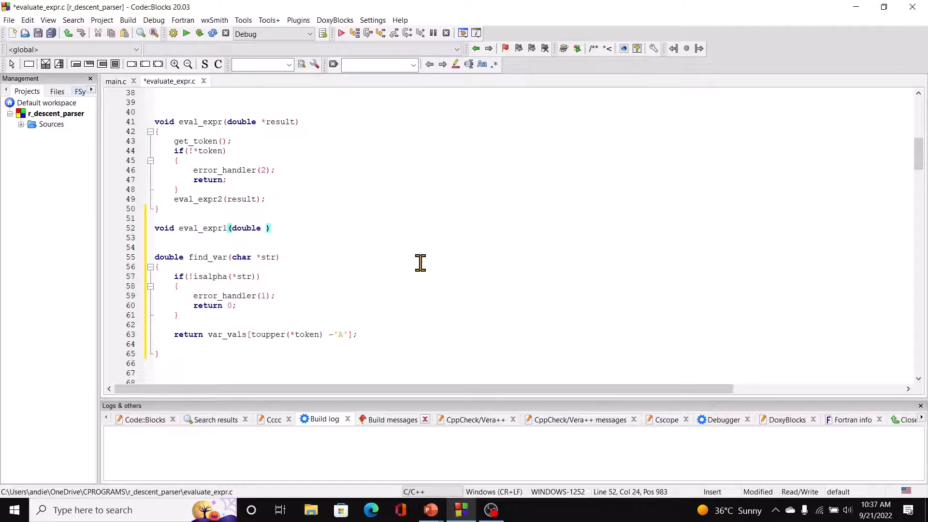
pyautogui.write('result')
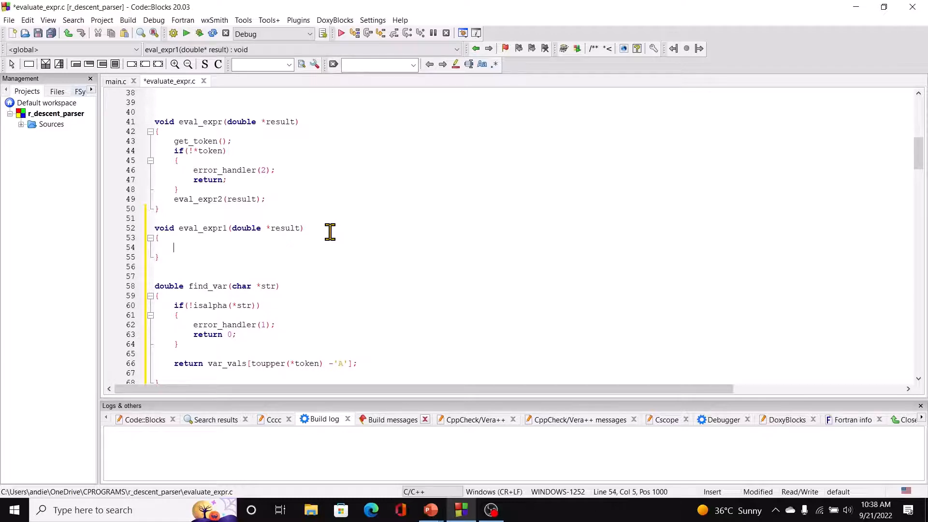
# - Declare int index, t_token_type; and char temp_token[80]; inside eval_expr1
pyautogui.write('int in')
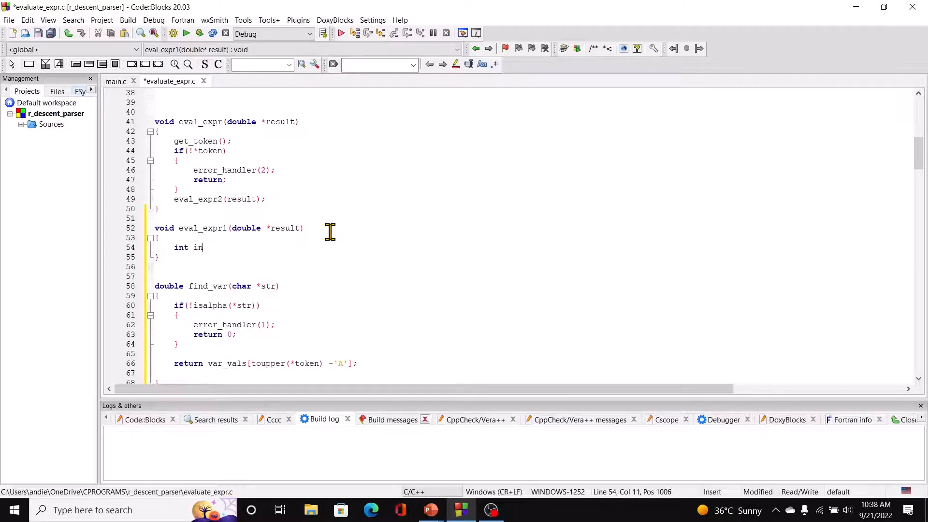
pyautogui.write('dex, t_')
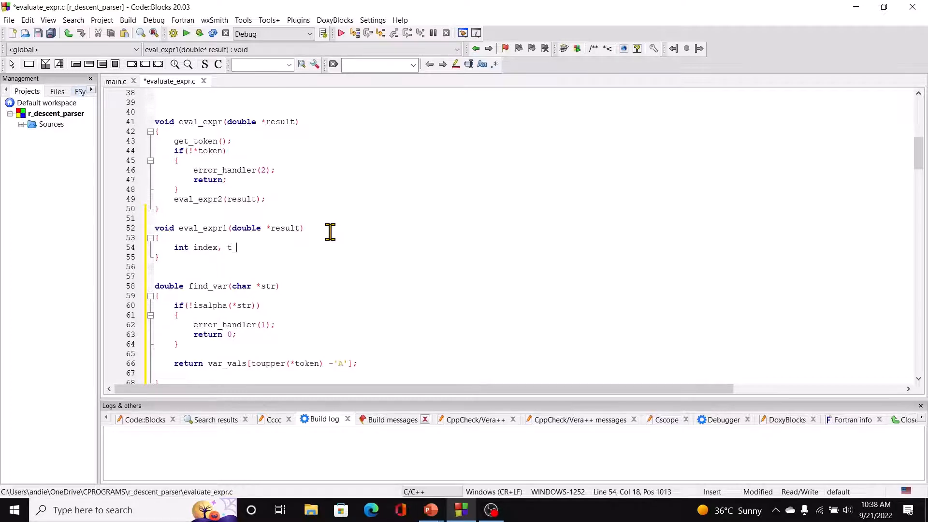
pyautogui.write('oken')
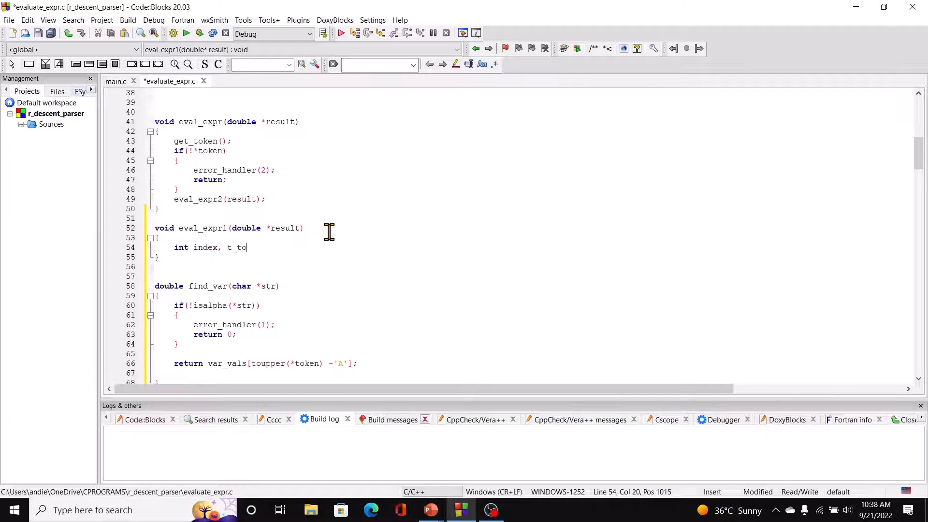
pyautogui.write('ken_type;')
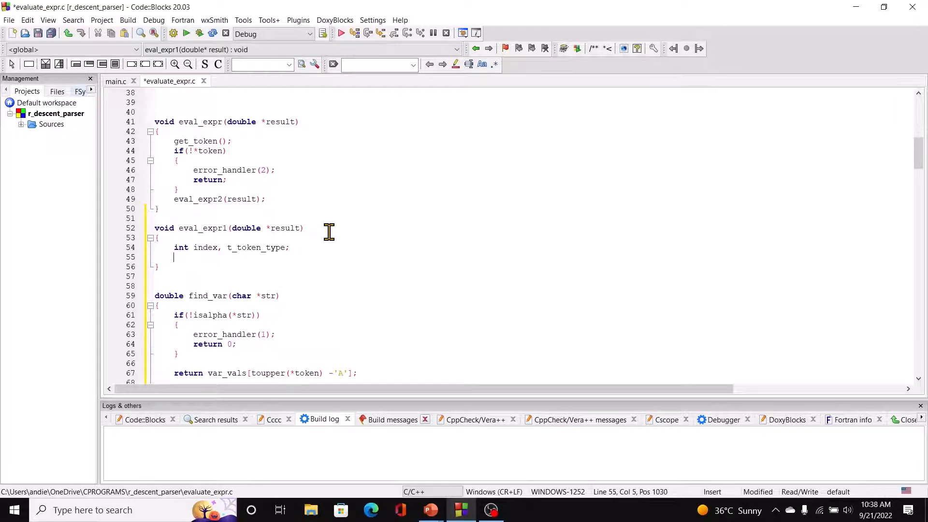
pyautogui.write('char temp')
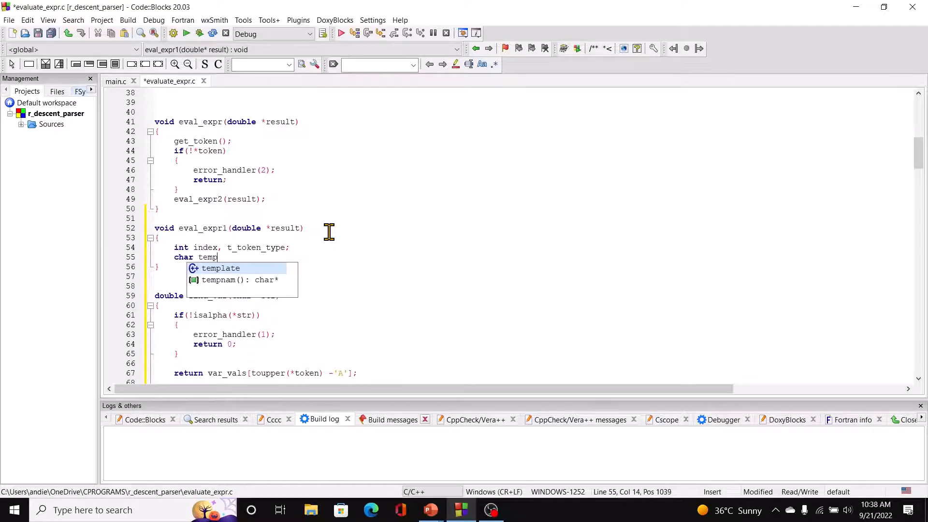
pyautogui.write('_token')
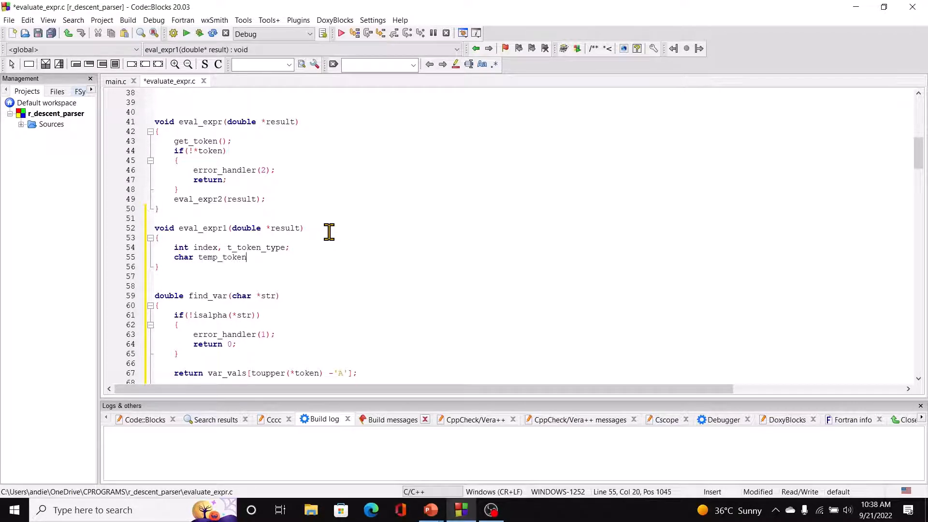
pyautogui.write('[80]')
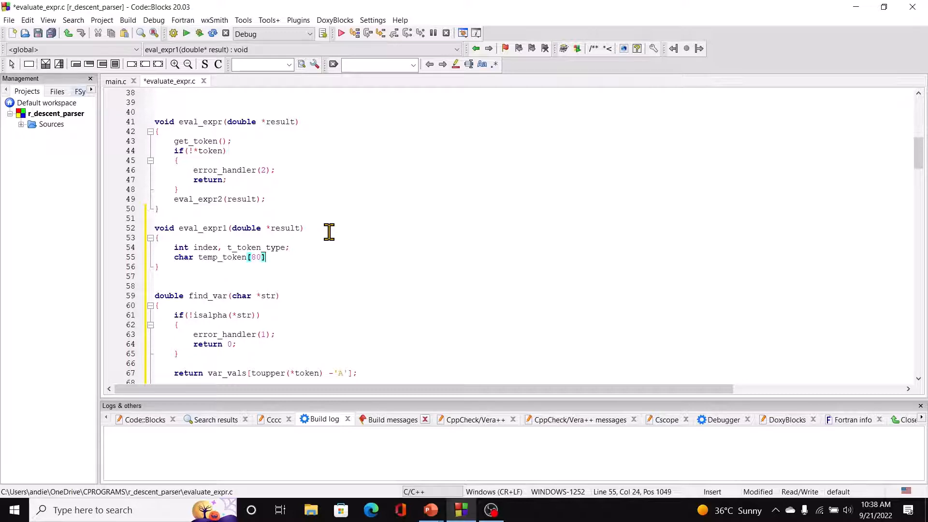
pyautogui.write(';')
pyautogui.write('if(token_type ')
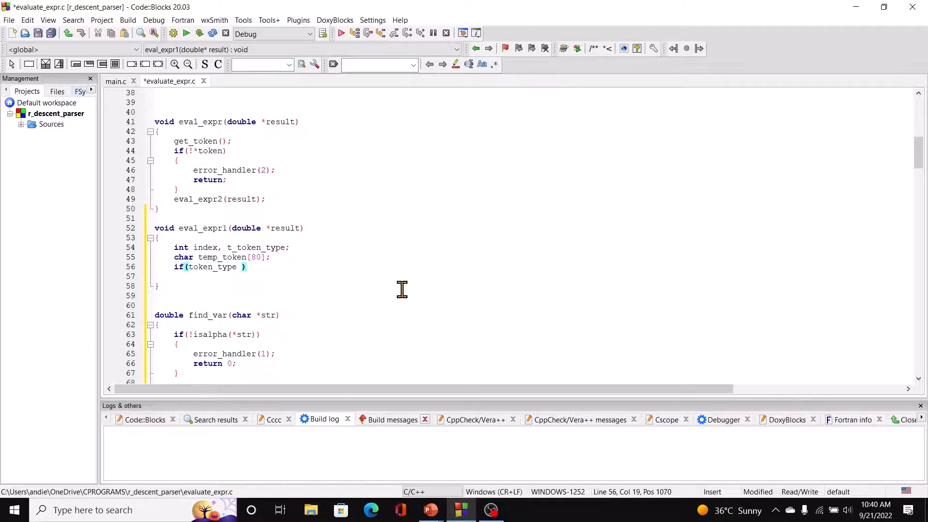
# - In if(token_type == VARIABLE), memcpy token into temp_token and set t_token_type = token_type
pyautogui.write('== VARIABLE')
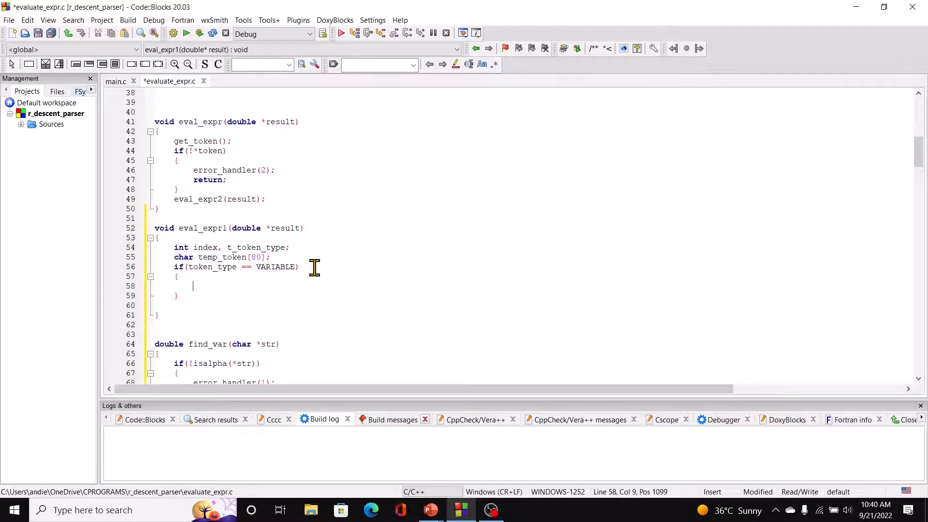
pyautogui.write('m')
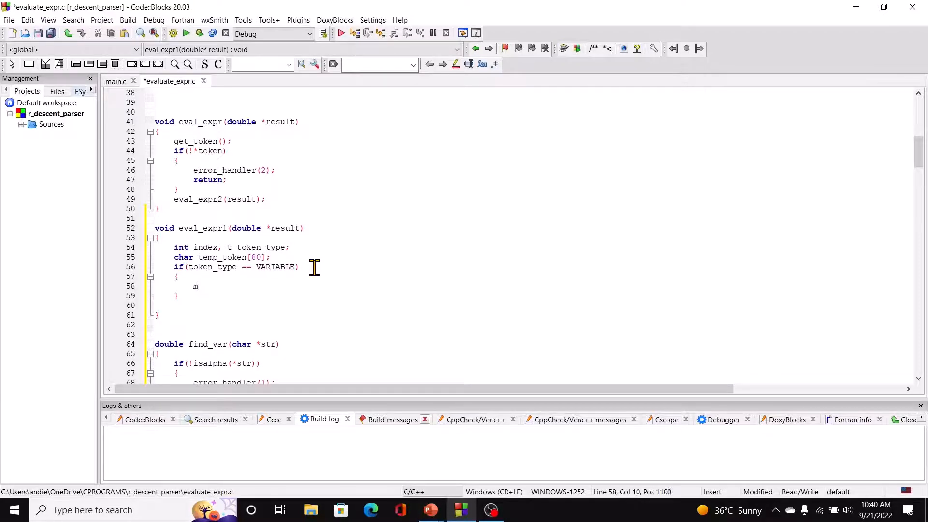
pyautogui.write('emcpy(')
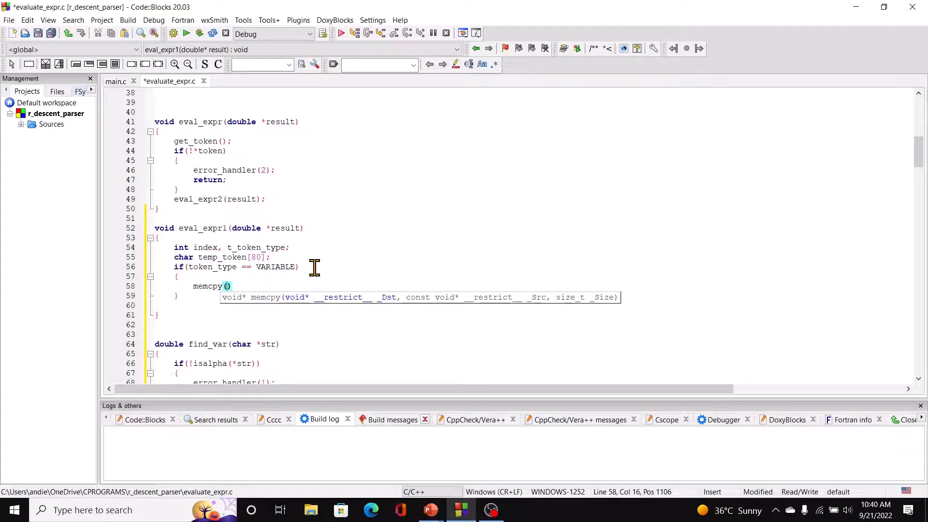
pyautogui.write('temp_token,')
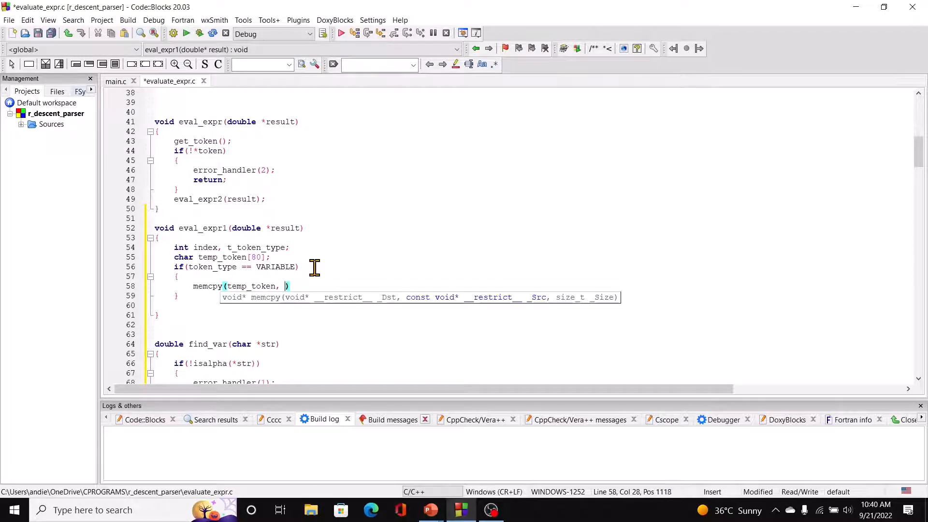
pyautogui.write('token,')
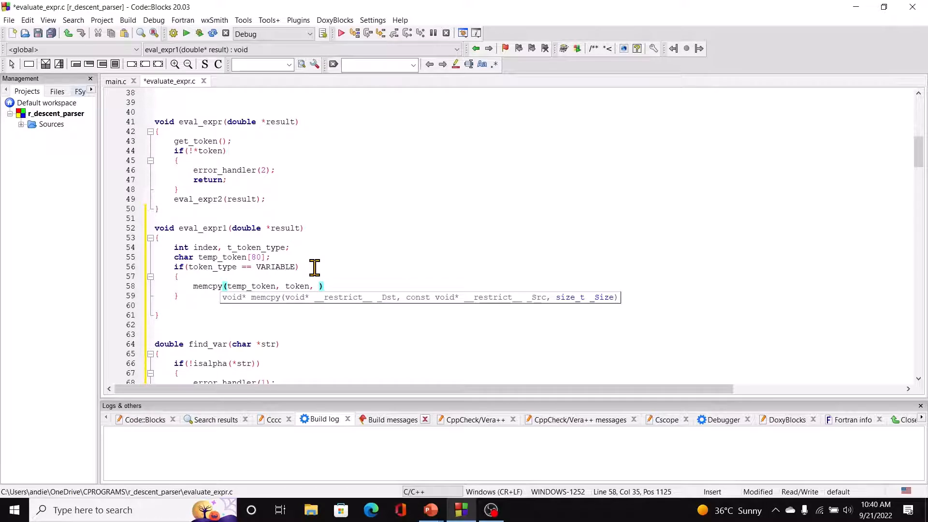
pyautogui.write('strlen(')
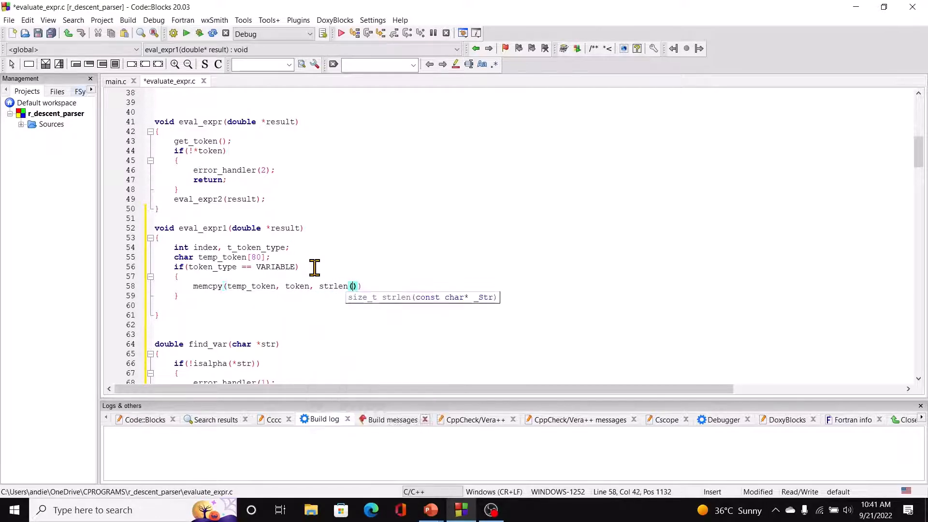
pyautogui.write('token')
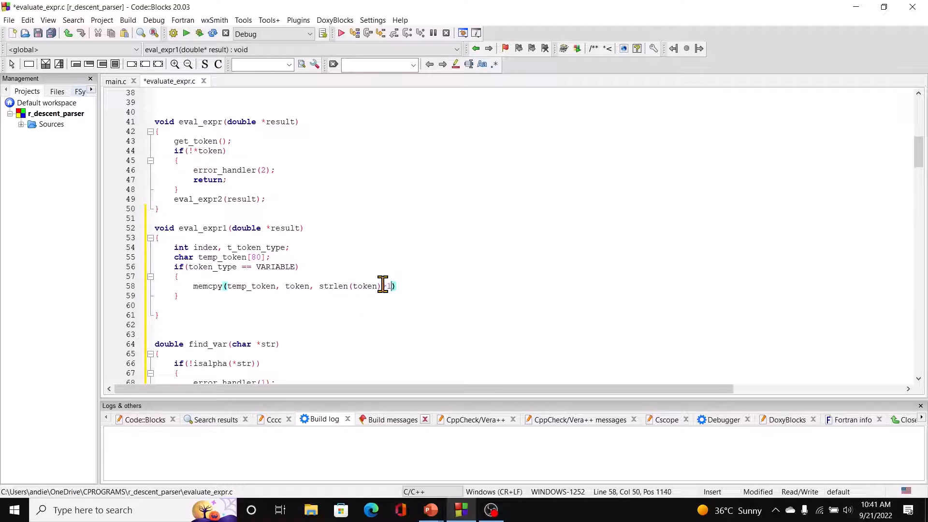
pyautogui.write('+1')
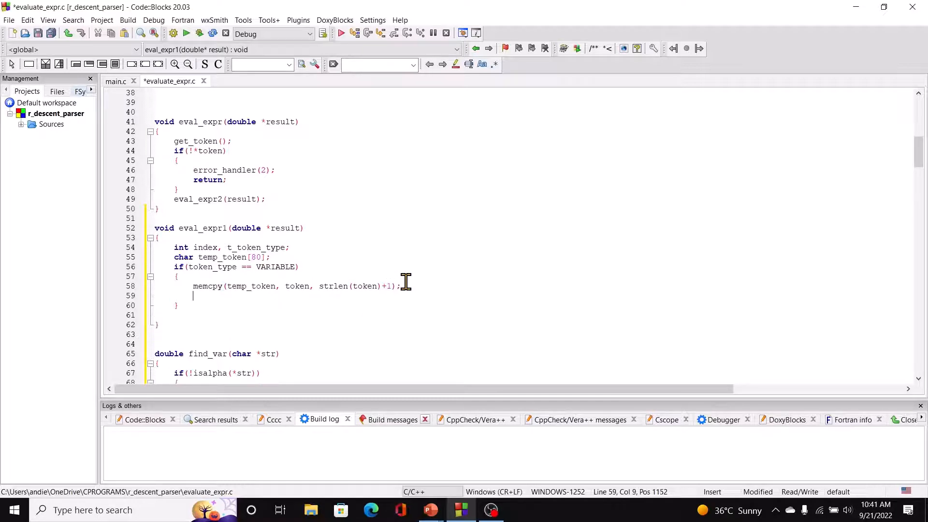
pyautogui.write('t_token_type')
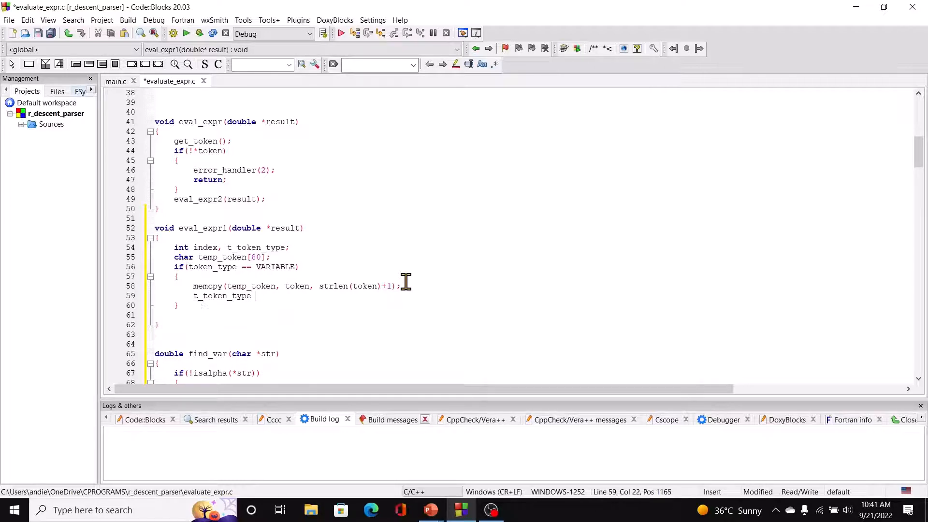
pyautogui.write('= token_type;')
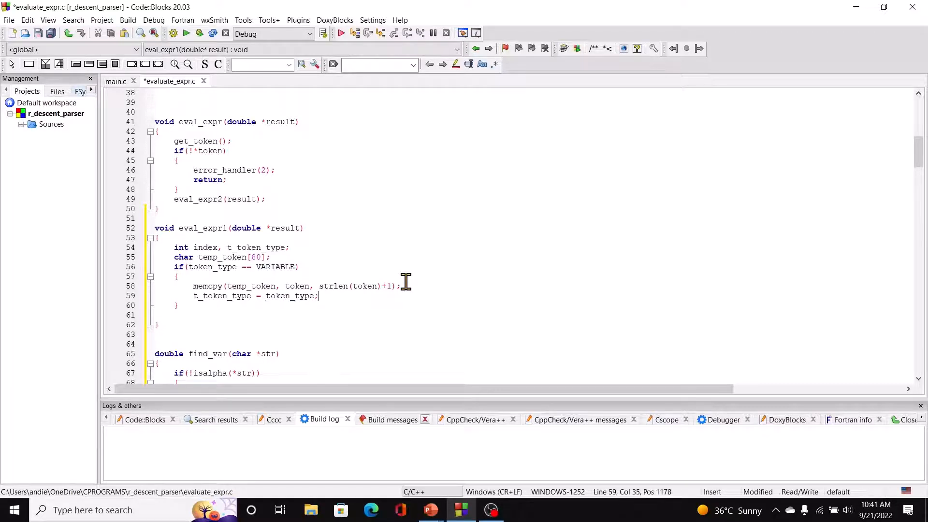
pyautogui.moveTo(348, 298)
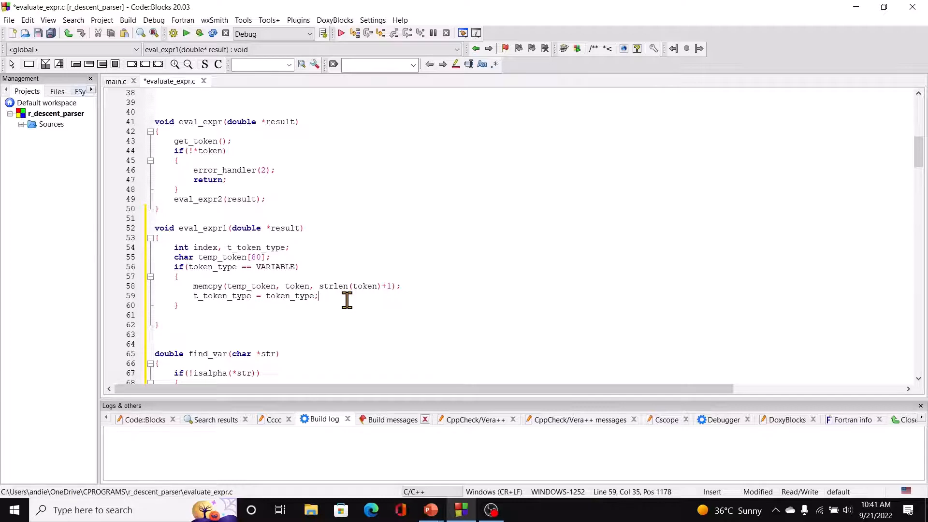
# - Set index=toupper(*token)-'A'; and call get_token(); in the VARIABLE block
pyautogui.write('inde')
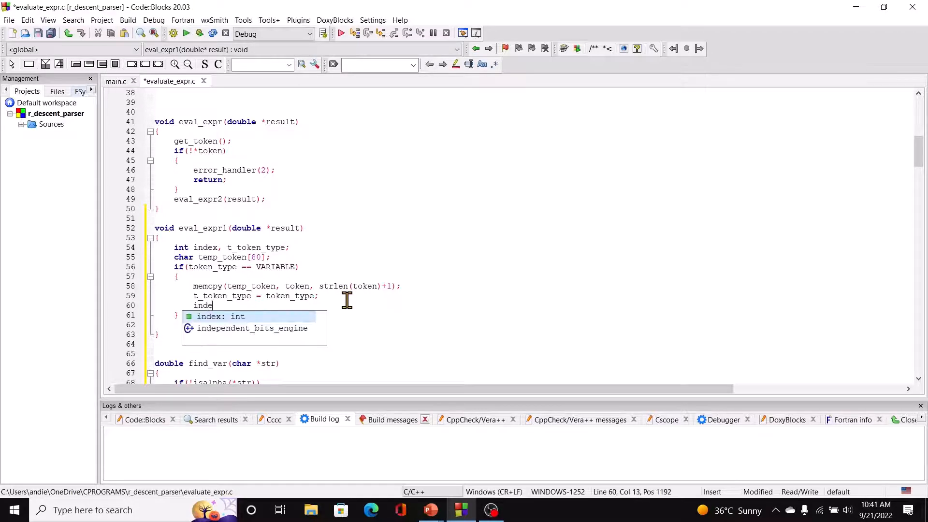
pyautogui.write('x=')
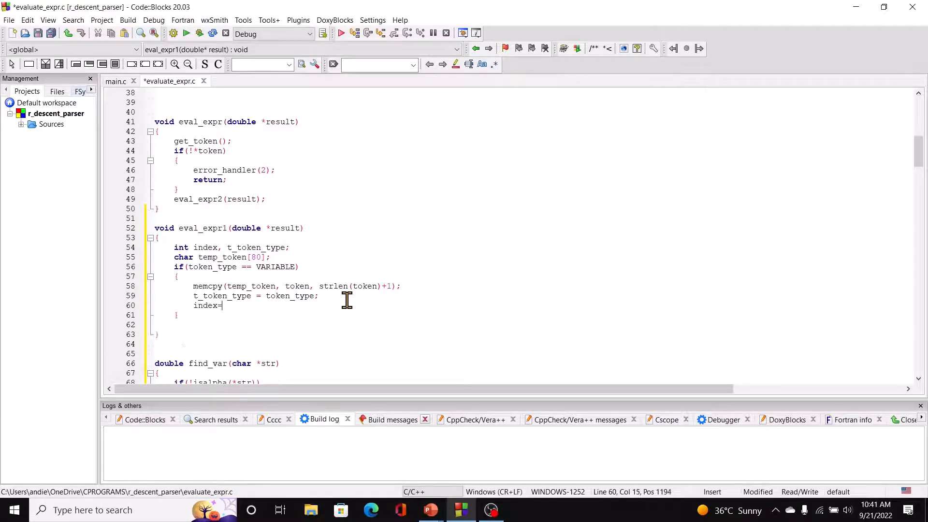
pyautogui.write('t')
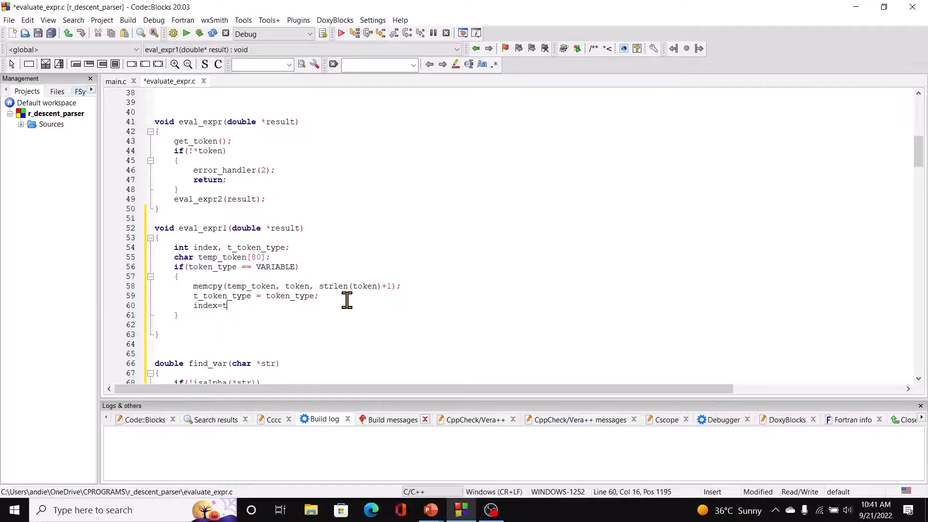
pyautogui.write('oupper(')
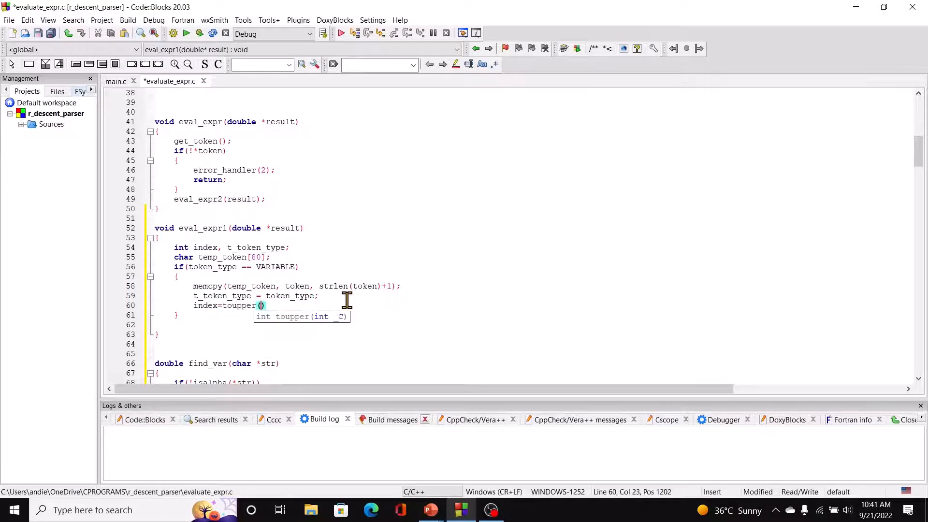
pyautogui.write('*to')
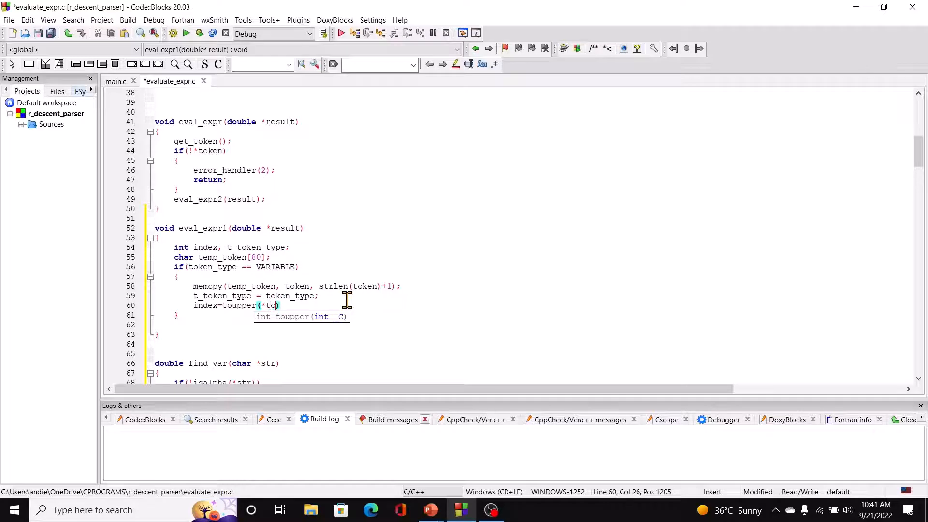
pyautogui.write('ken')
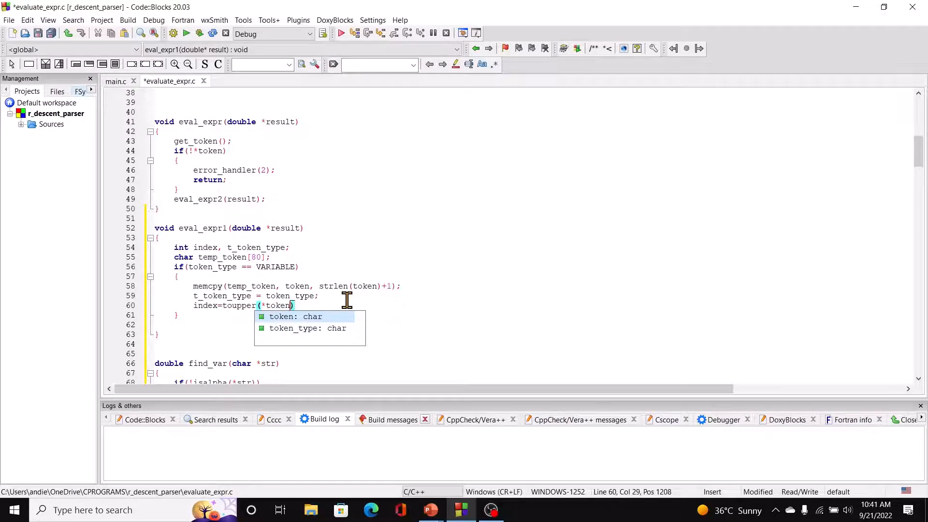
pyautogui.write('-')
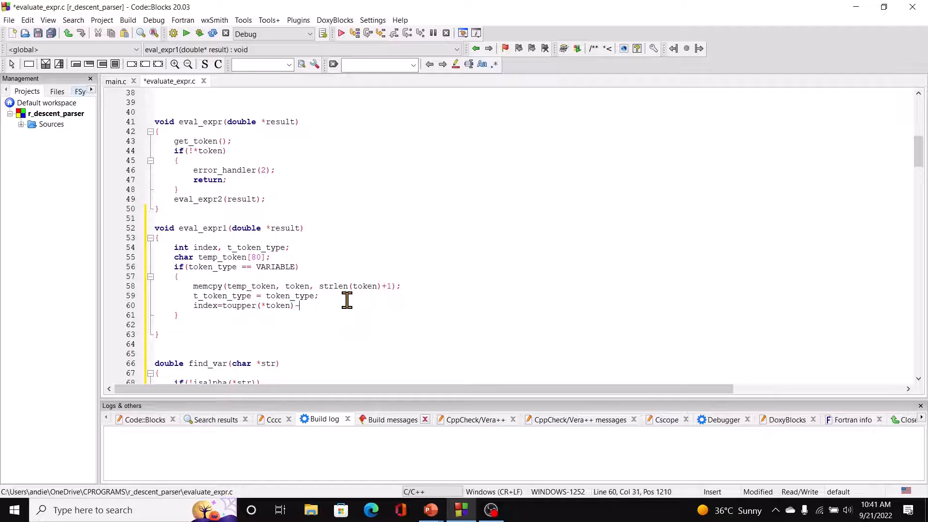
pyautogui.write("'A")
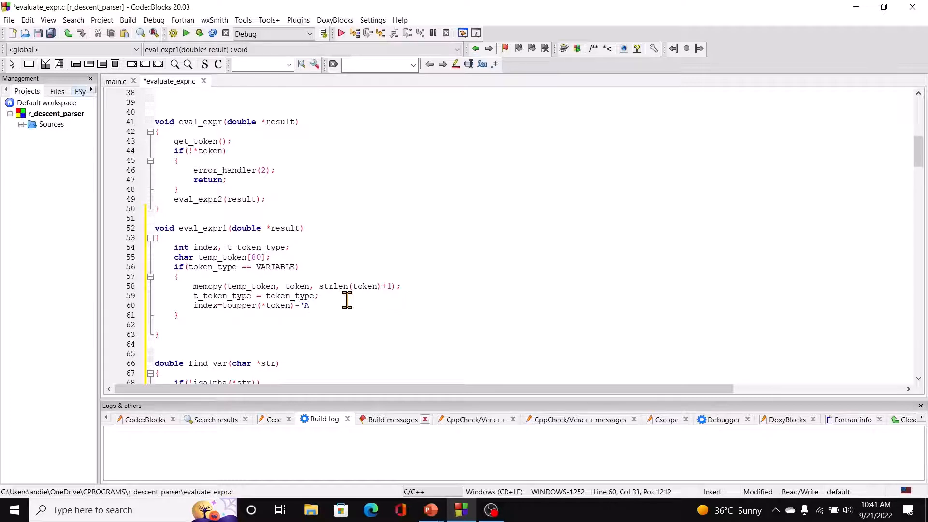
pyautogui.write("';")
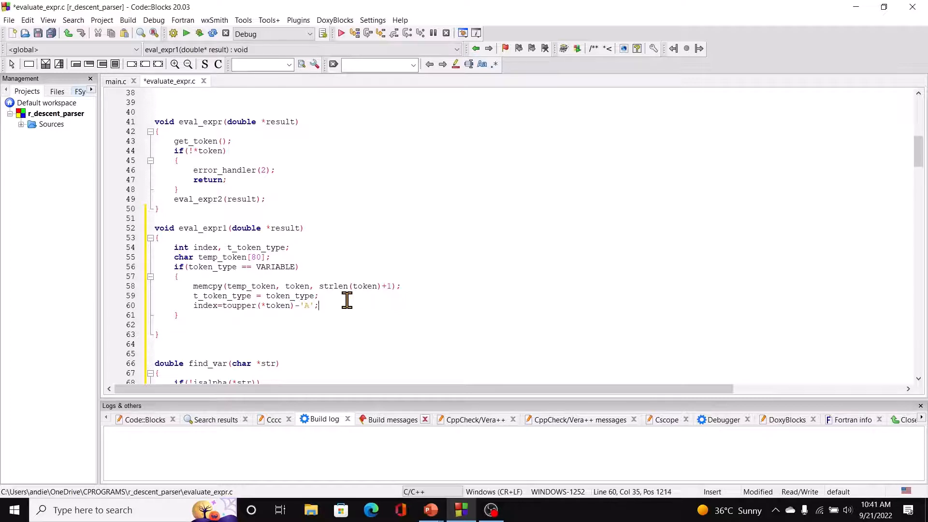
pyautogui.write('get_token();')
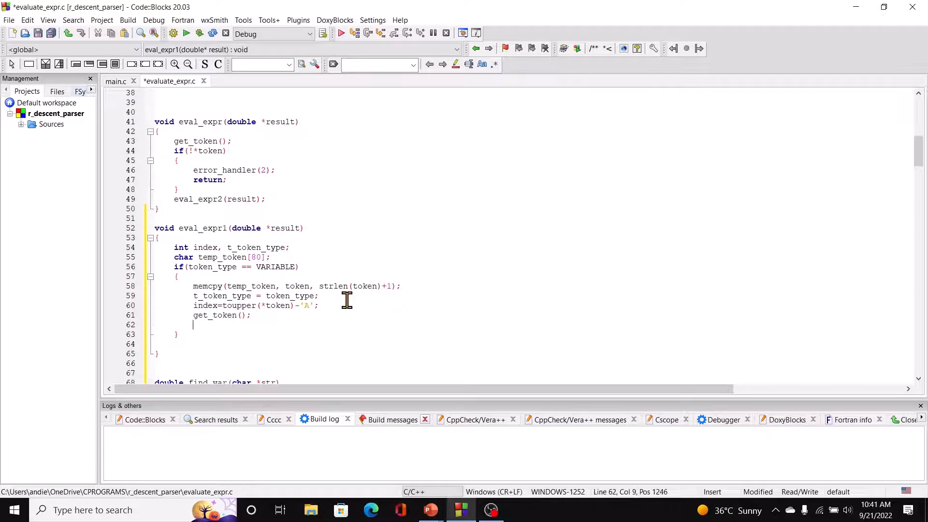
# - Add if(*token != '=') whose block first calls send_back_var();
pyautogui.write('if(*token')
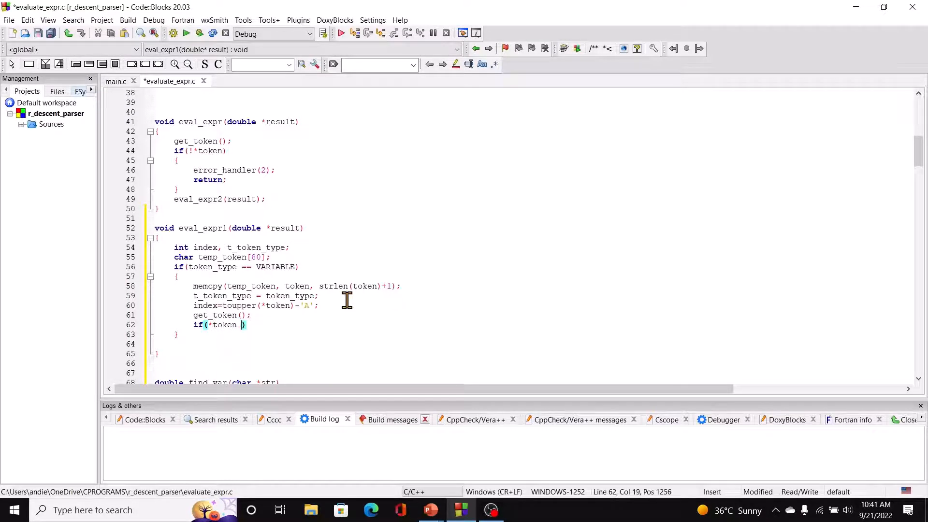
pyautogui.write("!= ''")
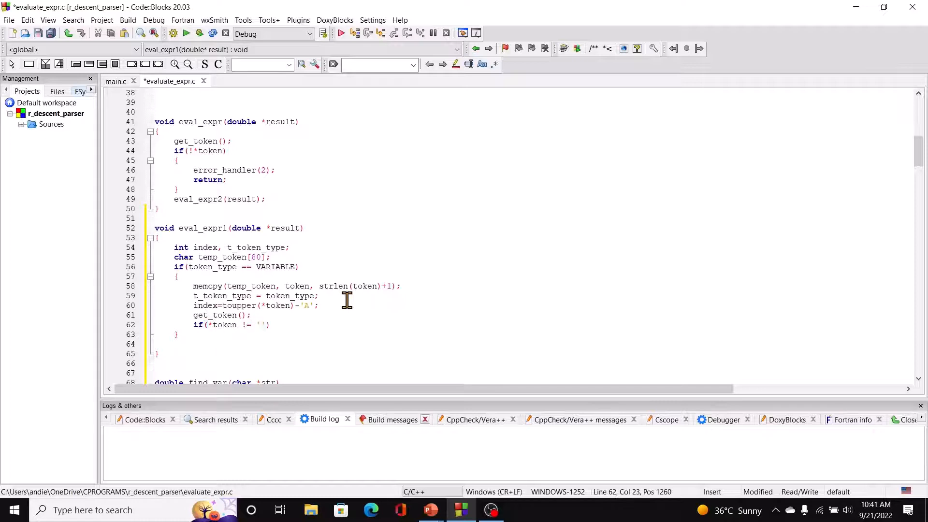
pyautogui.write('=')
pyautogui.write('{')
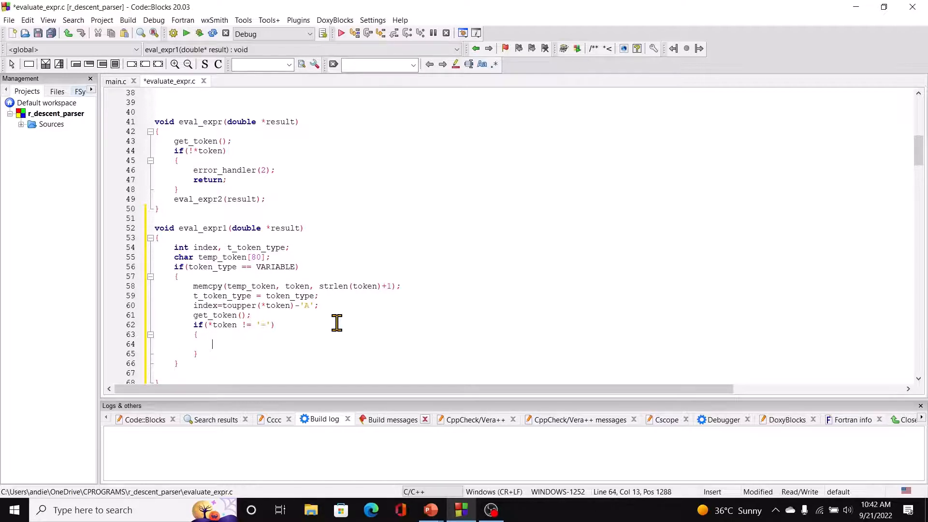
pyautogui.write('send_back_var')
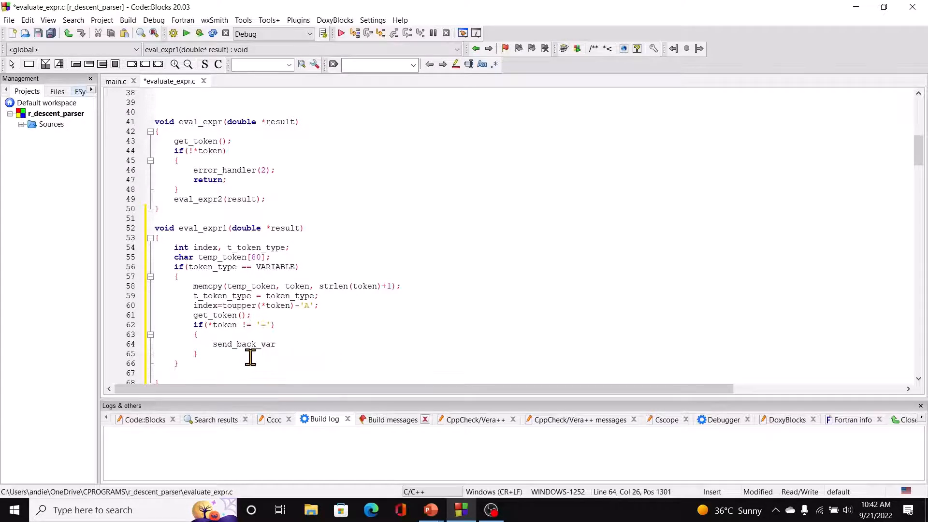
pyautogui.write('()')
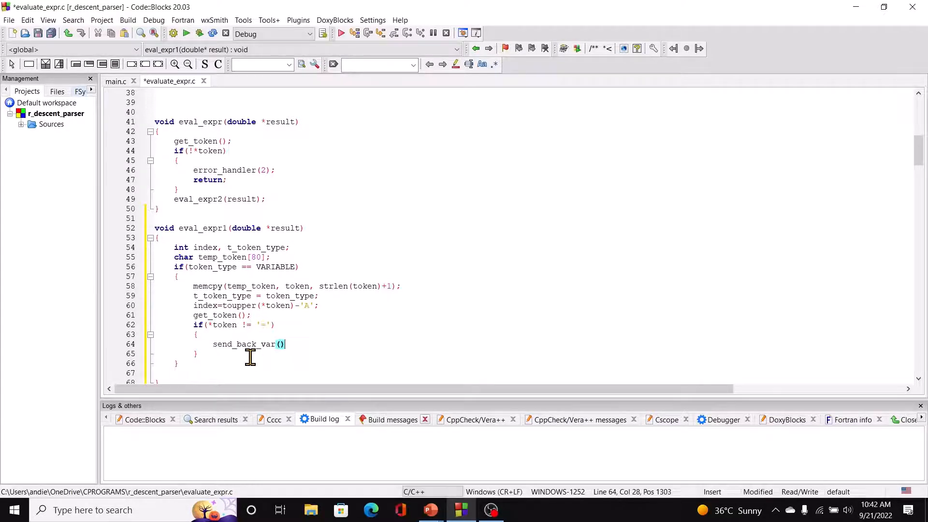
pyautogui.press('Enter')
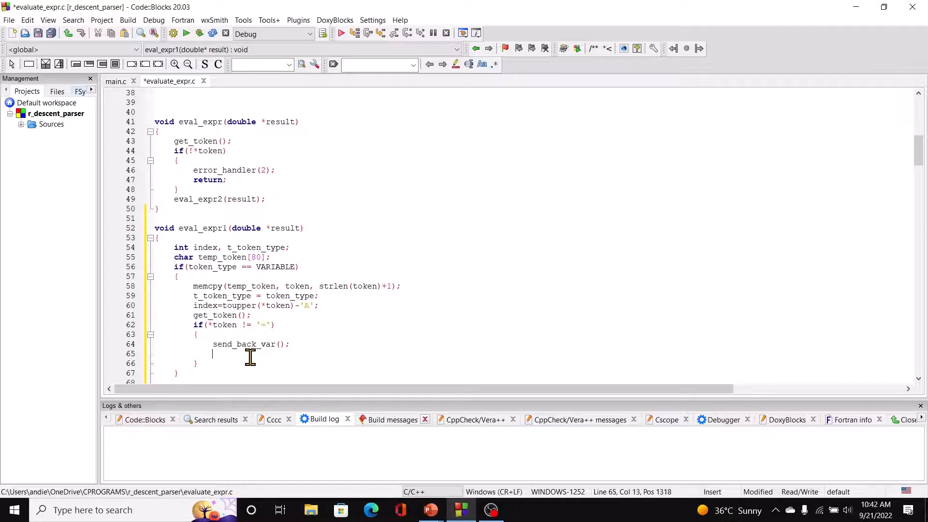
# - Restore token via memcpy(token, temp_token, strlen(temp_token)+1) and set token_type = t_token_type
pyautogui.write('memcpy(')
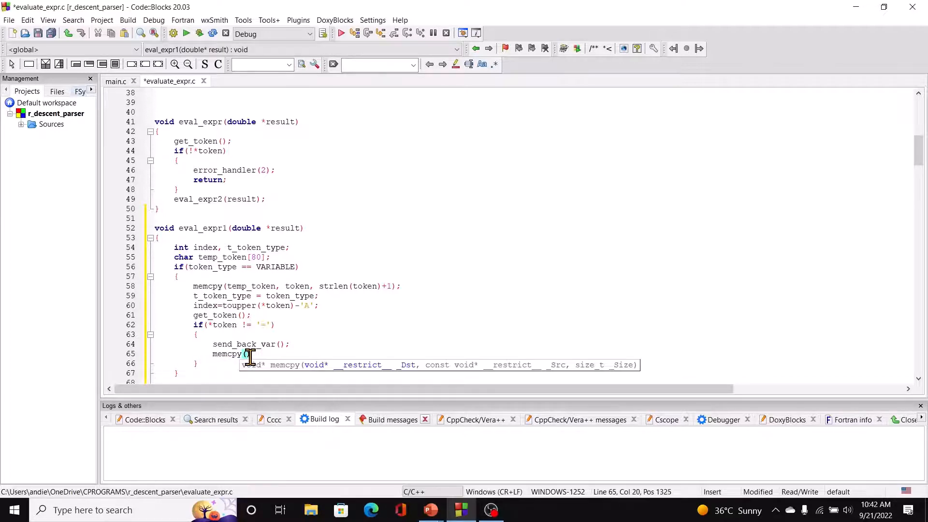
pyautogui.moveTo(345, 335)
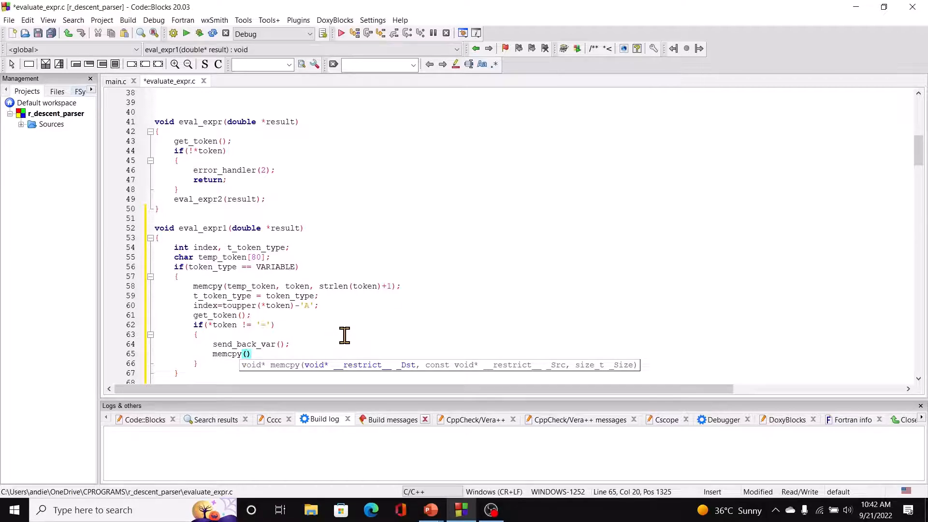
pyautogui.write('token')
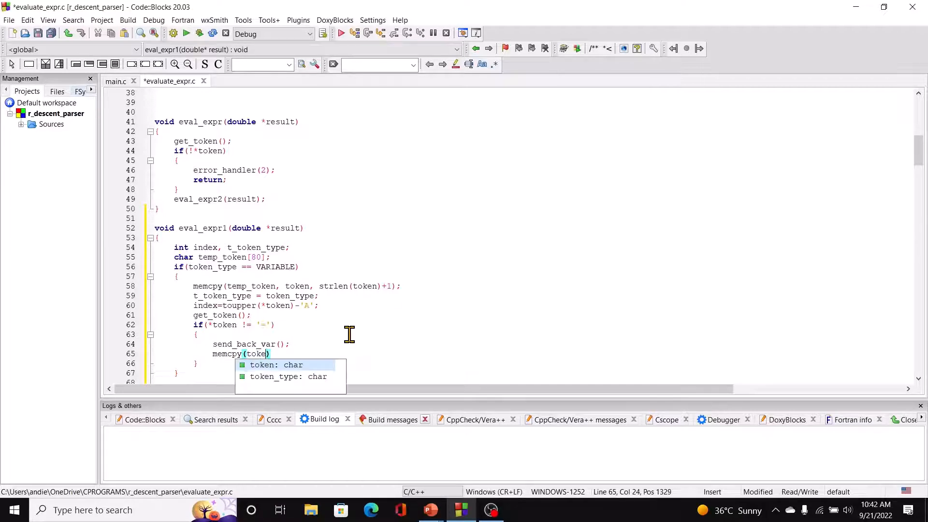
pyautogui.write('n, temp_to')
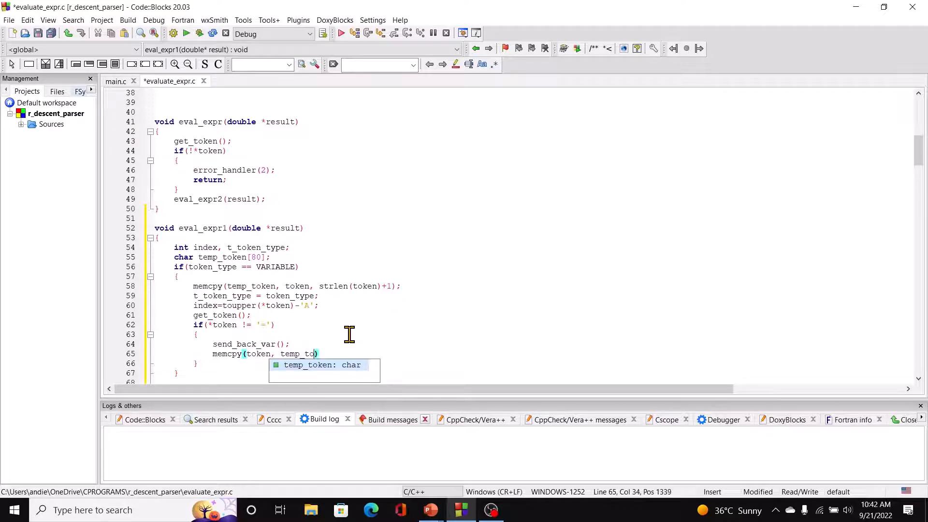
pyautogui.write('ken, st')
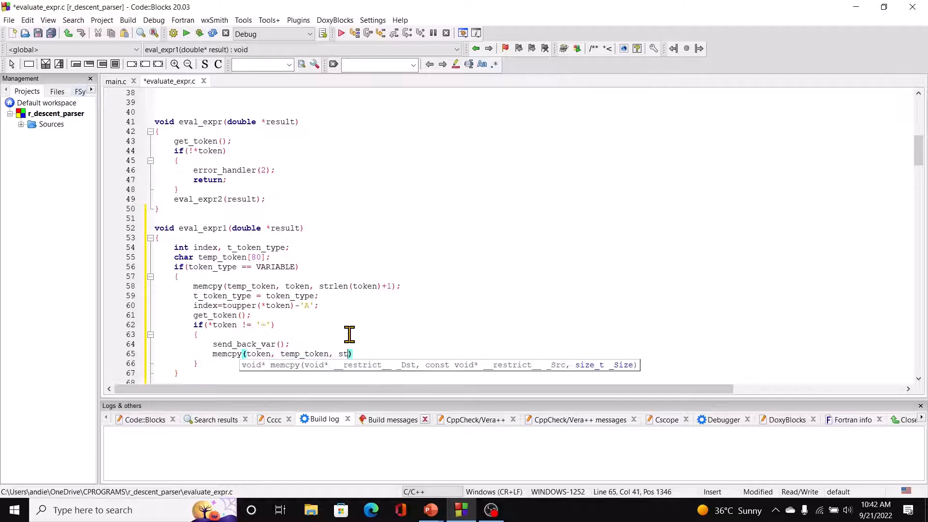
pyautogui.write('rlen')
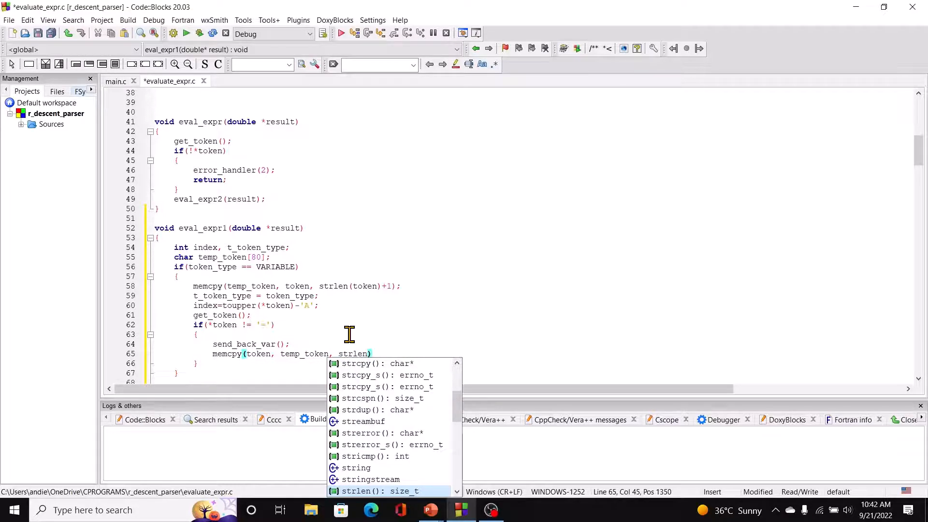
pyautogui.write('(temp_token')
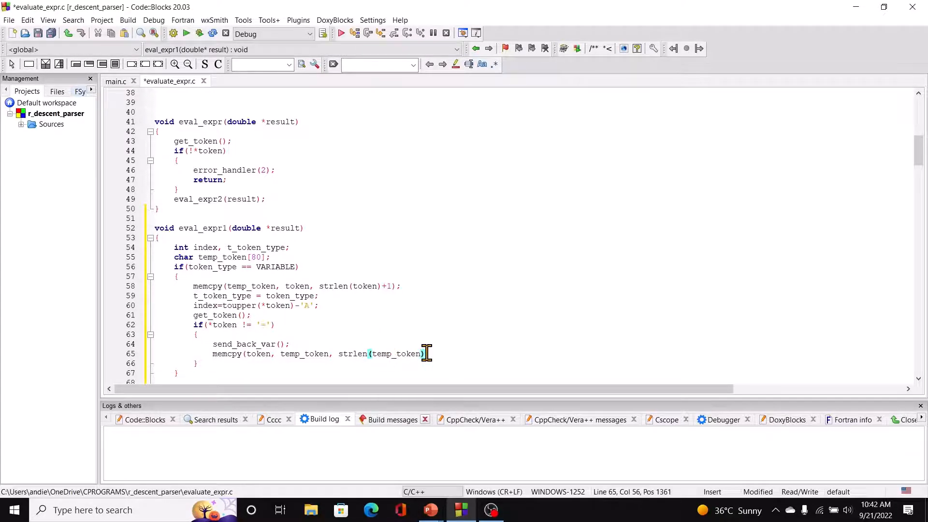
pyautogui.write('+1);')
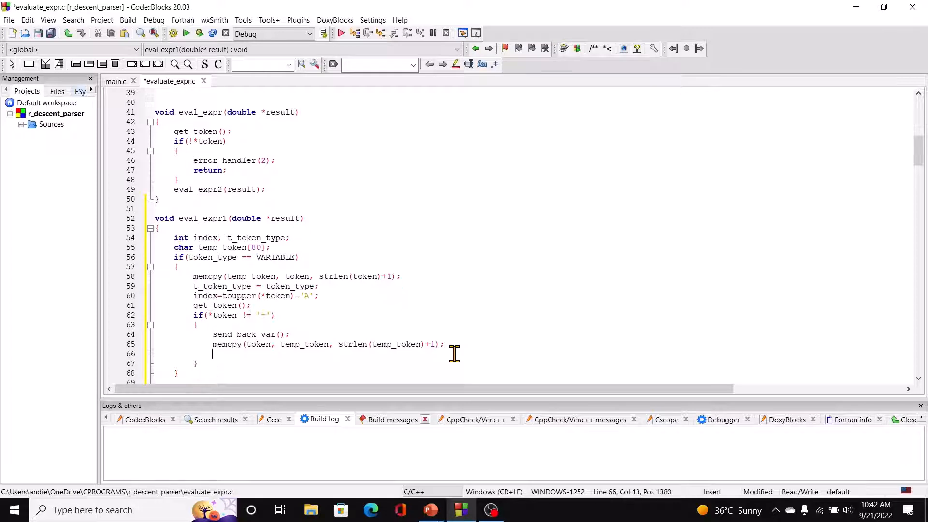
pyautogui.write('token_type =')
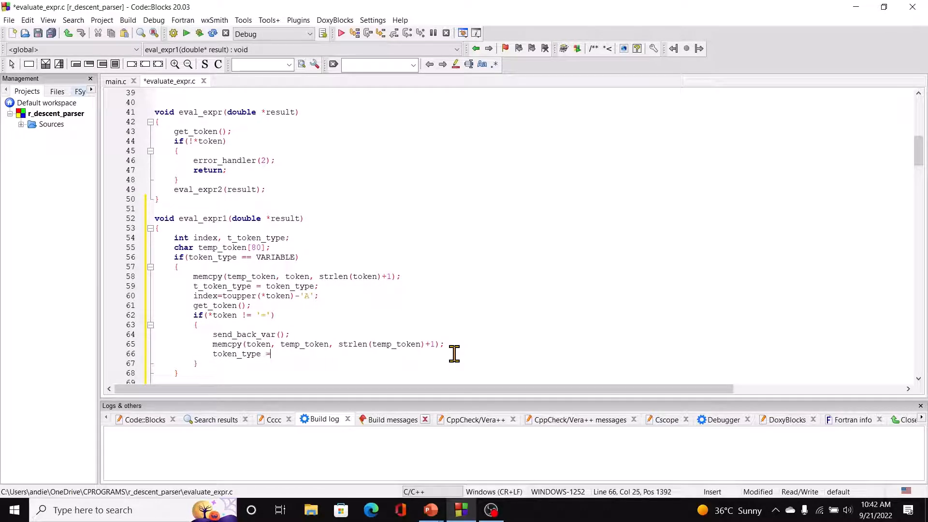
pyautogui.write('t_t')
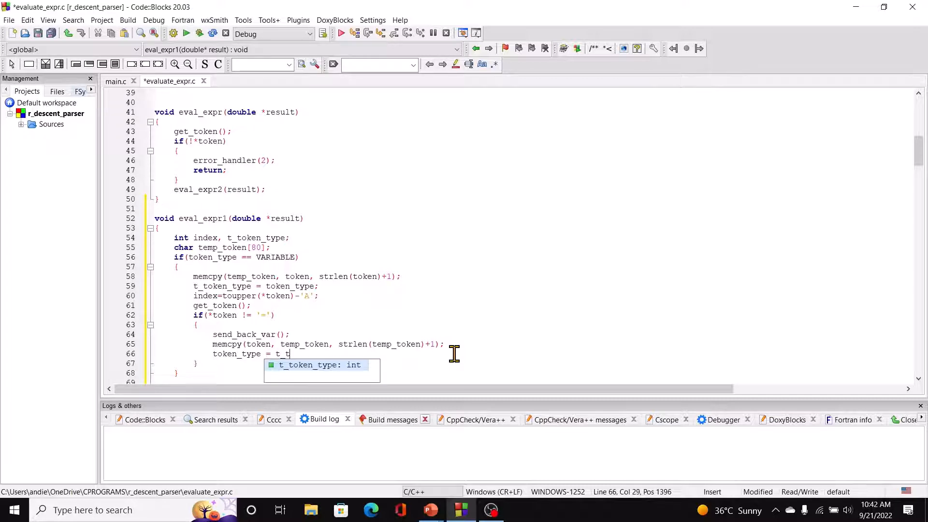
pyautogui.write('oken_type;')
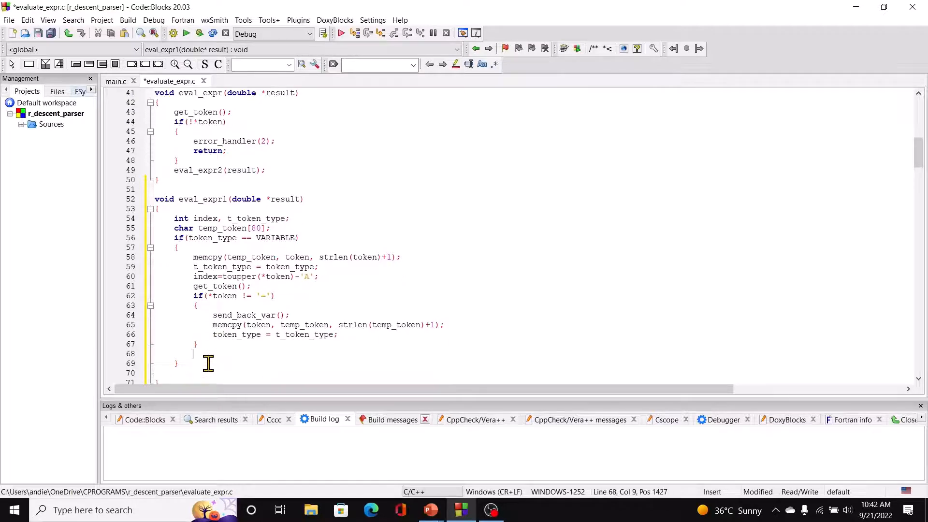
# - Start the else branch calling get_token(); and eval_expr2(result);
pyautogui.write('else')
pyautogui.write('{')
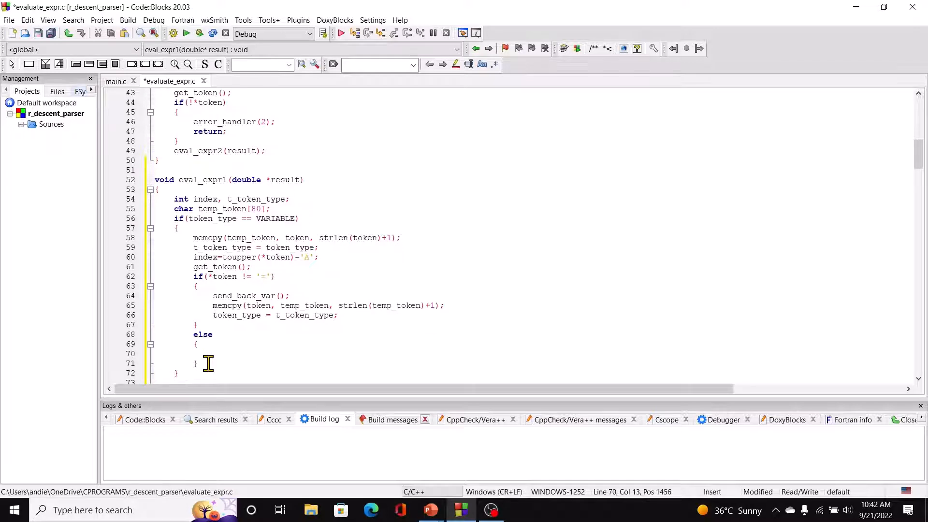
pyautogui.write('get_token(')
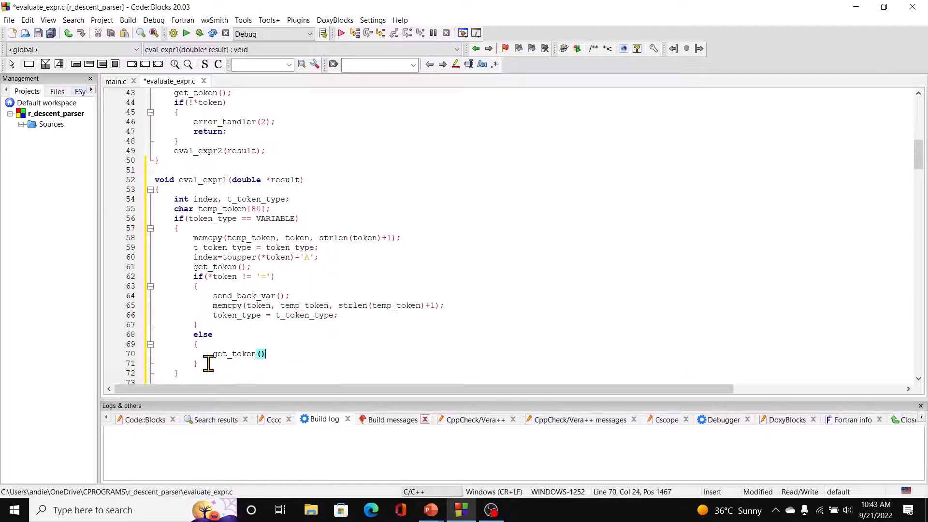
pyautogui.write(';')
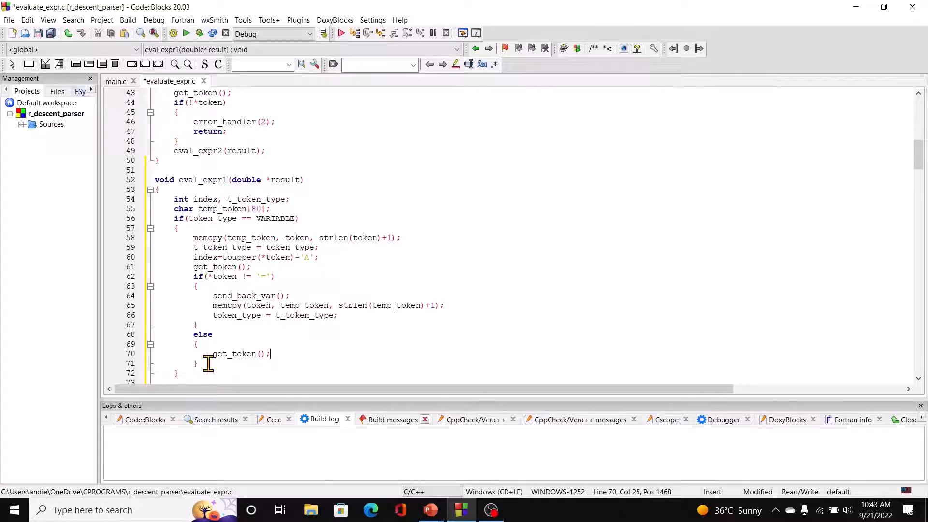
pyautogui.write('eval_expr2')
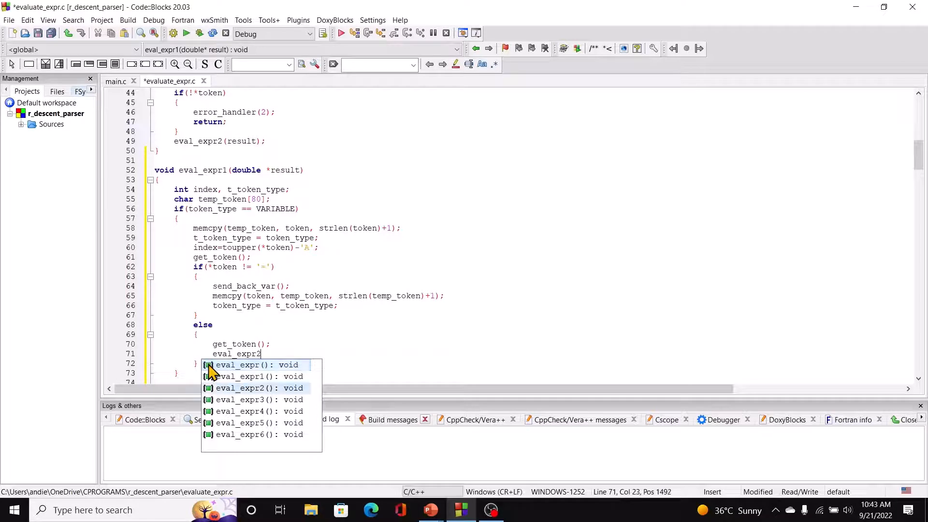
pyautogui.write('(result);')
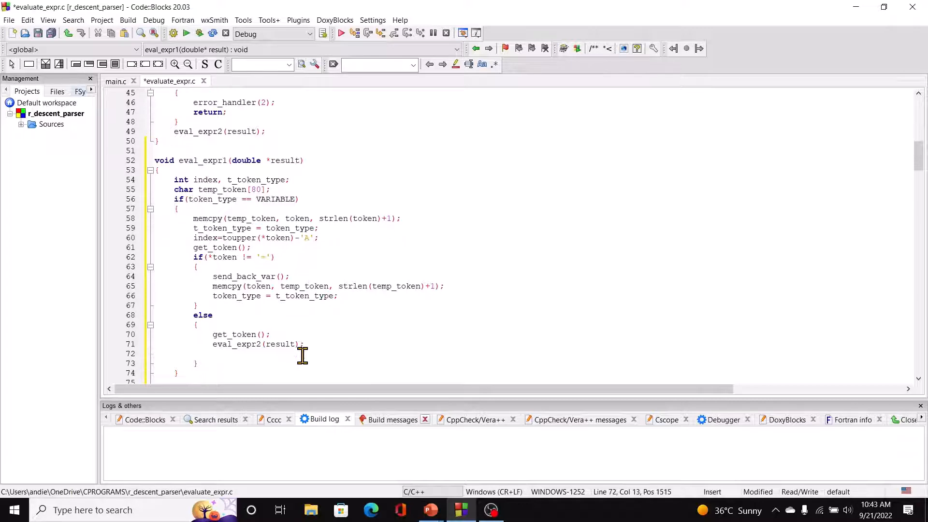
# - Store var_vals[index] = *result; and return; then continue below the if block
pyautogui.write('va')
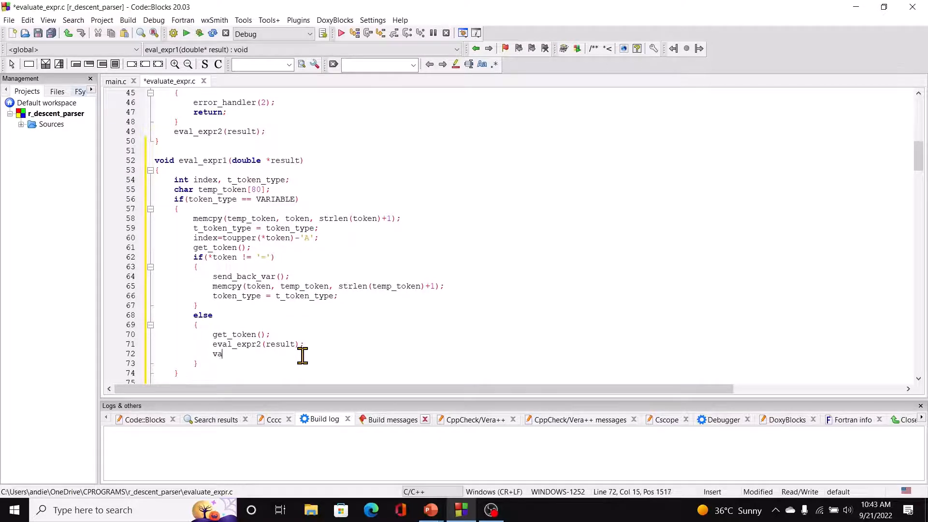
pyautogui.write('r_vals[')
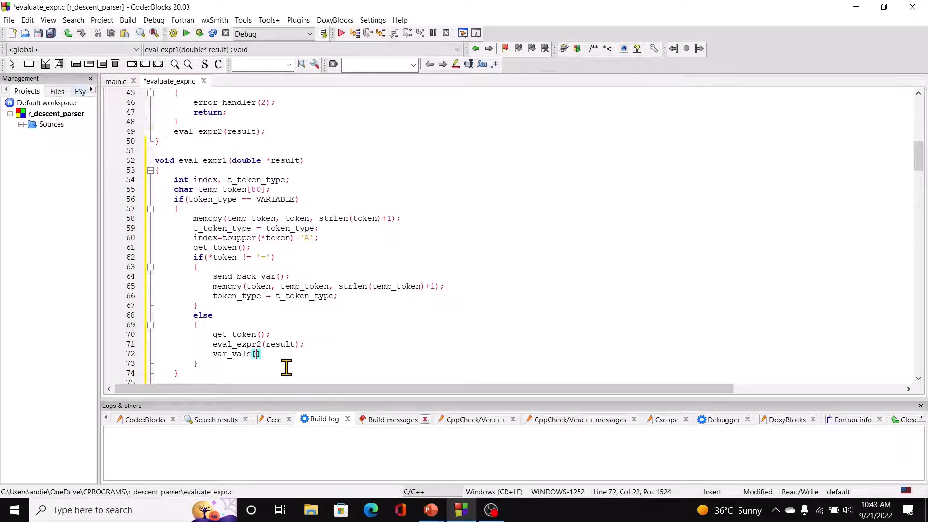
pyautogui.write('index')
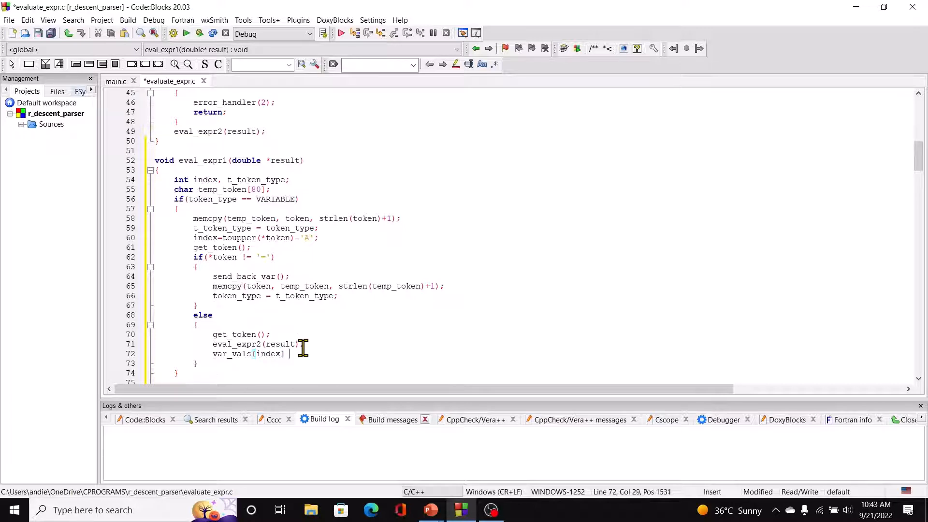
pyautogui.write('=')
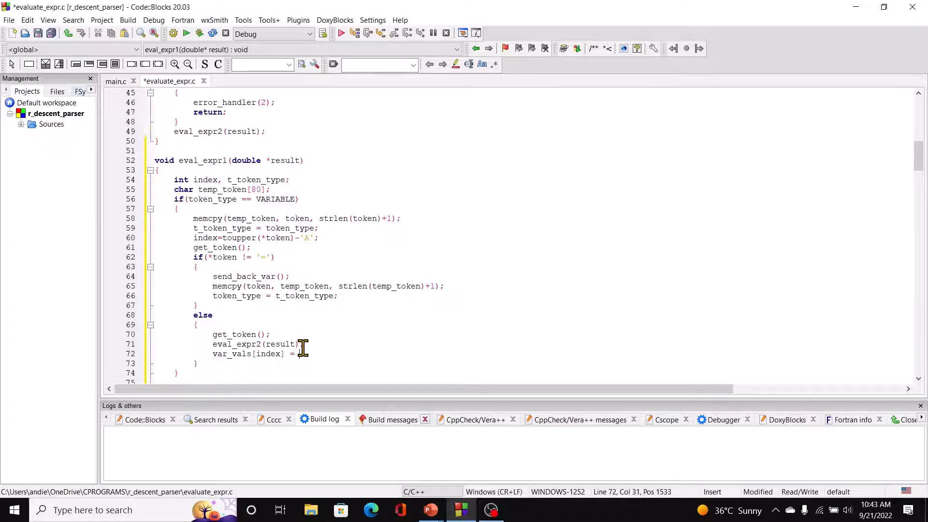
pyautogui.write('result;')
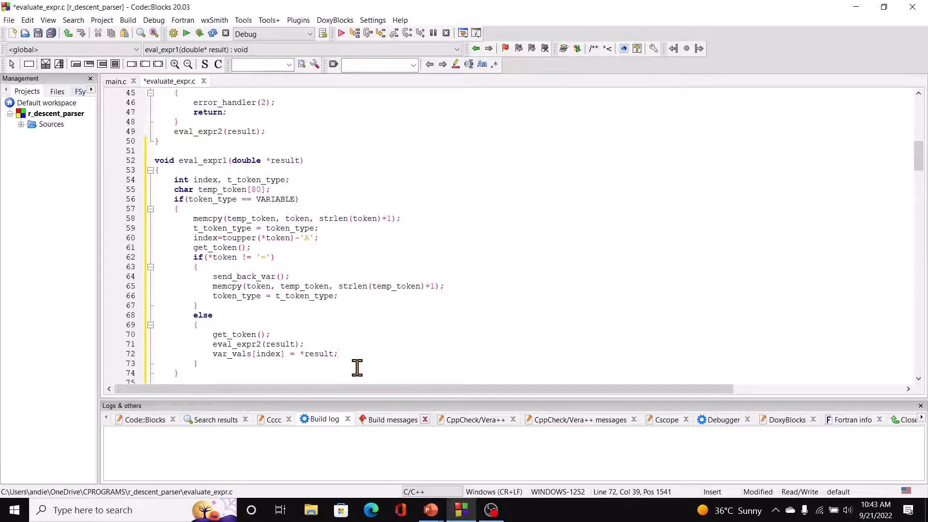
pyautogui.write('r')
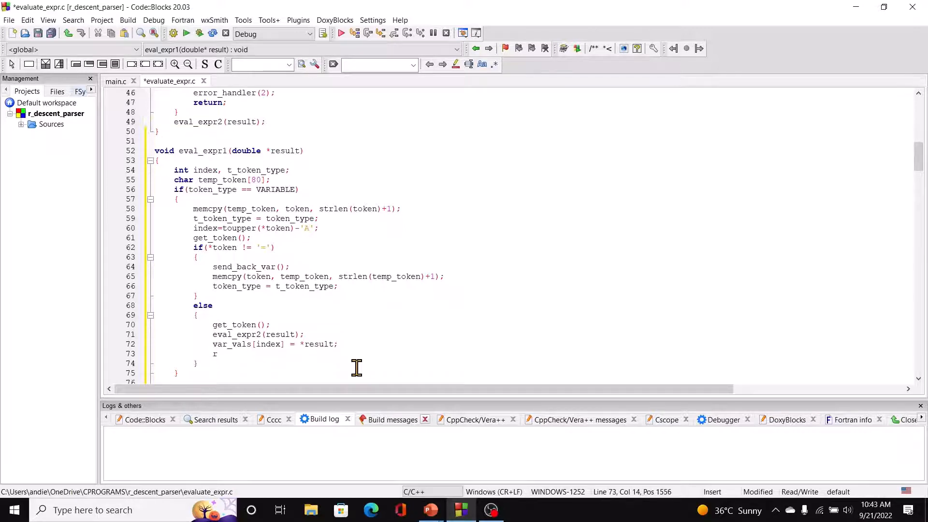
pyautogui.write('eturn;')
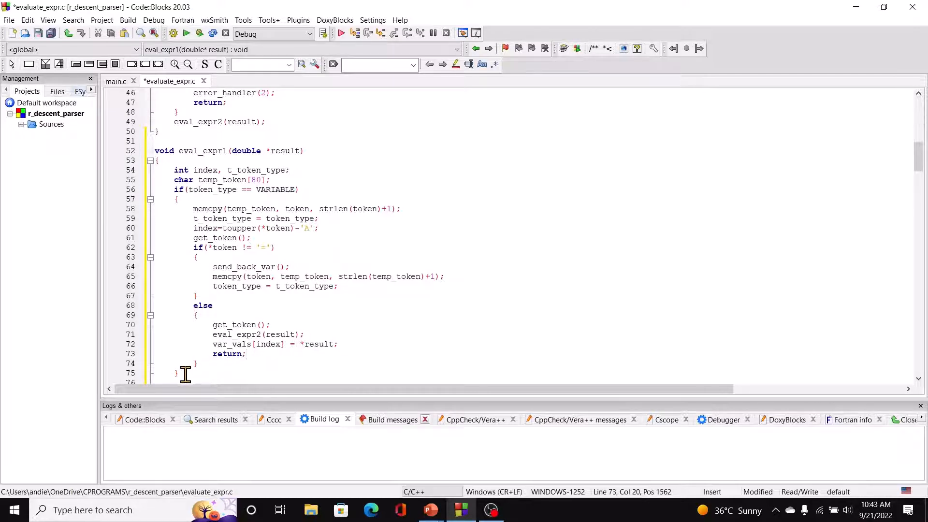
pyautogui.click(176, 373)
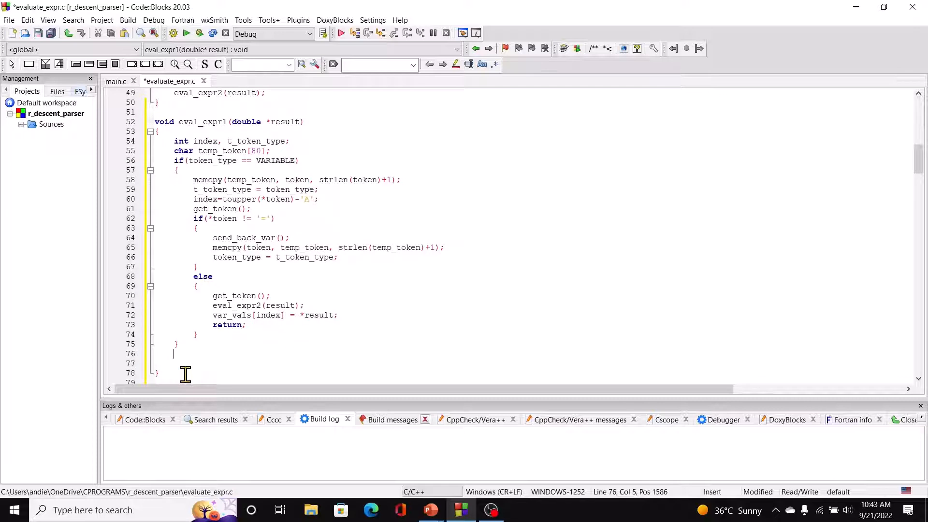
# - End eval_expr1 with eval_expr2(result); and have eval_expr call eval_expr1(result) instead
pyautogui.write('eval_e')
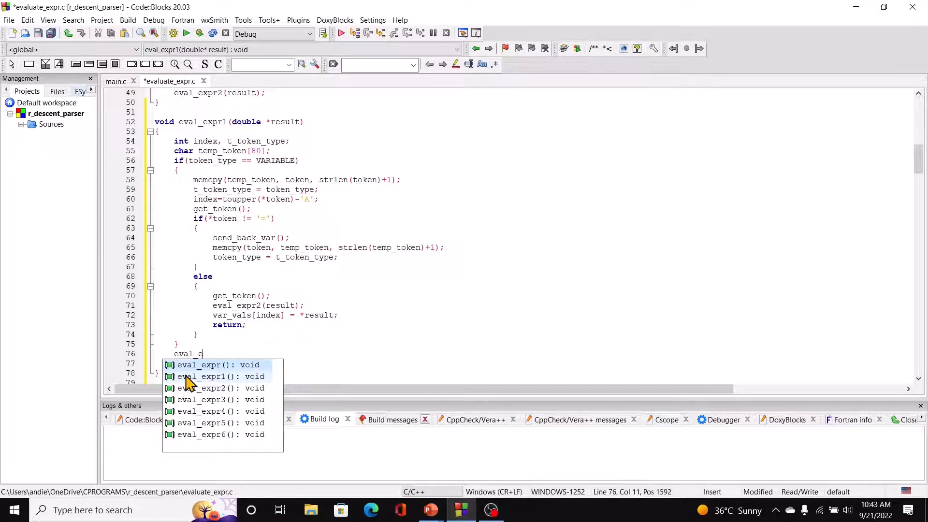
pyautogui.write('xpr2')
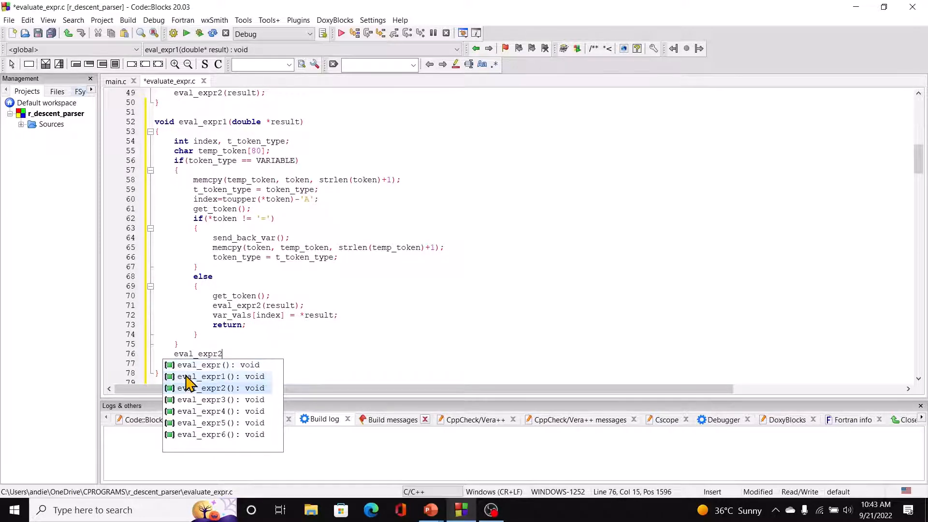
pyautogui.write('(resuylt)')
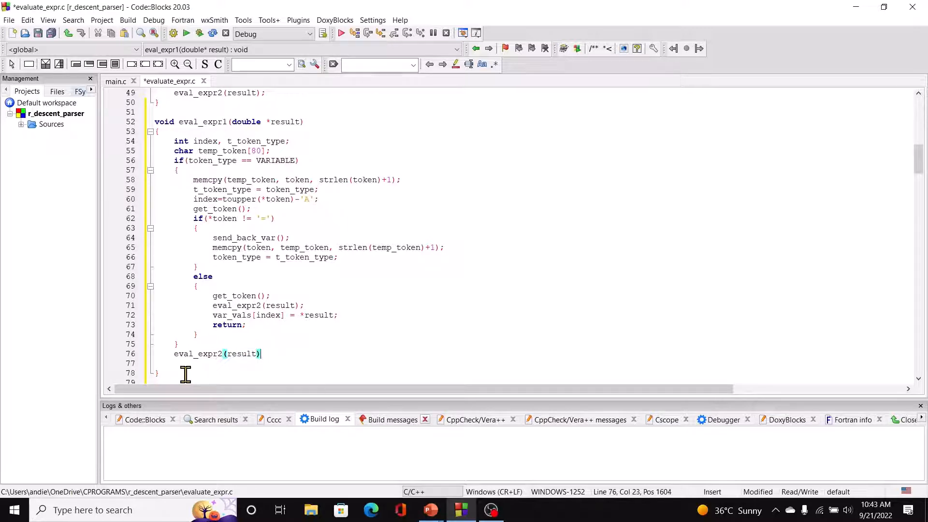
pyautogui.write(';')
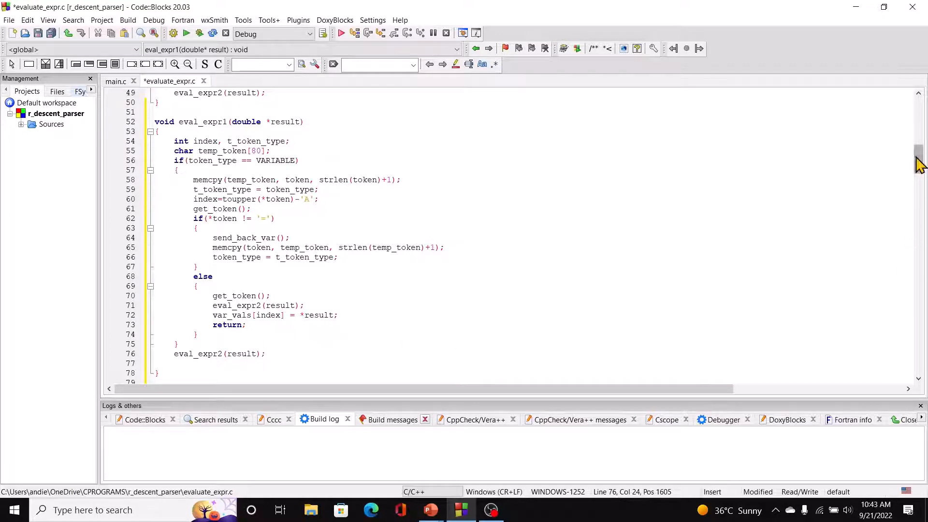
pyautogui.scroll(3)
pyautogui.write('1')
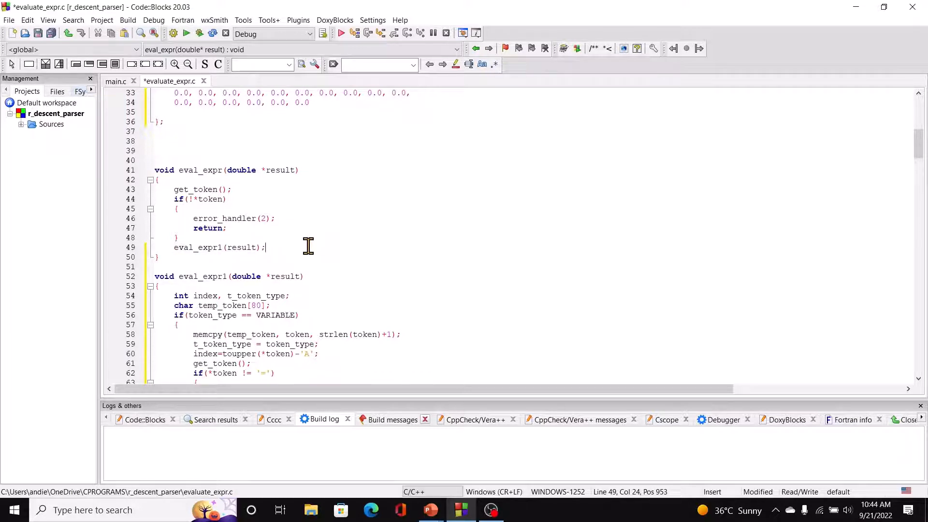
pyautogui.moveTo(876, 189)
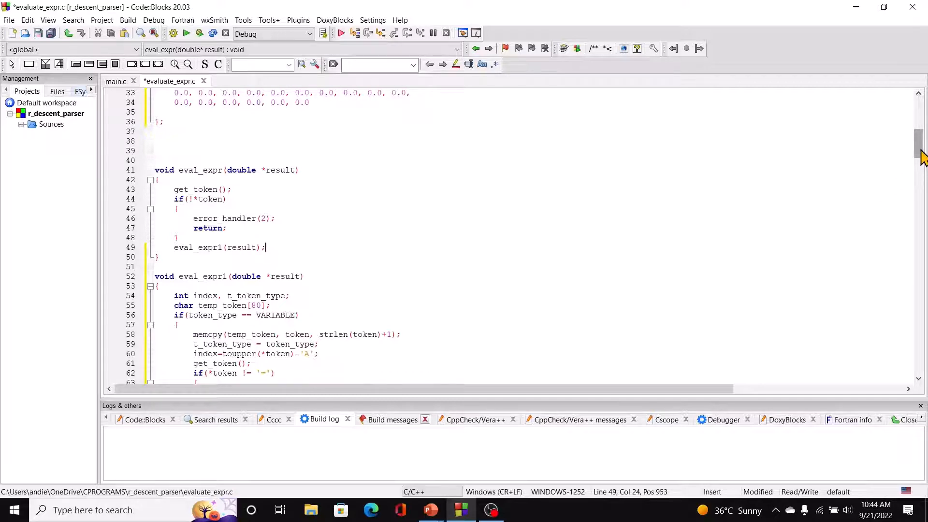
# - Scroll down to store_num and add a blank line at the top of its body
pyautogui.scroll(-3)
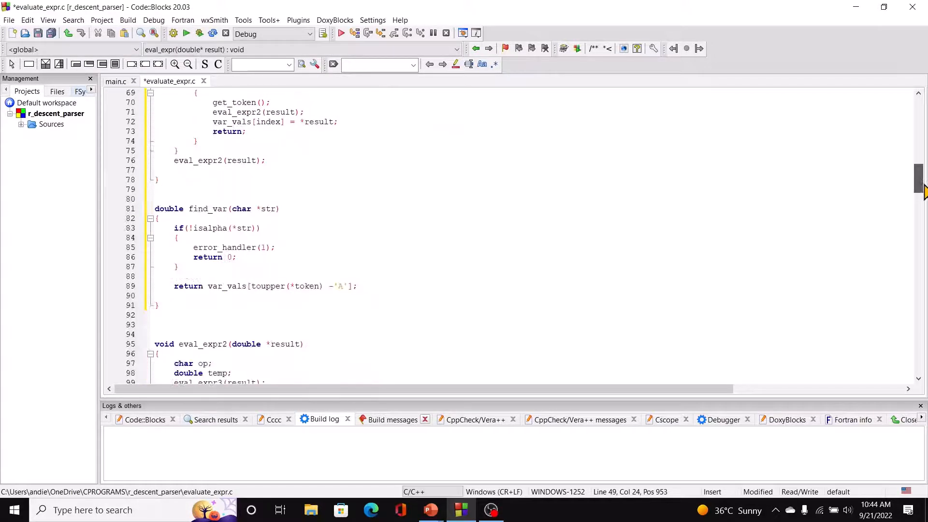
pyautogui.scroll(-3)
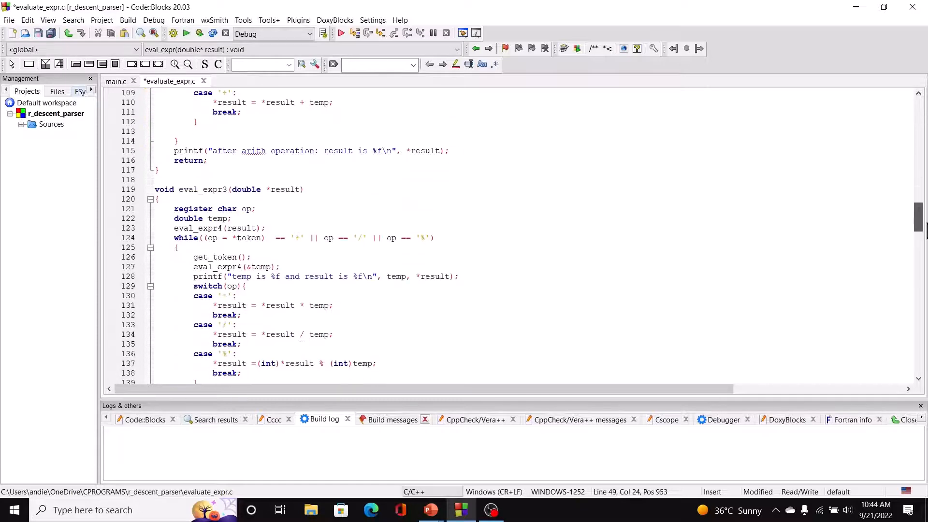
pyautogui.scroll(-3)
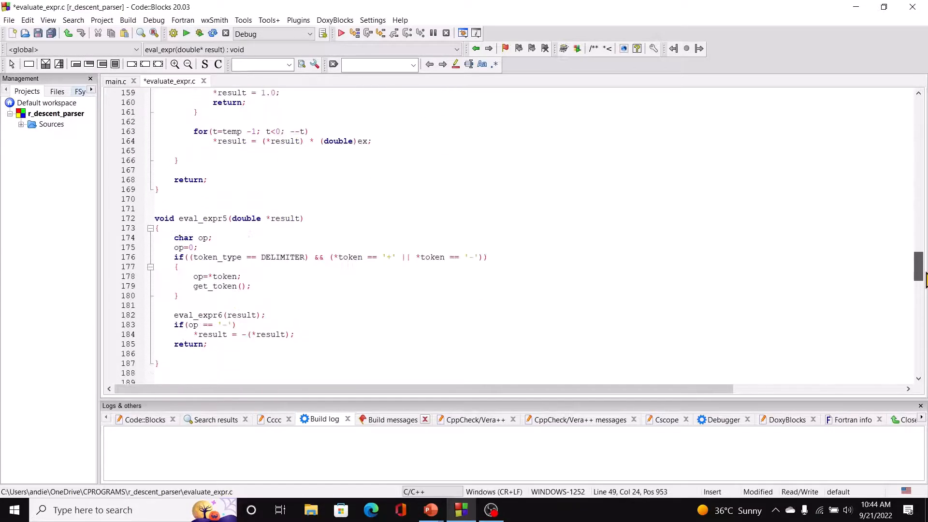
pyautogui.scroll(-3)
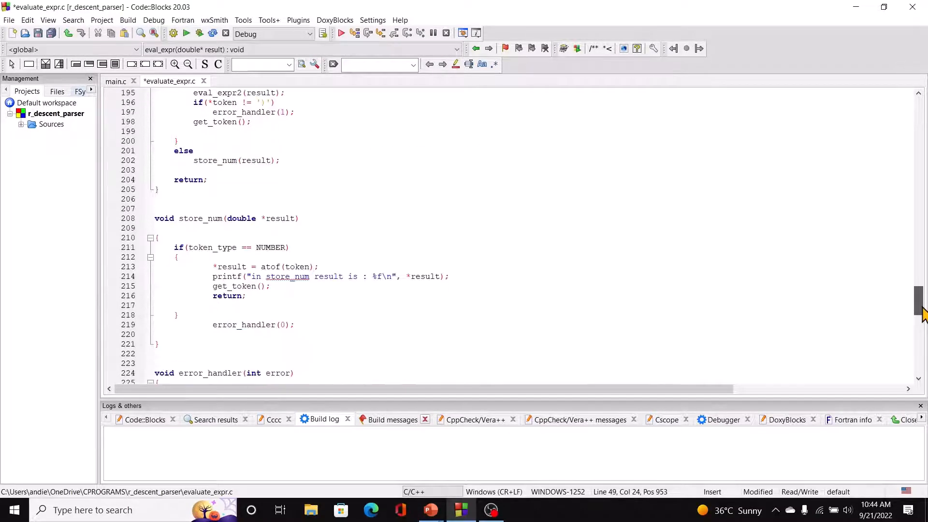
pyautogui.scroll(-3)
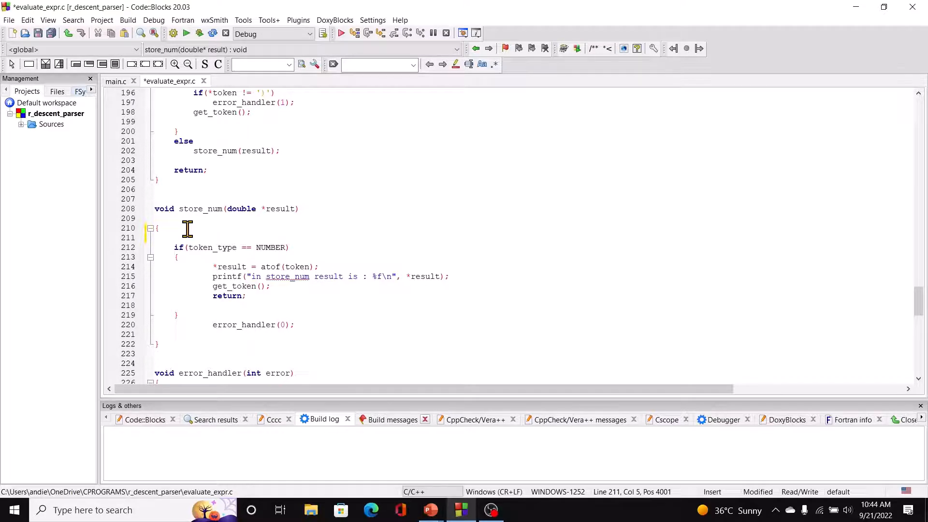
# - Begin store_num as switch(token_type) with an indented case VARIABLE label
pyautogui.write('switch')
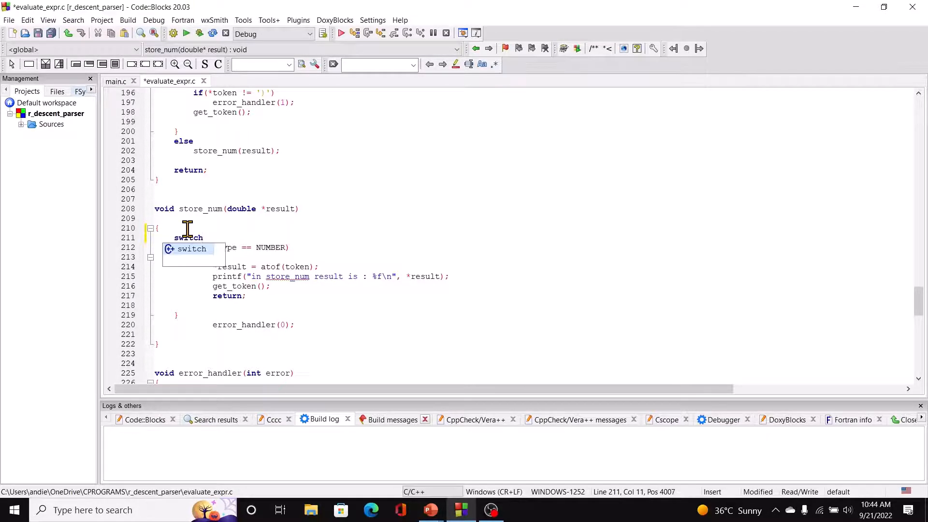
pyautogui.write('(')
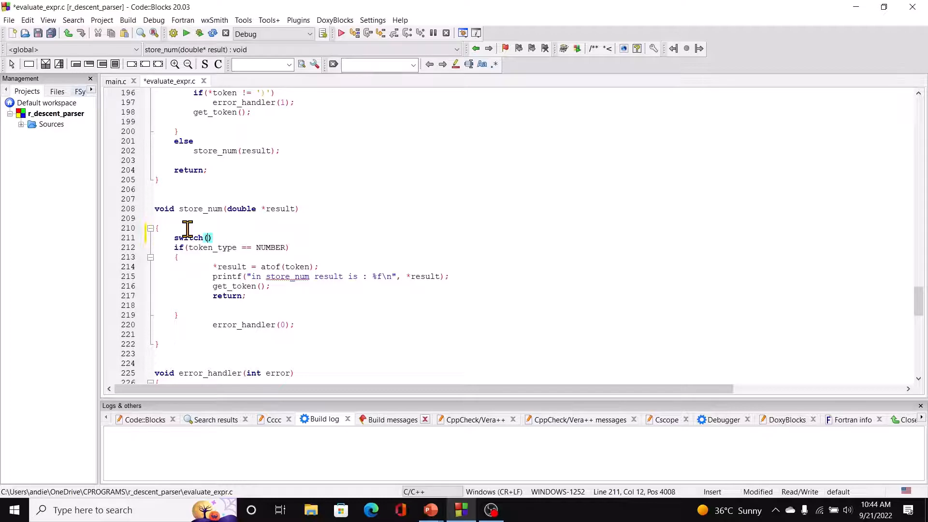
pyautogui.write('t')
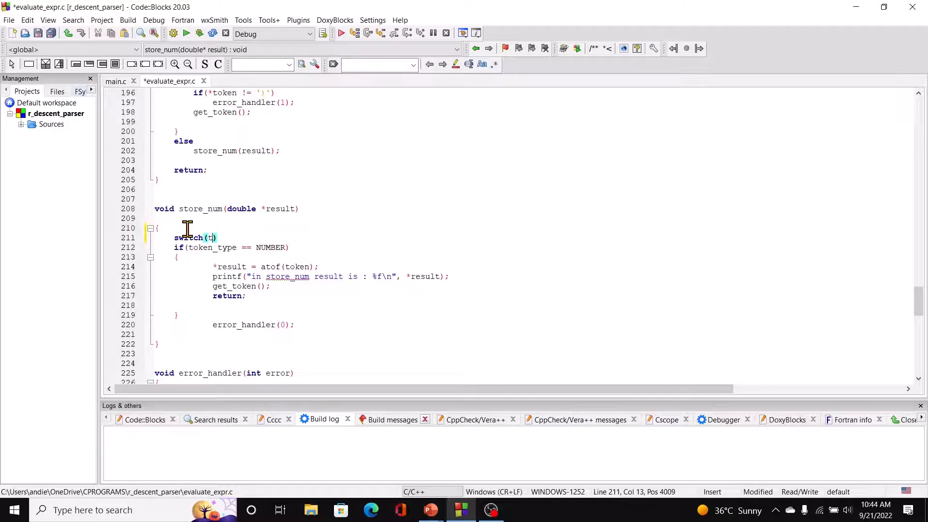
pyautogui.write('oken_type')
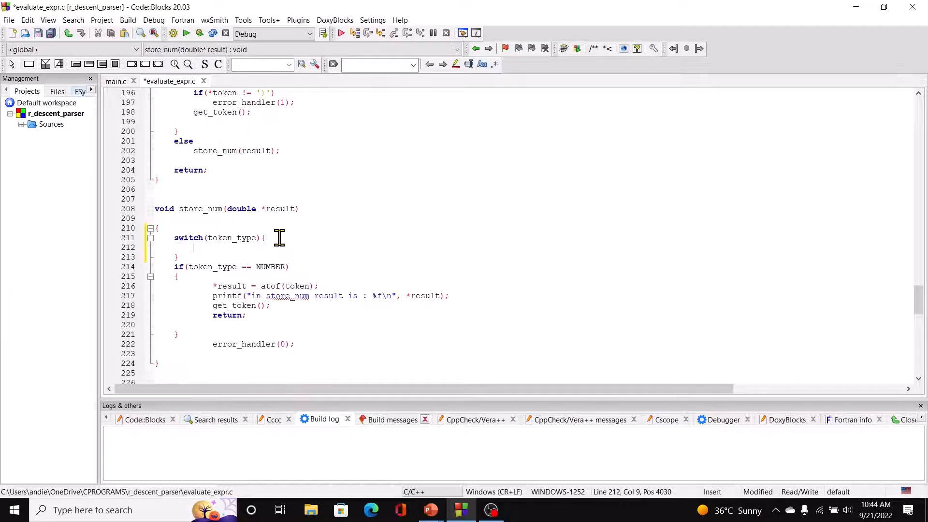
pyautogui.write('case')
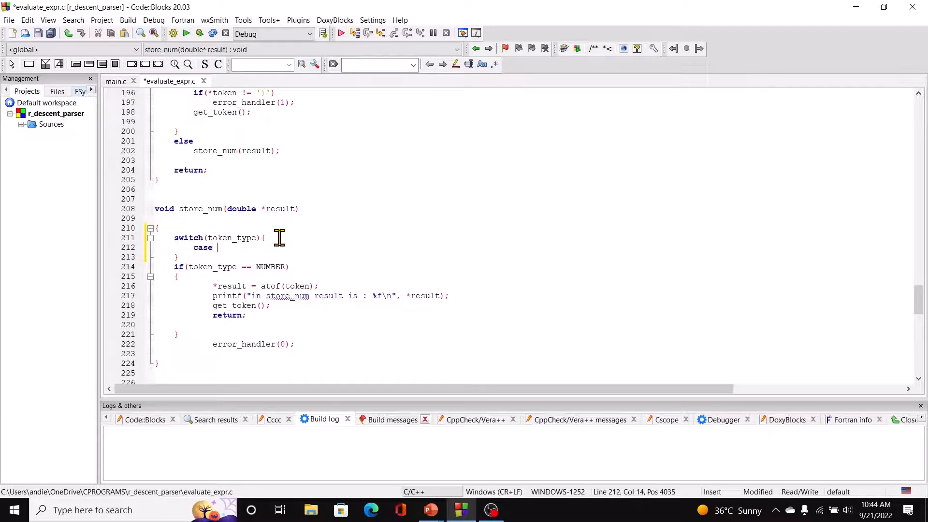
pyautogui.write('VARIABLE:')
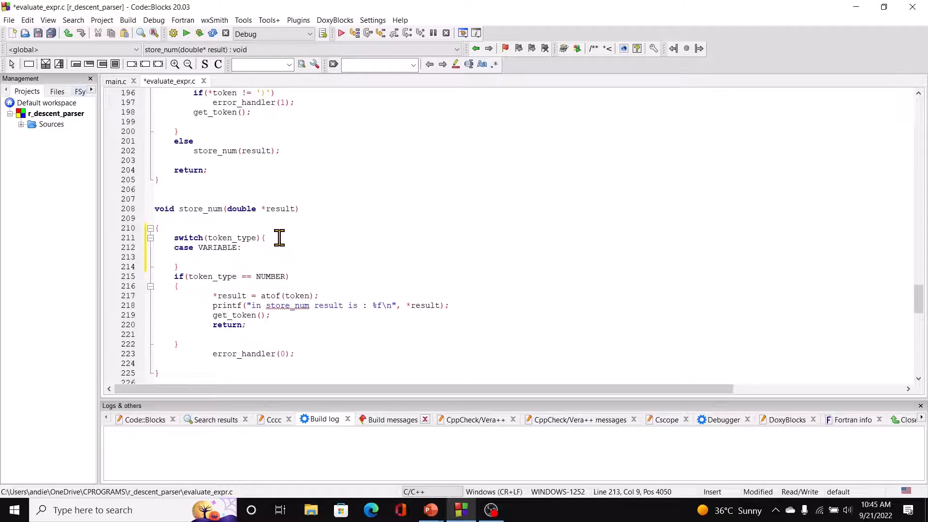
pyautogui.click(188, 247)
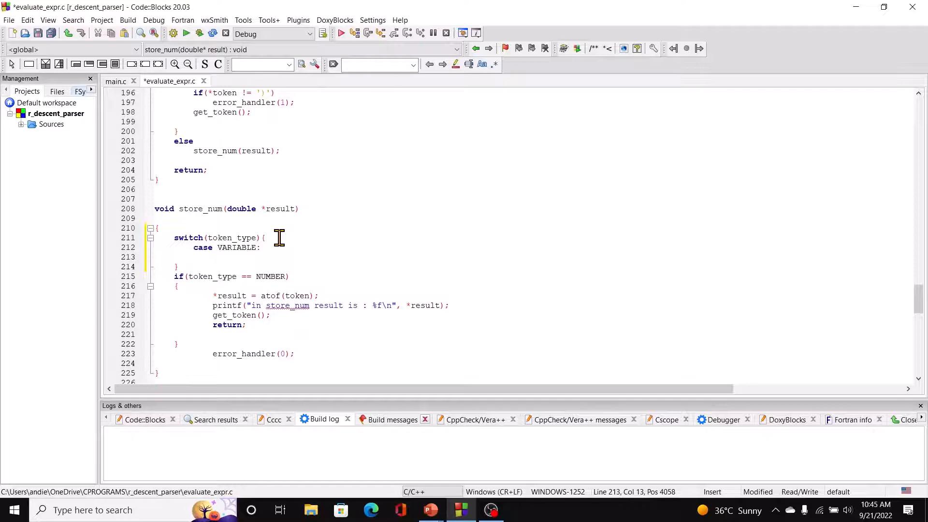
# - Under case VARIABLE, set *result = find_var(token), call get_token() and return
pyautogui.write('*re')
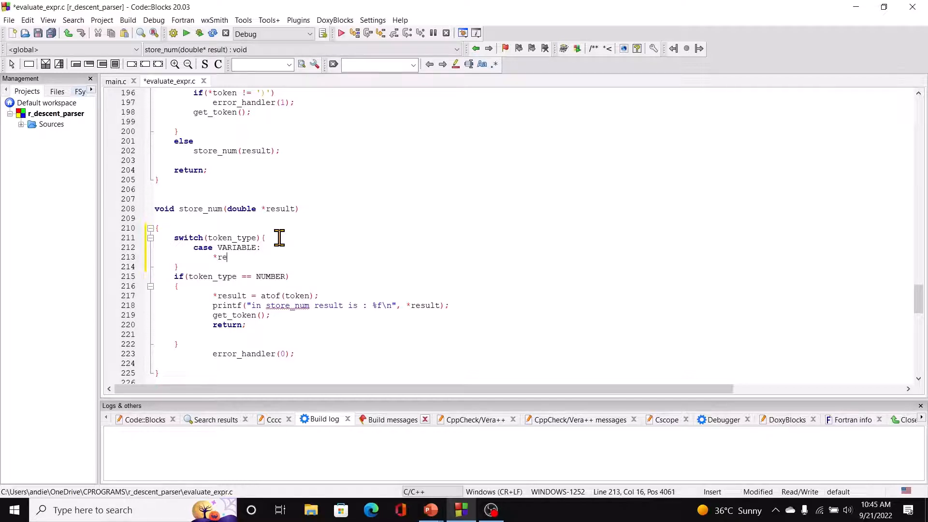
pyautogui.write('sult')
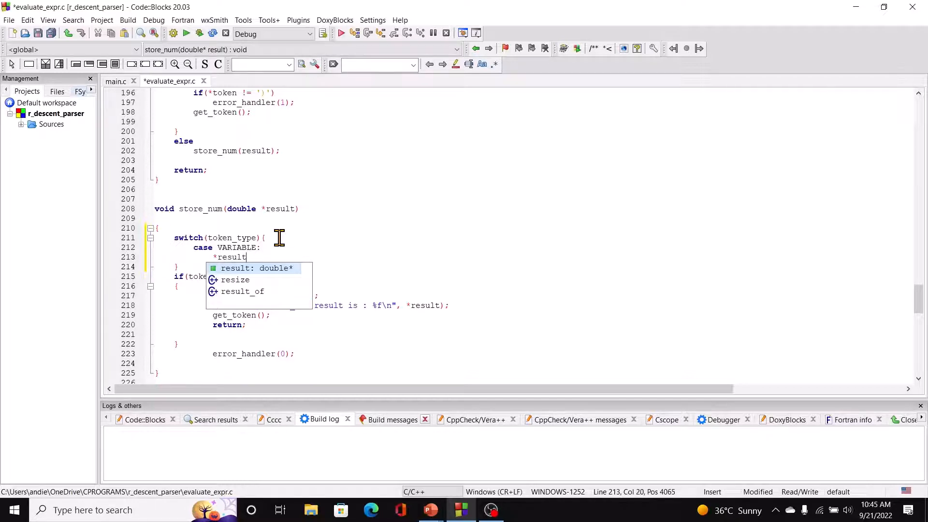
pyautogui.write('=')
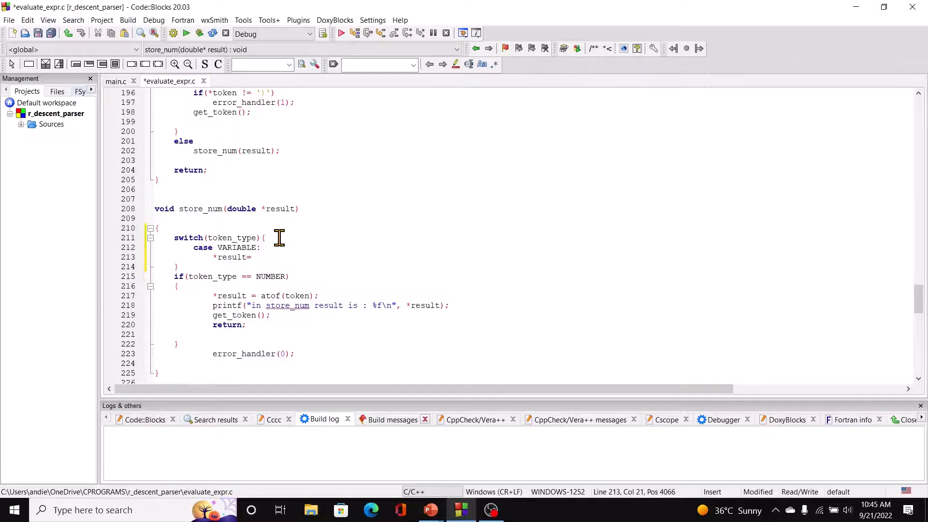
pyautogui.write('find')
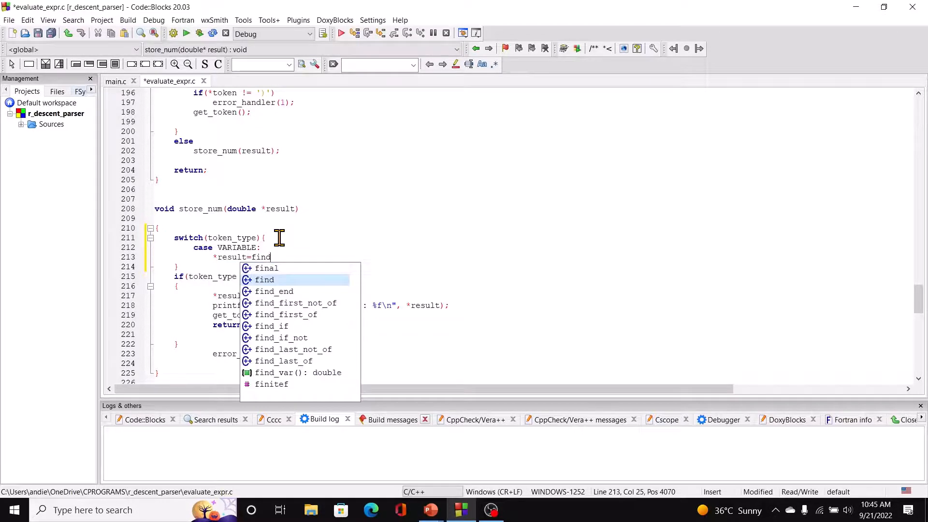
pyautogui.write('_var')
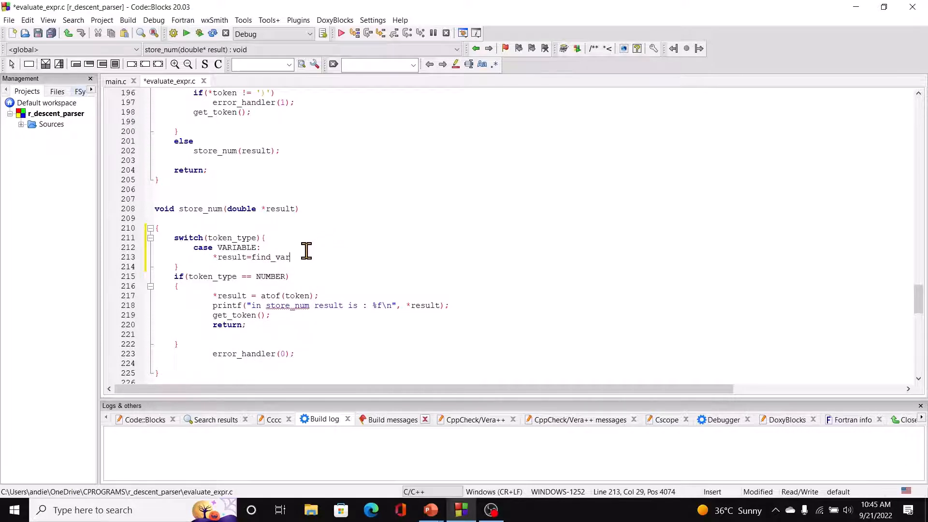
pyautogui.write('(token);')
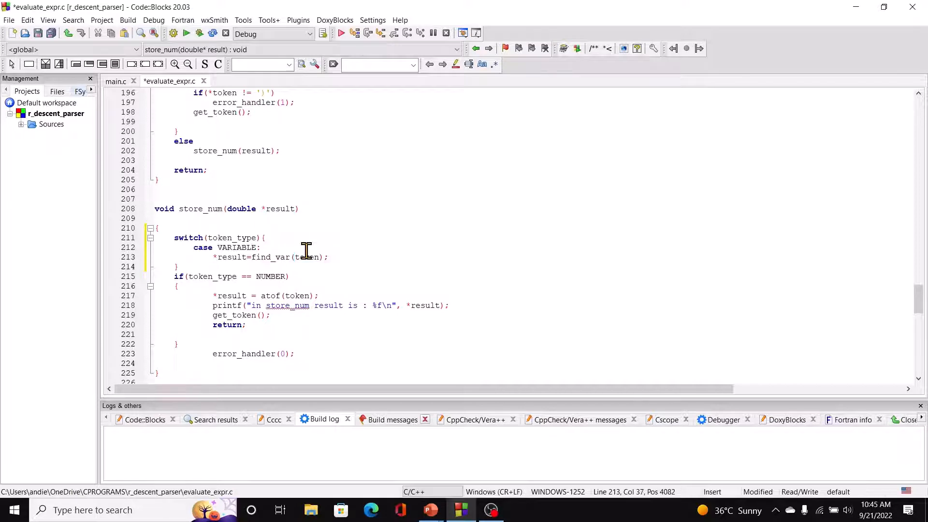
pyautogui.write('get')
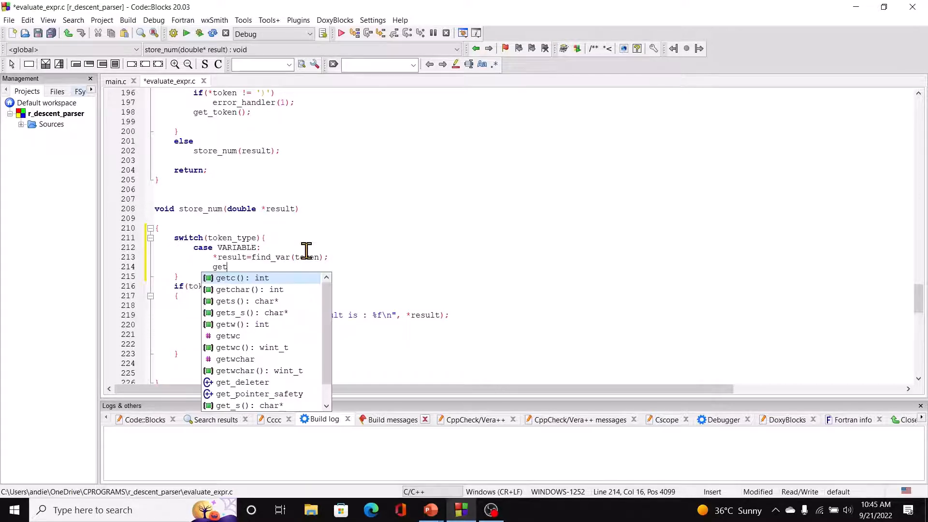
pyautogui.write('_token')
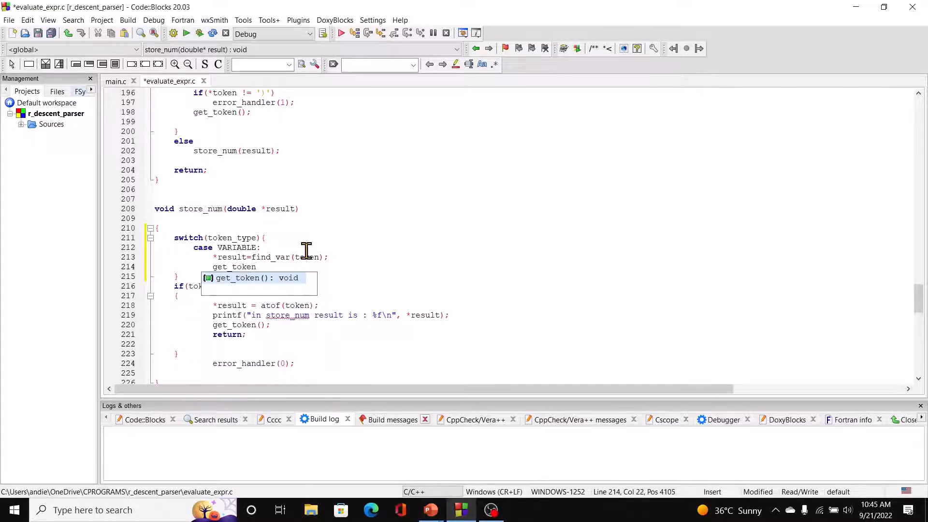
pyautogui.write('()')
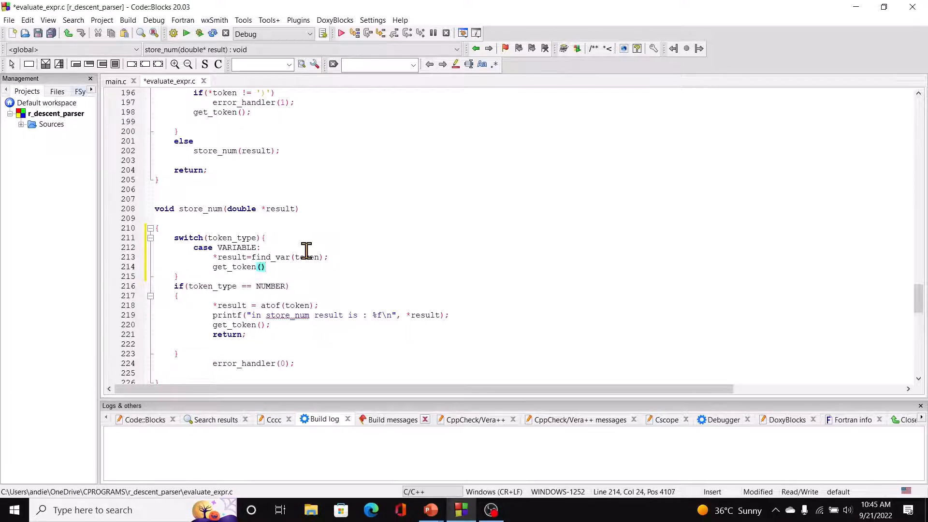
pyautogui.write('return;')
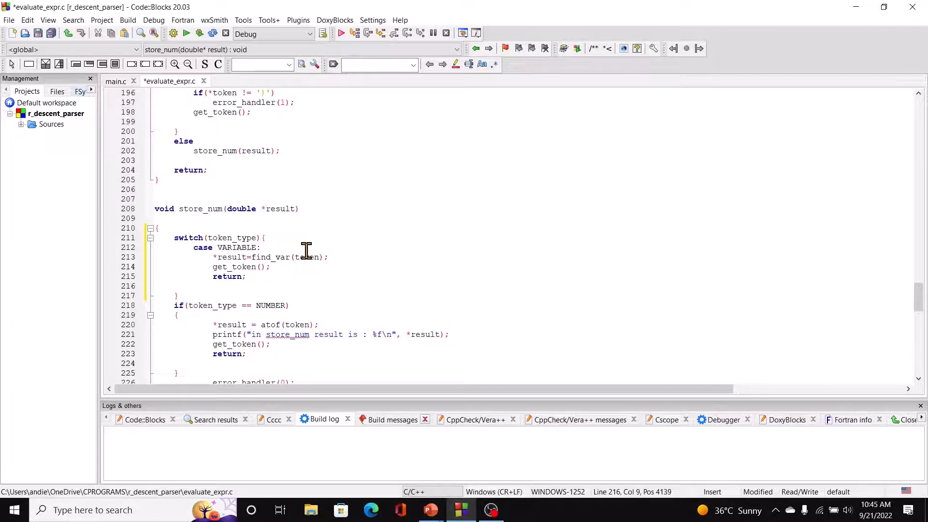
# - Add case NUMBER holding the atof lines and a default: calling error_handler(0);
pyautogui.write('case')
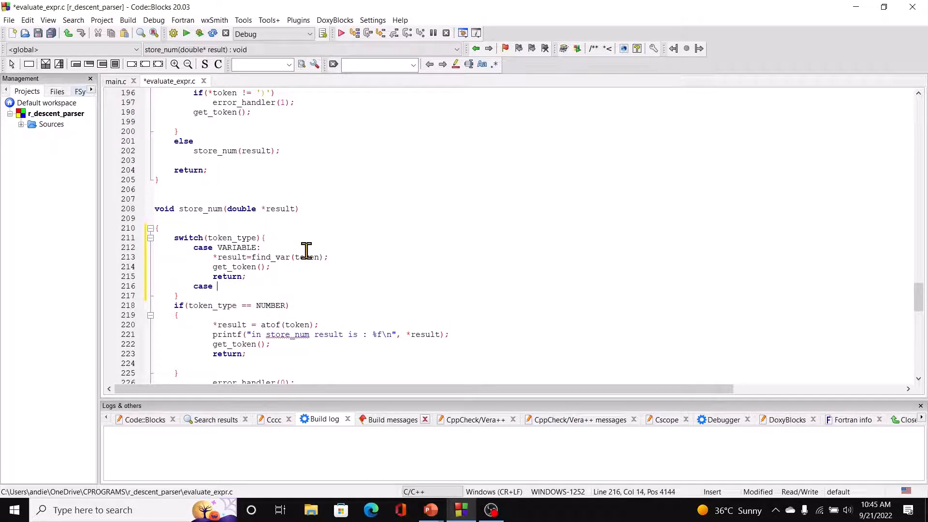
pyautogui.write('NUMBER:')
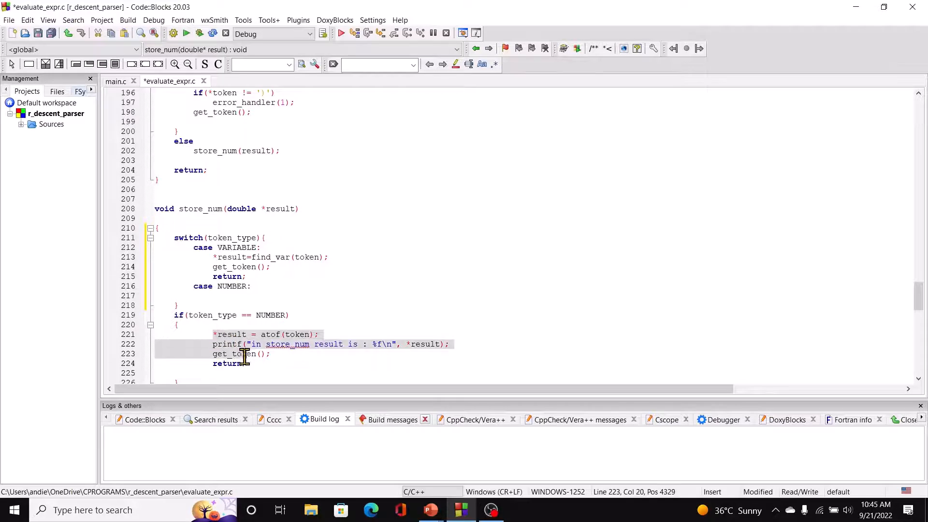
pyautogui.click(245, 364)
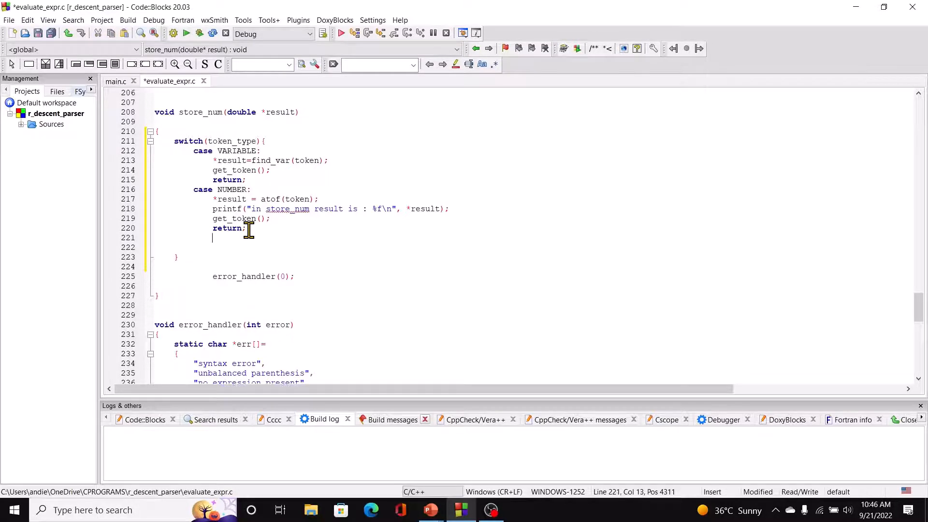
pyautogui.write('default:')
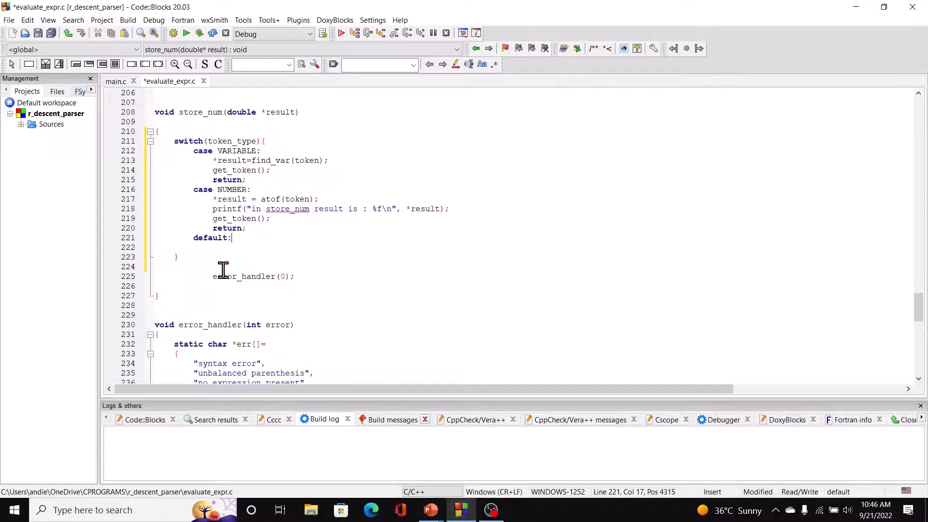
pyautogui.moveTo(208, 276)
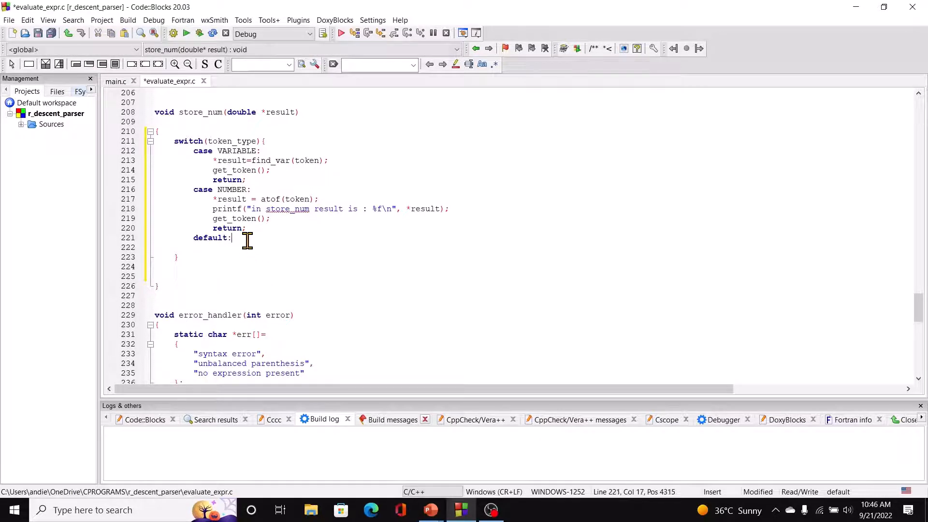
pyautogui.write('error_handler(0);')
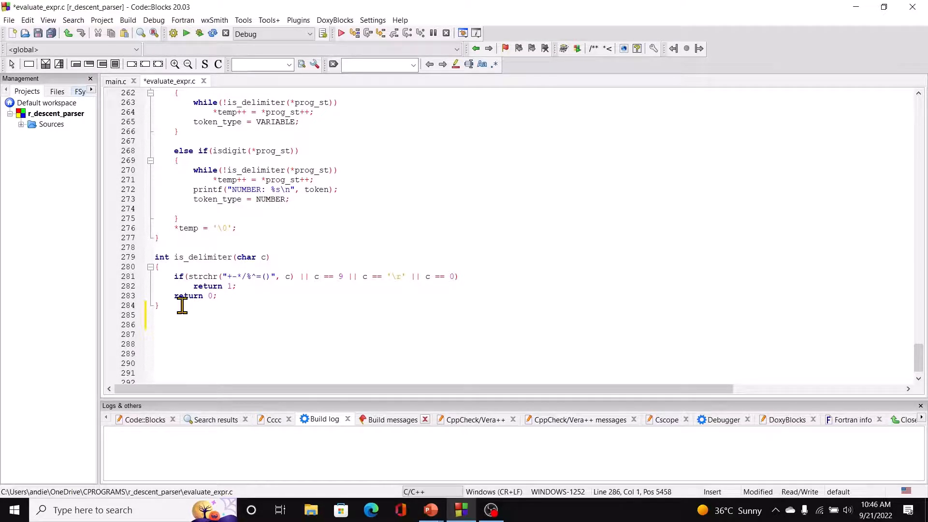
# - Start void send_back_var() declaring char *p; and setting p=token
pyautogui.write('void send')
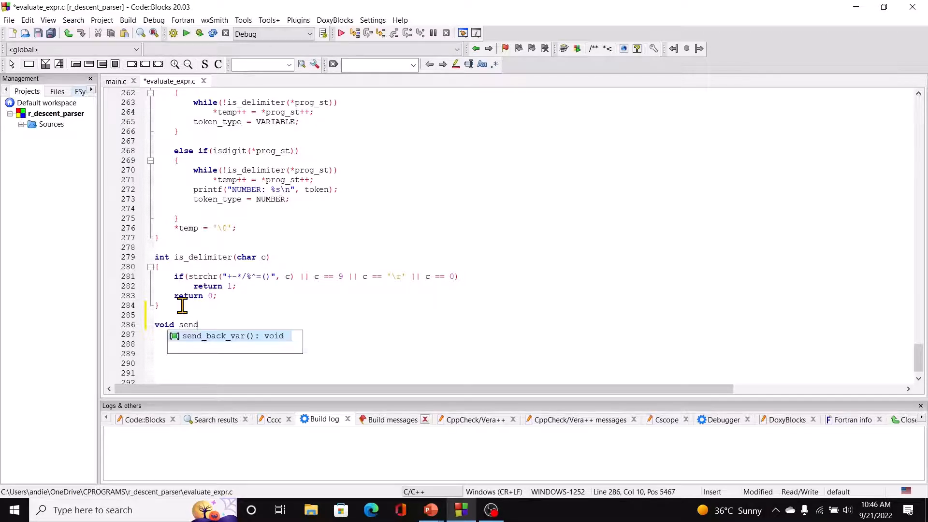
pyautogui.write('_back_var')
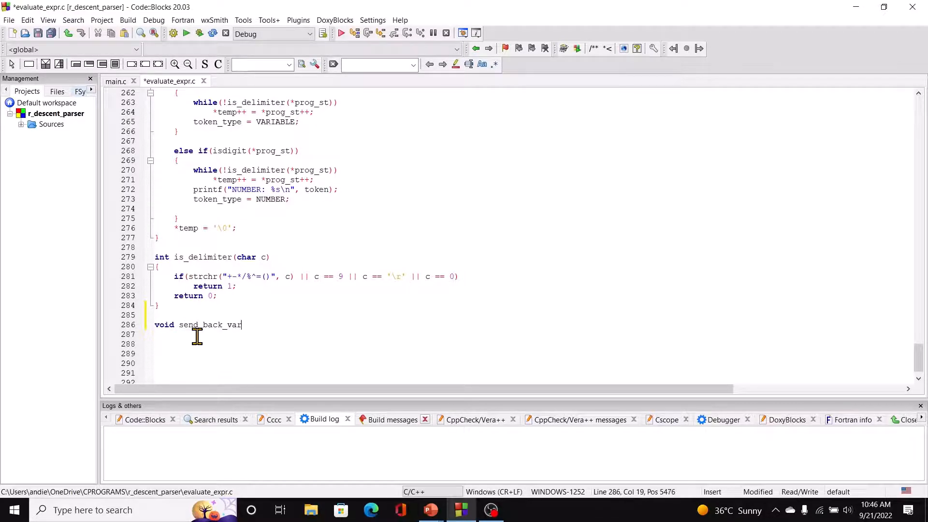
pyautogui.write('()')
pyautogui.click(533, 334)
pyautogui.write('{')
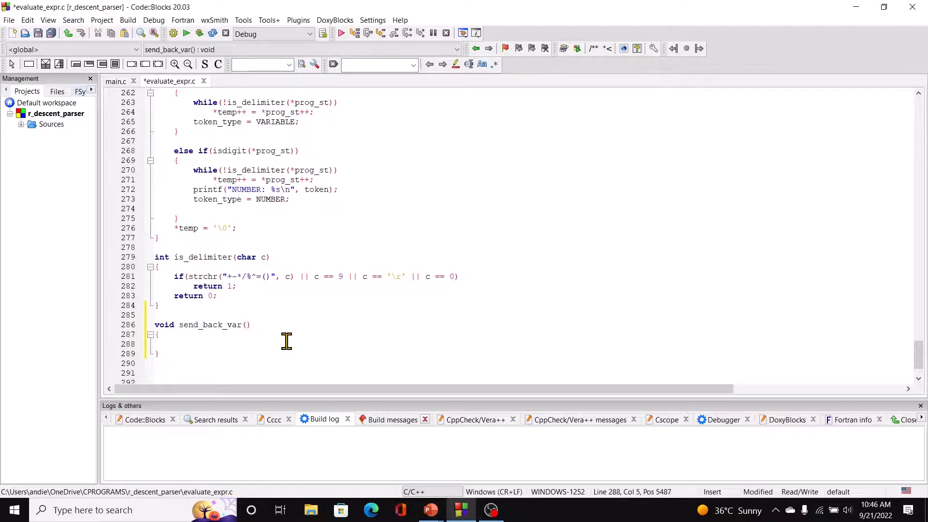
pyautogui.write('char')
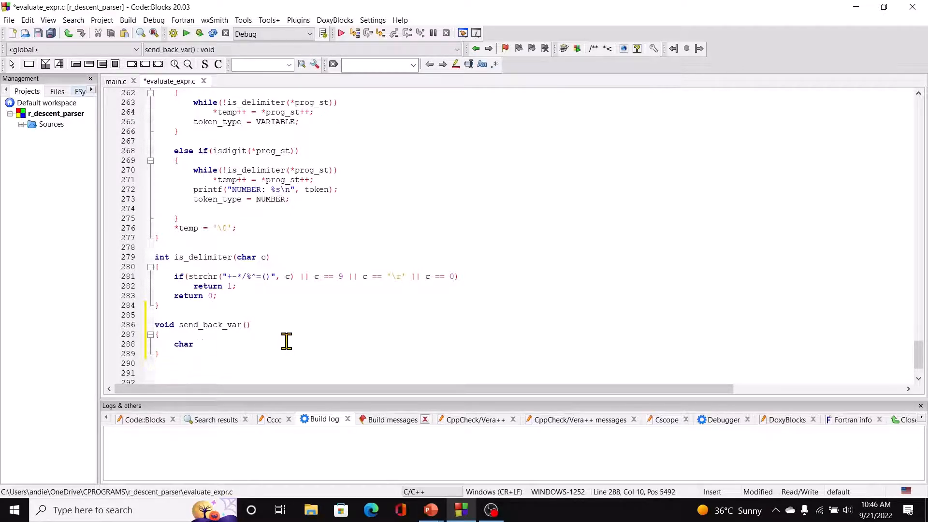
pyautogui.write('*')
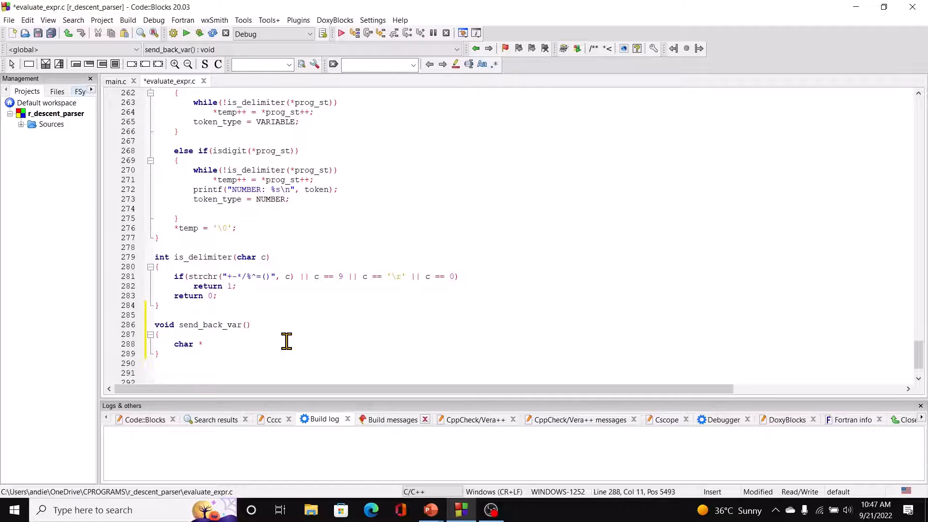
pyautogui.write('p;')
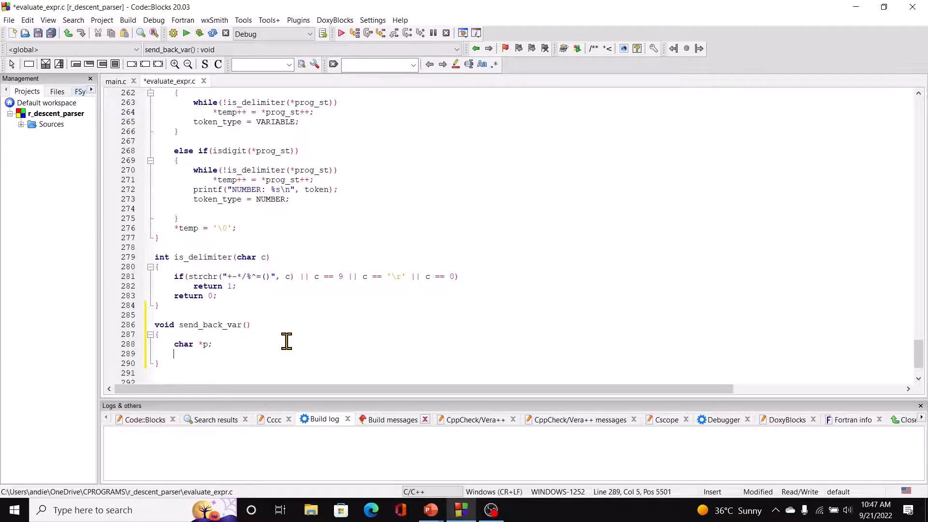
pyautogui.write('p=token;')
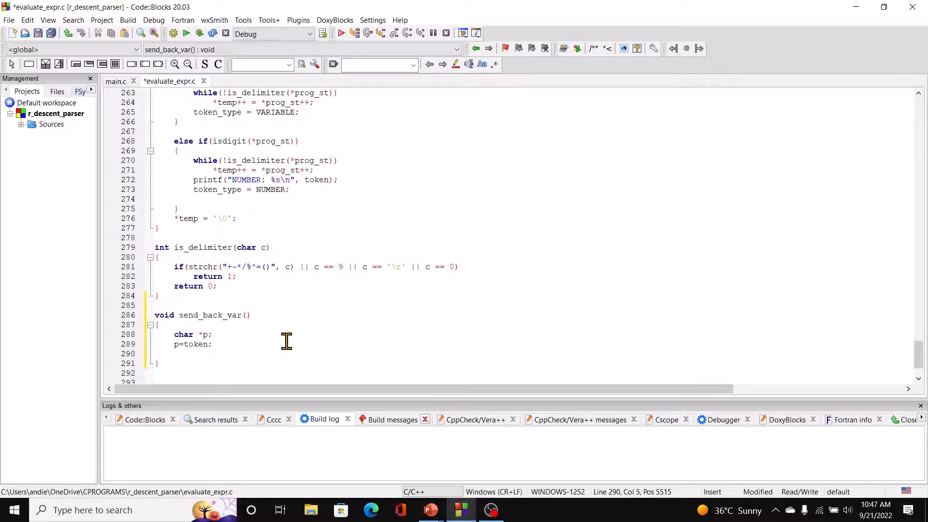
# - Add the loop for(; *p; p++) prog_st--; to push the token back
pyautogui.write('for(;)')
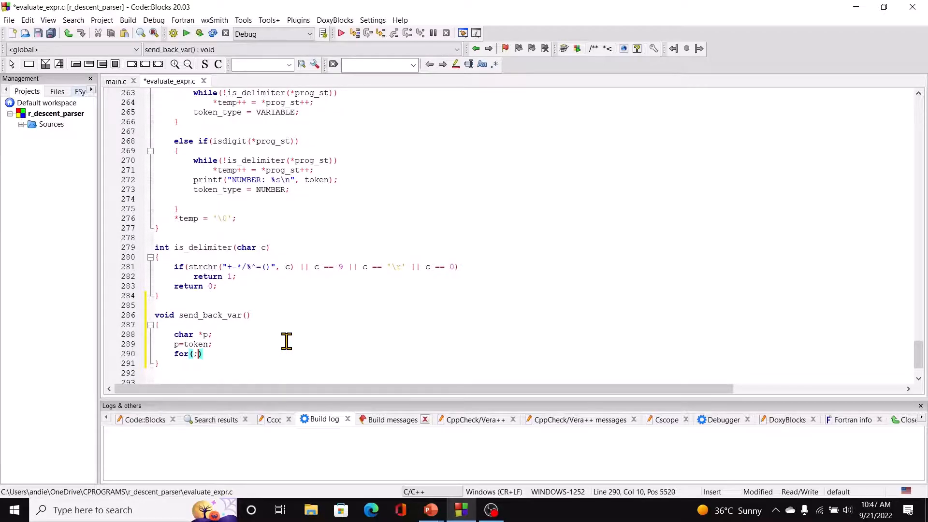
pyautogui.write('" "')
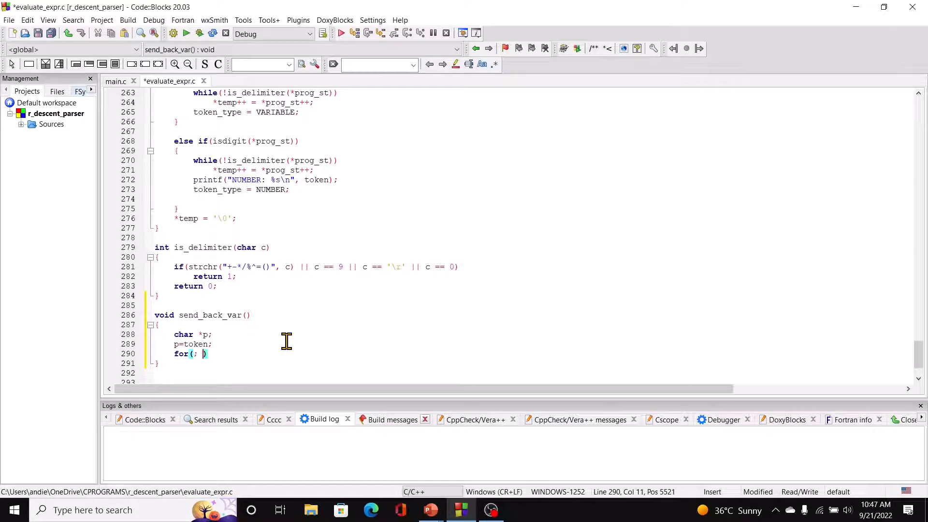
pyautogui.write('*p;')
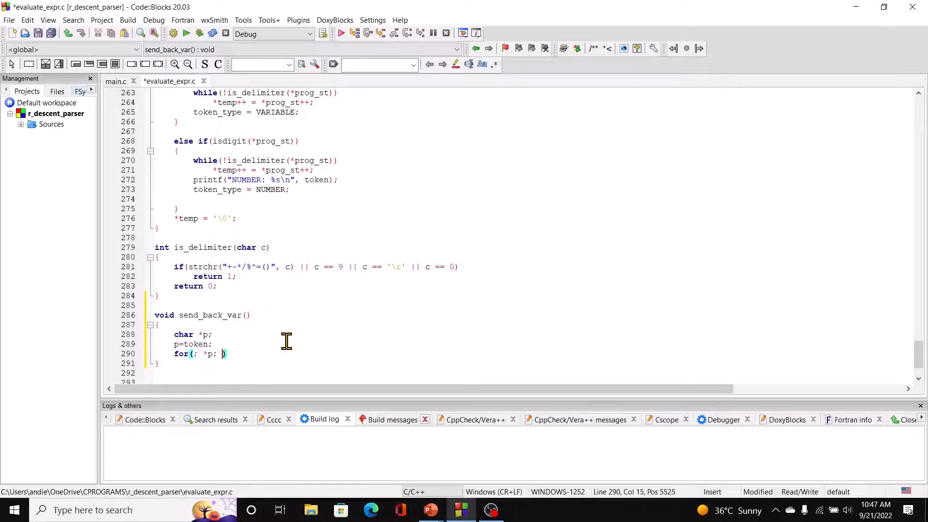
pyautogui.write('p+')
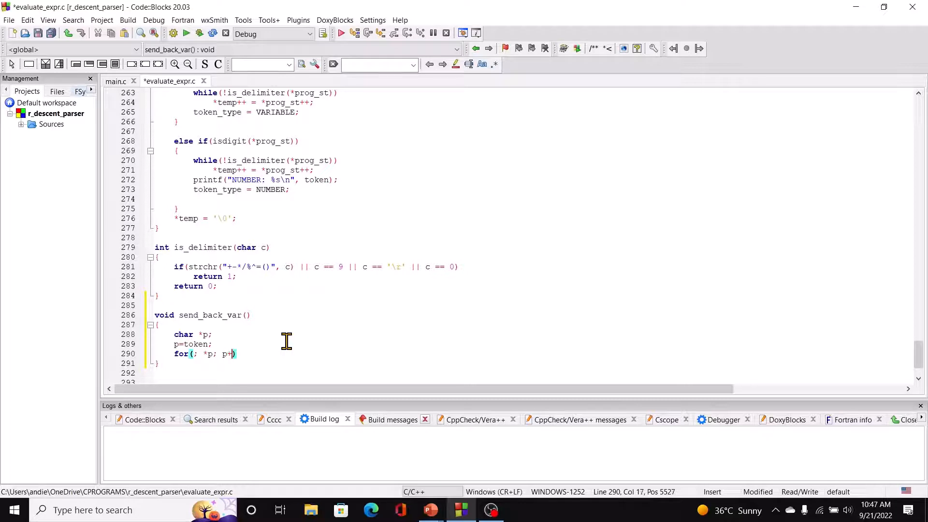
pyautogui.write('+')
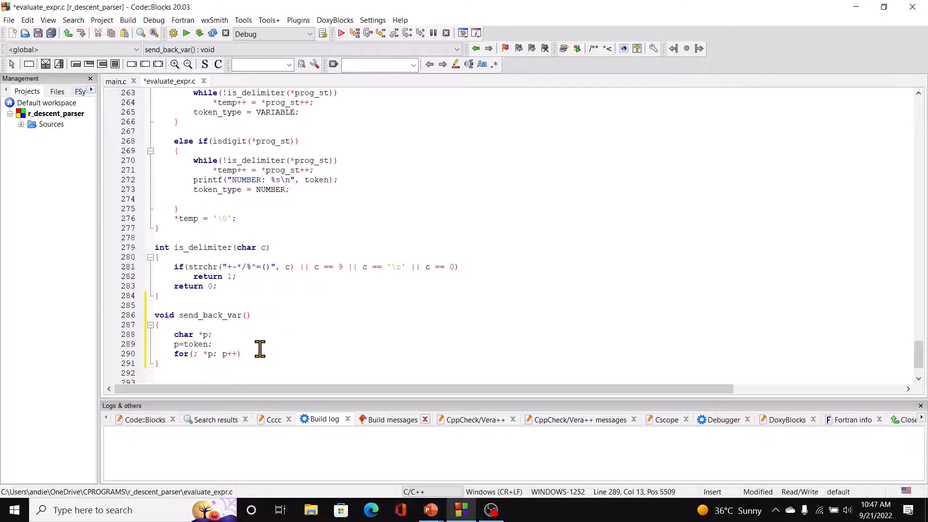
pyautogui.press('Enter')
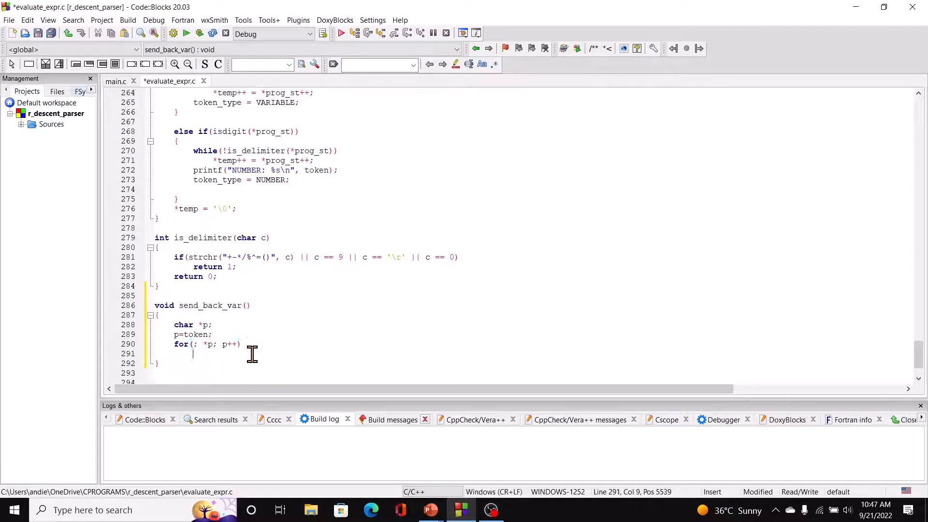
pyautogui.write('prog_st')
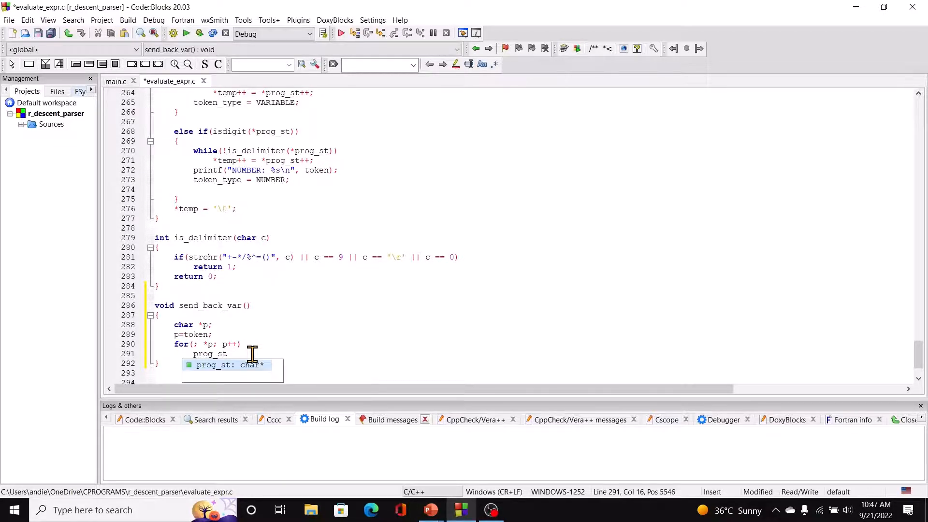
pyautogui.write('--;')
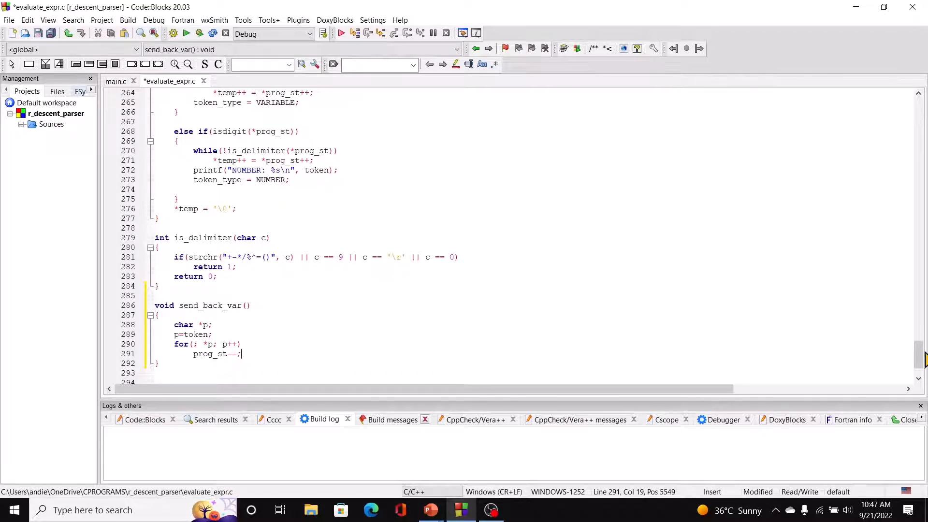
pyautogui.scroll(3)
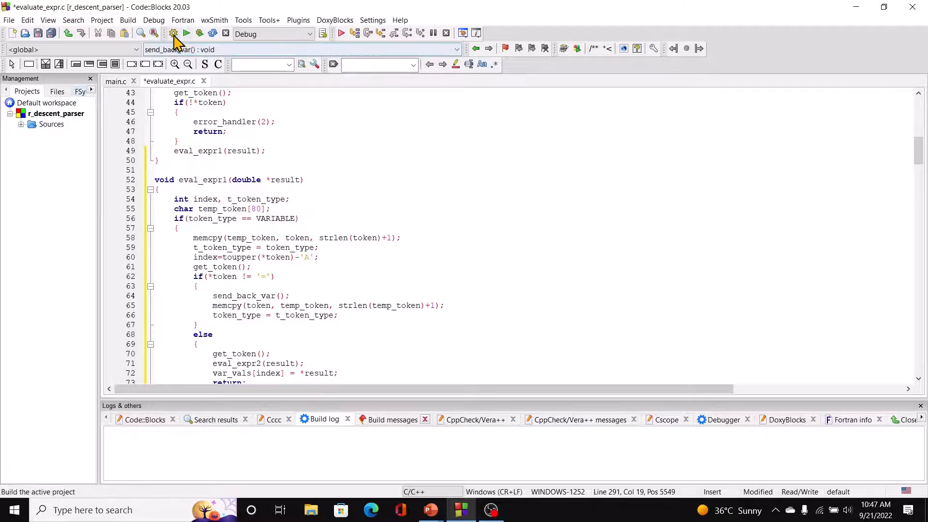
# - Run the parser and evaluate A= 10 / 2, giving 5.00
pyautogui.click(173, 33)
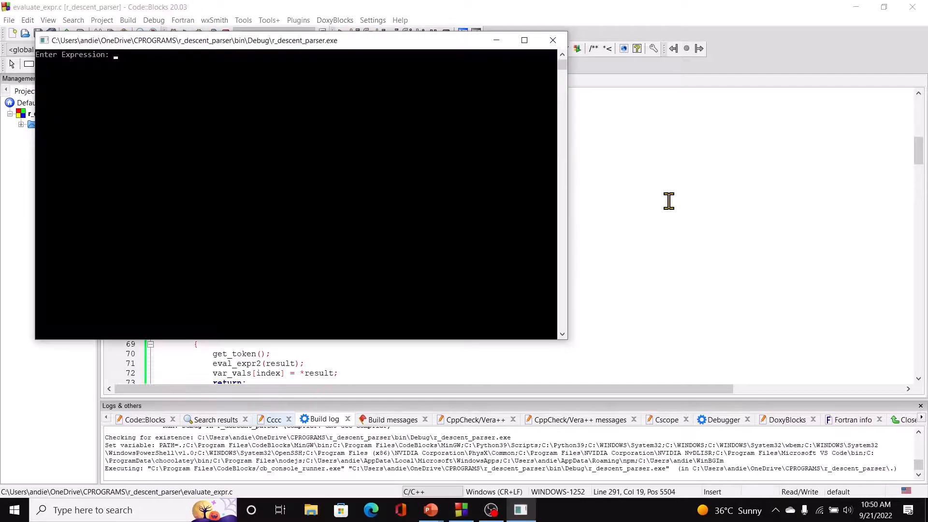
pyautogui.write('A')
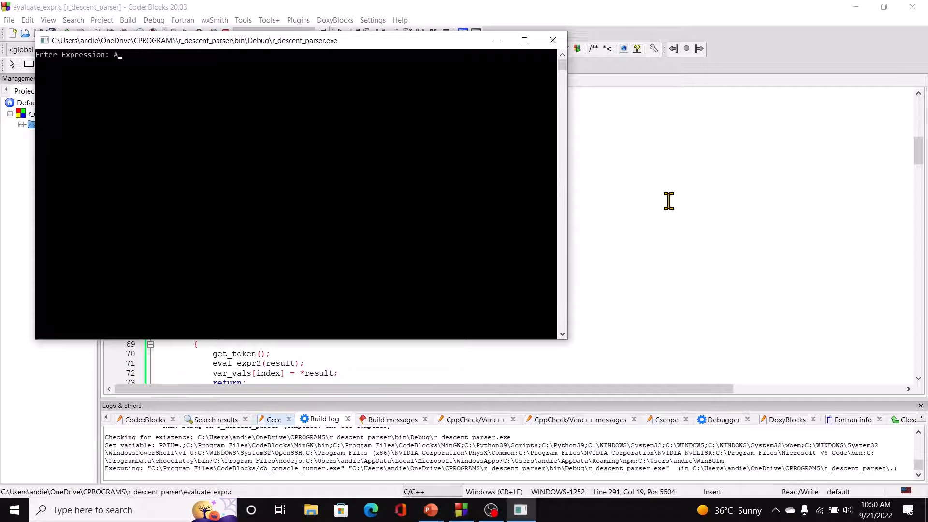
pyautogui.write('= 1')
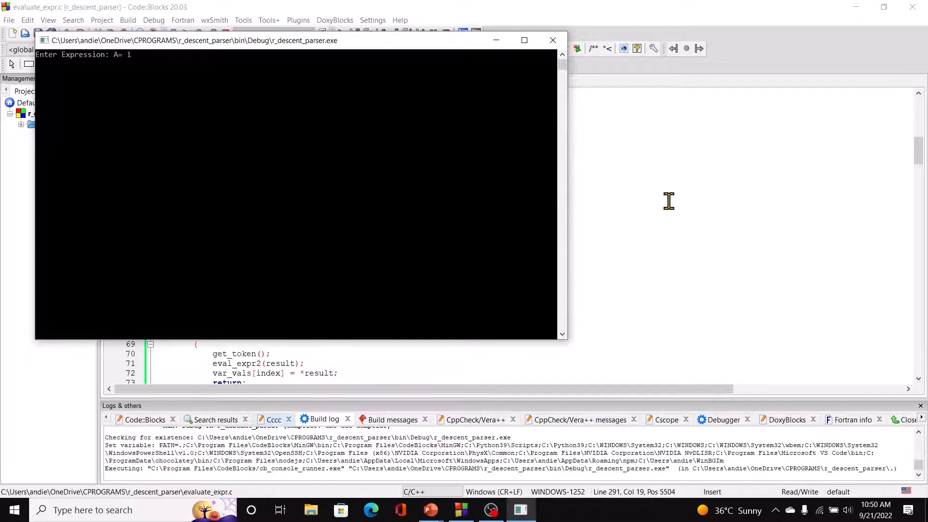
pyautogui.write('0 / 2')
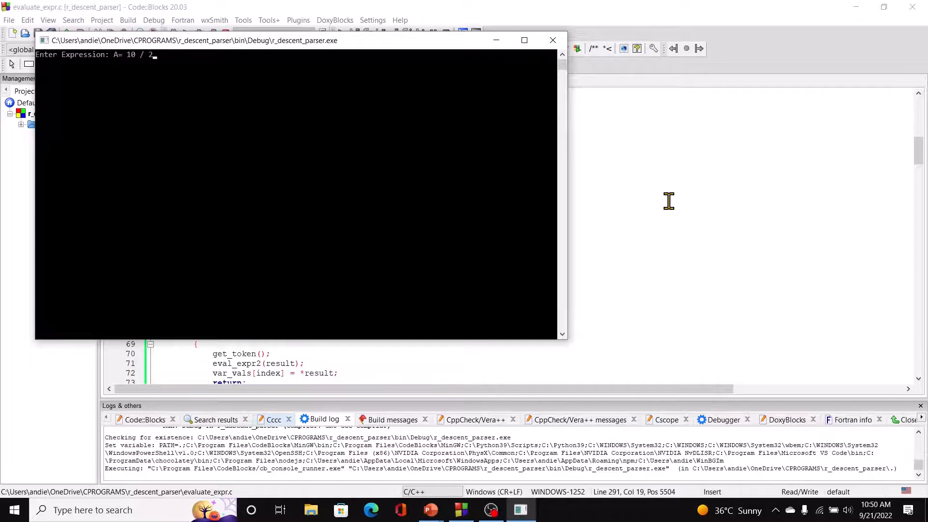
pyautogui.press('enter')
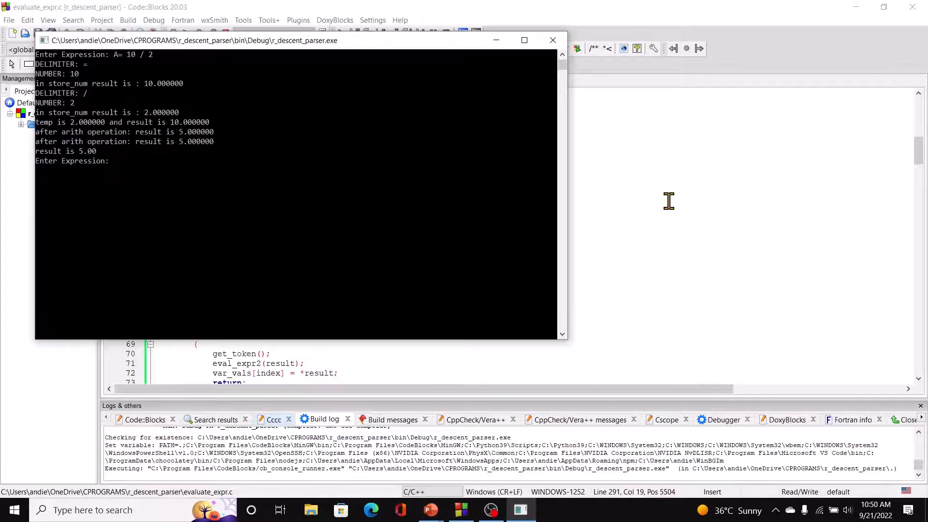
# - Evaluate C = A * (G - 20) to -100.00 and enter 8**9 to trigger a syntax error
pyautogui.write('C')
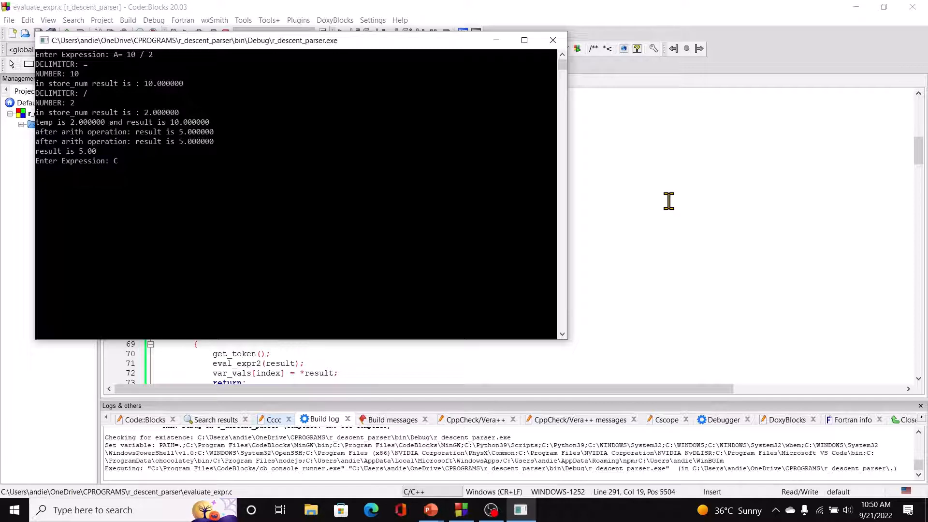
pyautogui.write('= A')
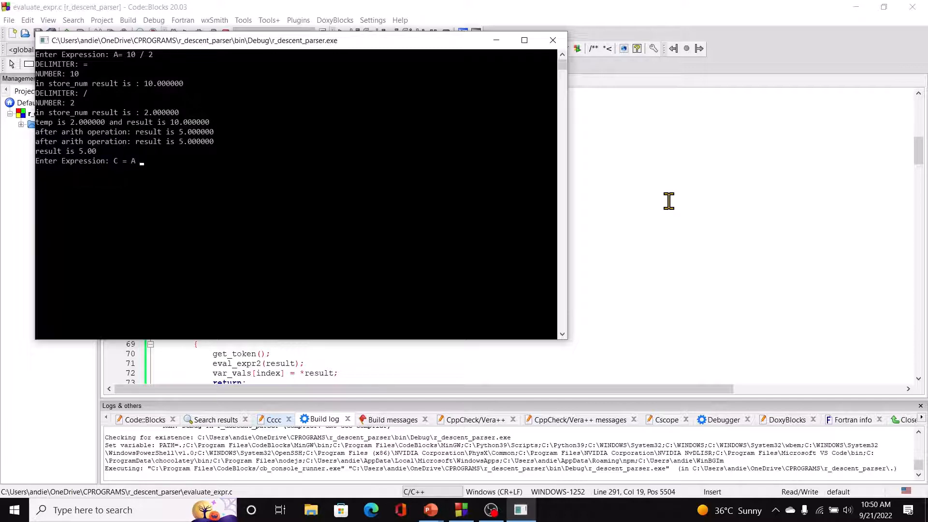
pyautogui.write('* (G -')
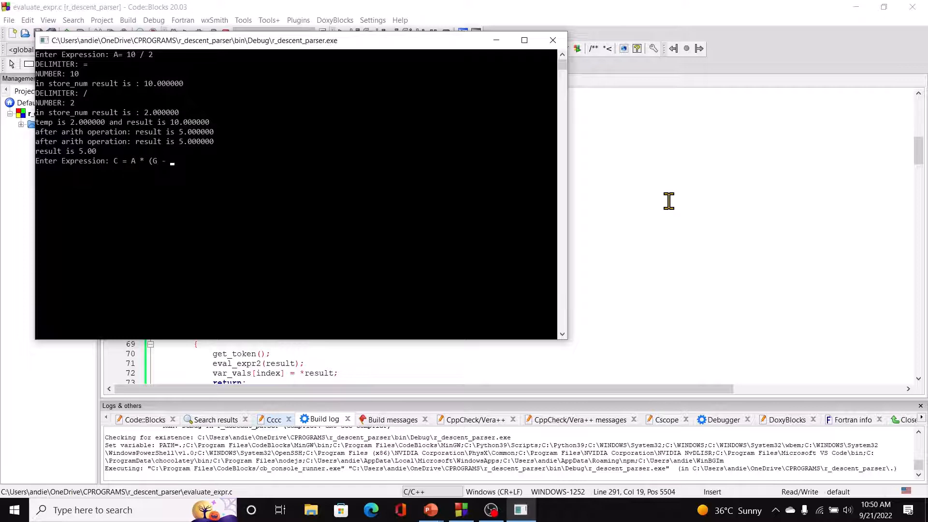
pyautogui.write('20)')
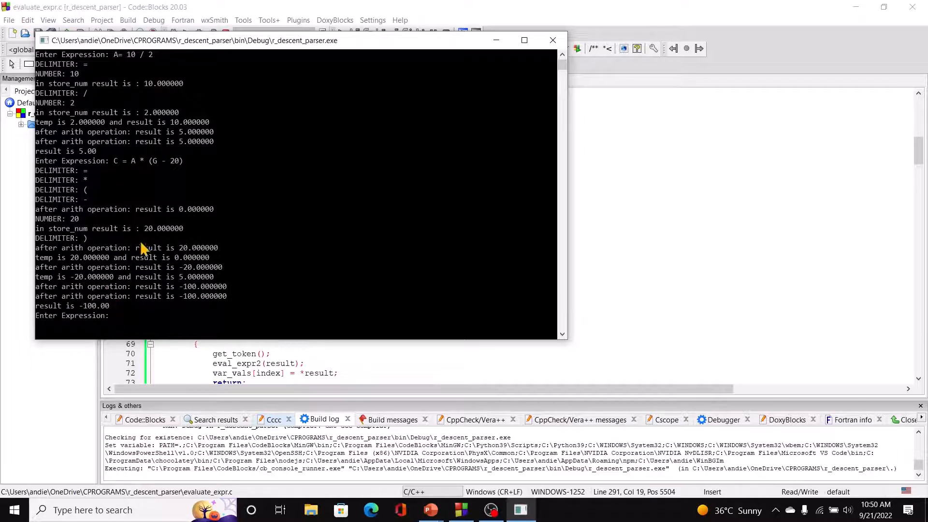
pyautogui.moveTo(151, 170)
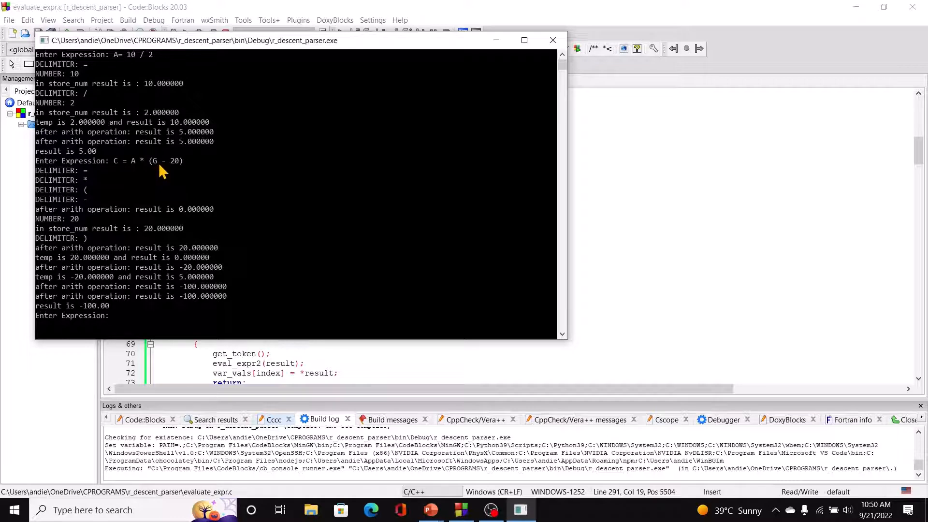
pyautogui.moveTo(177, 173)
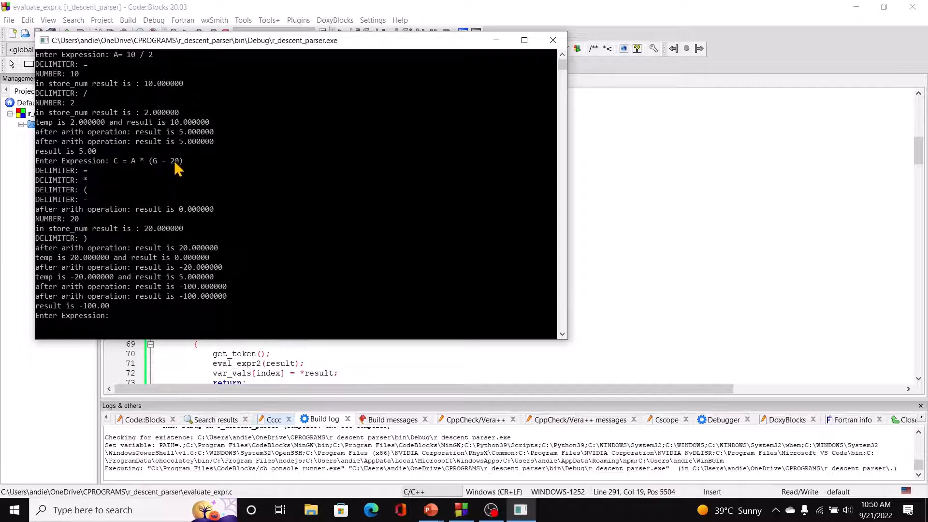
pyautogui.moveTo(136, 167)
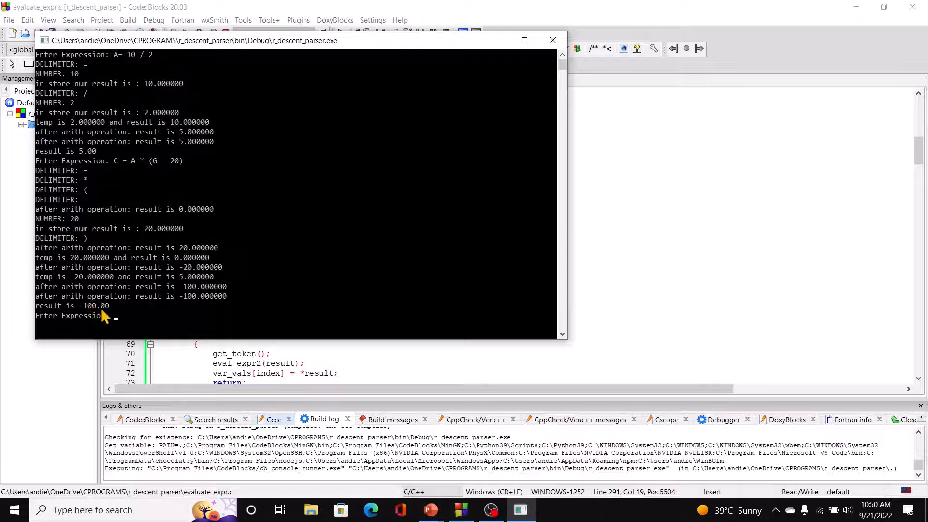
pyautogui.moveTo(181, 340)
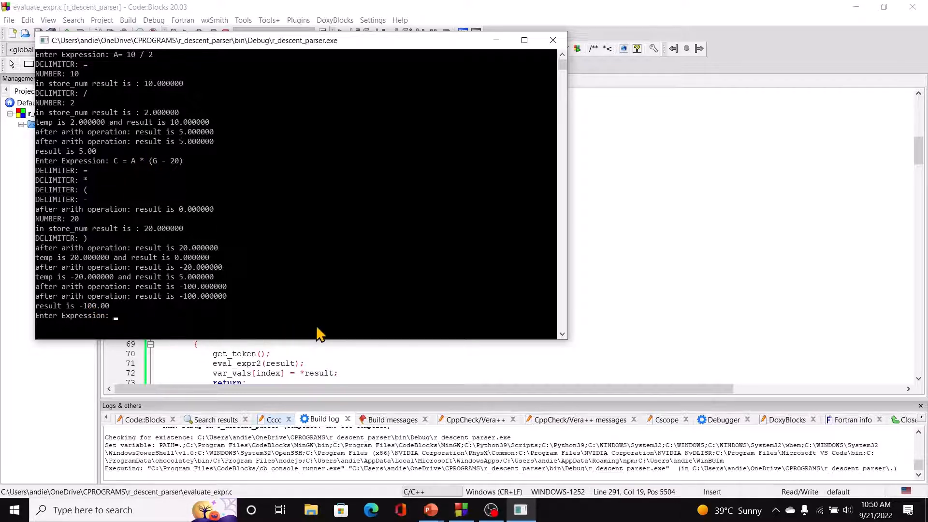
pyautogui.write('8')
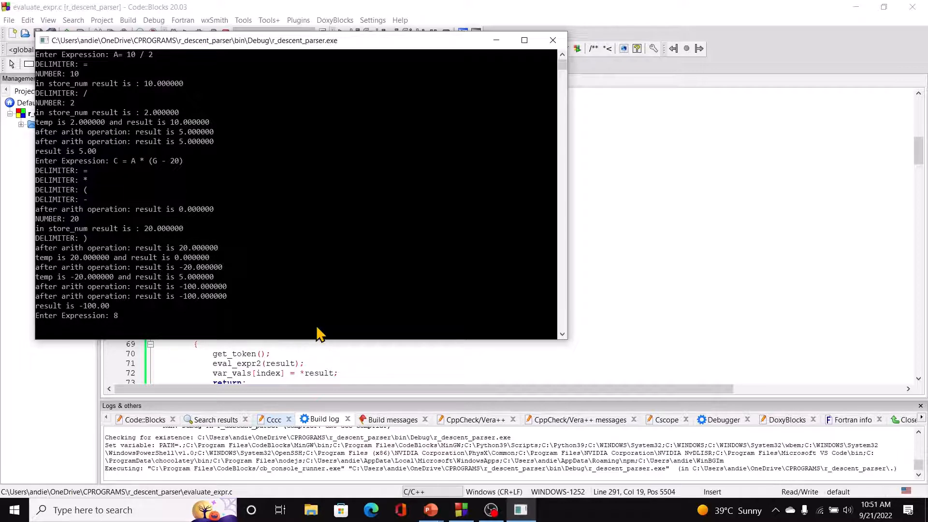
pyautogui.write('**')
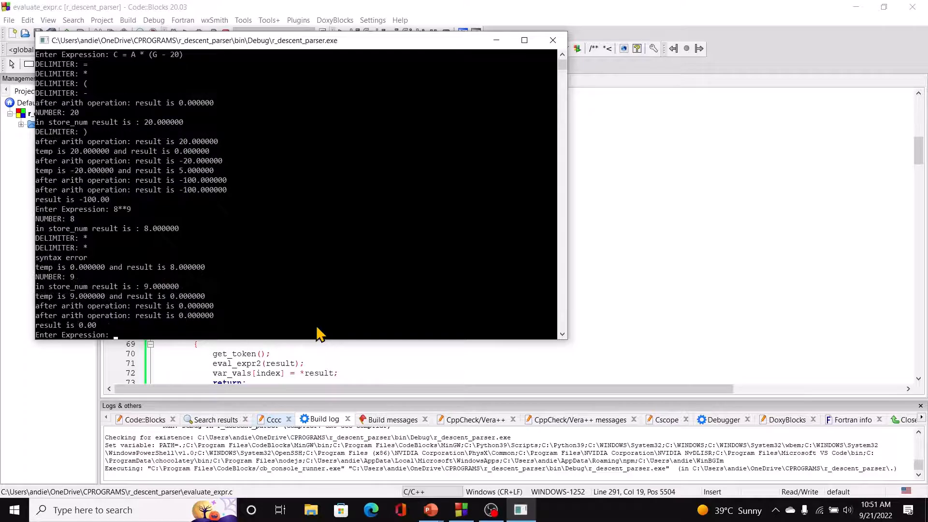
pyautogui.moveTo(137, 303)
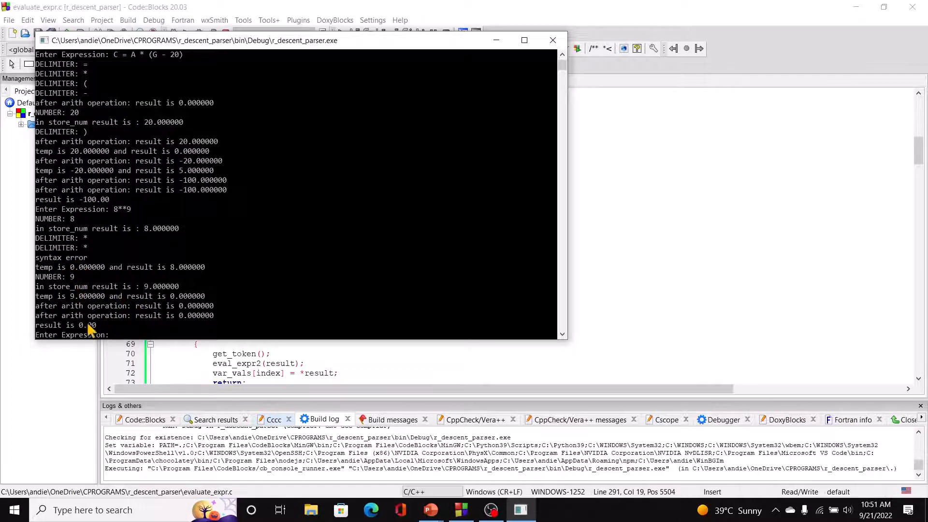
pyautogui.moveTo(109, 342)
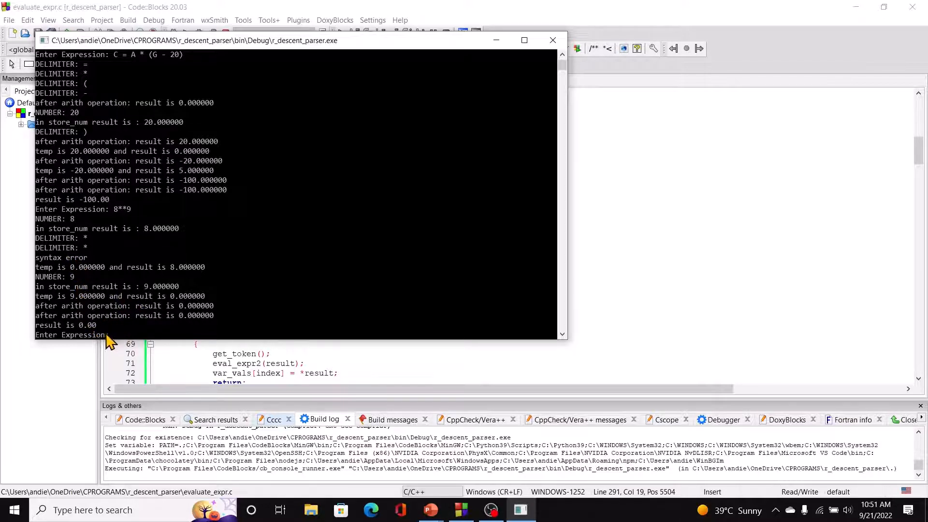
pyautogui.moveTo(104, 342)
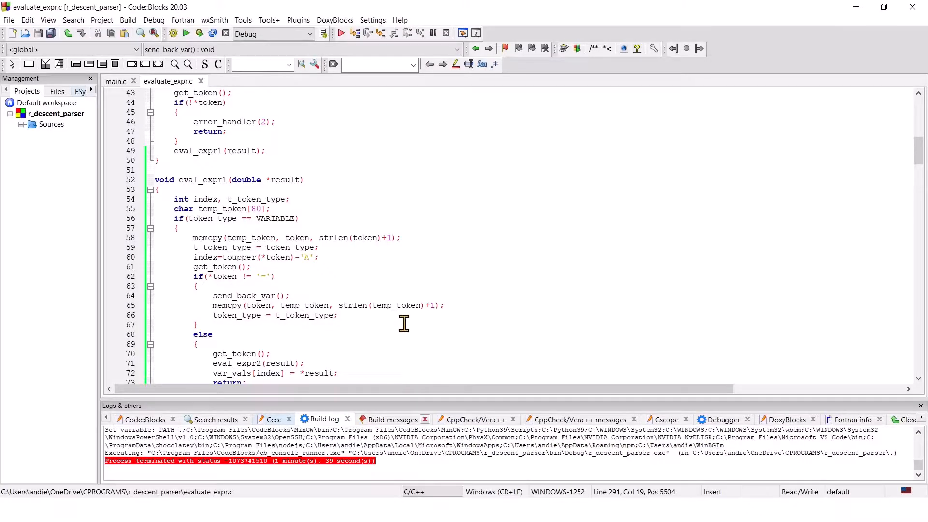
pyautogui.moveTo(117, 82)
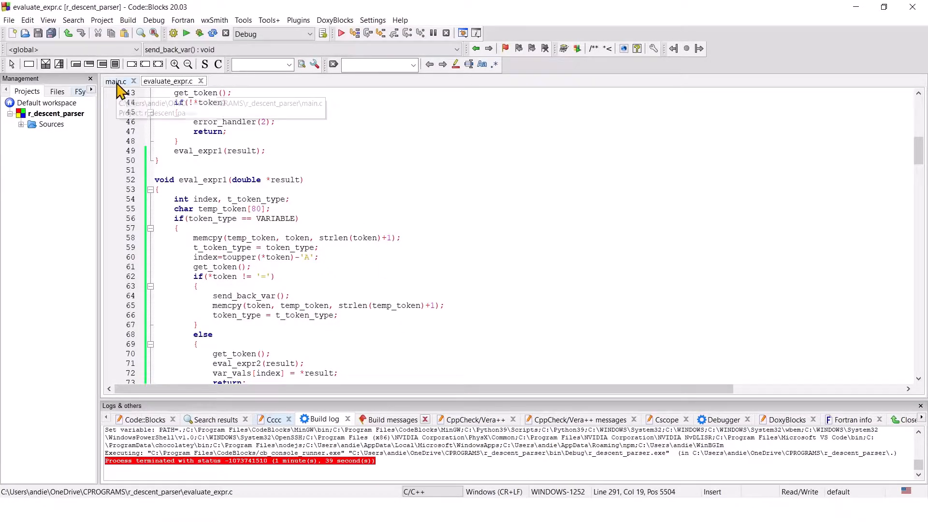
# - In main.c, add #include <setjmp.h> among the headers
pyautogui.click(115, 82)
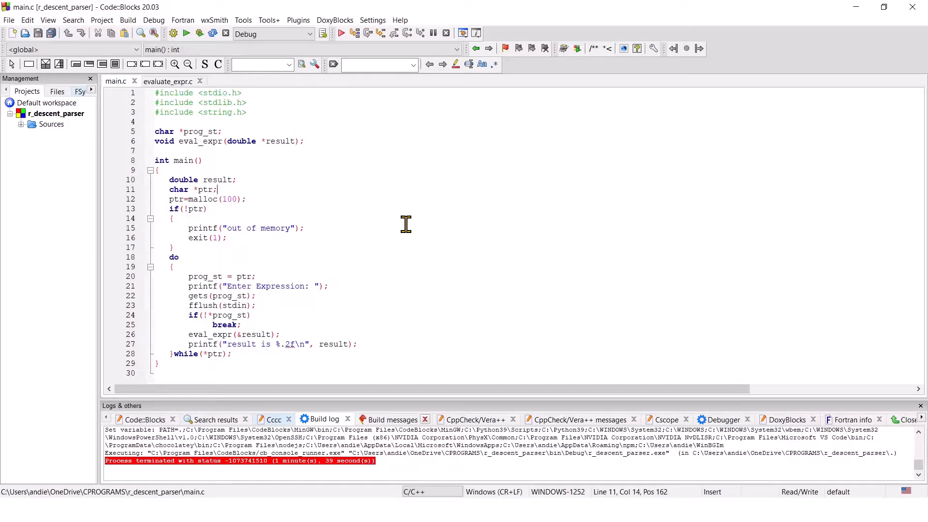
pyautogui.moveTo(278, 103)
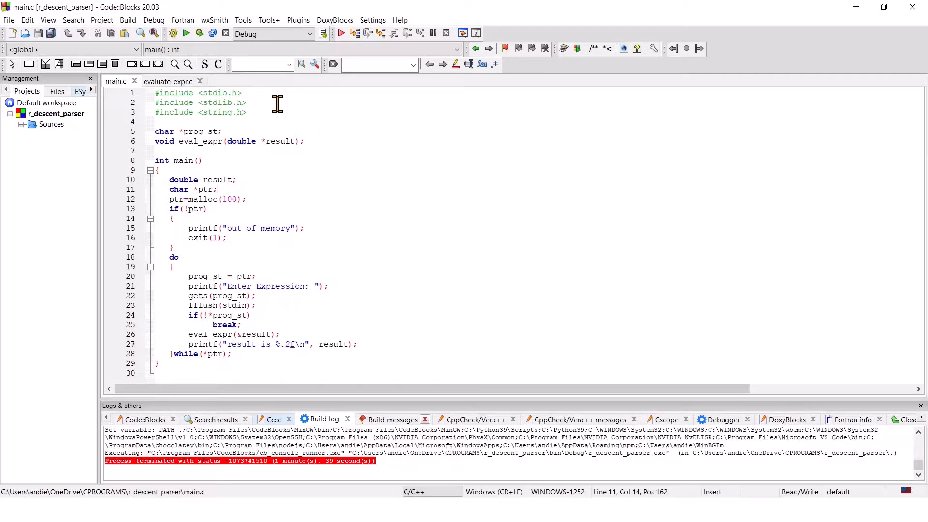
pyautogui.write('#')
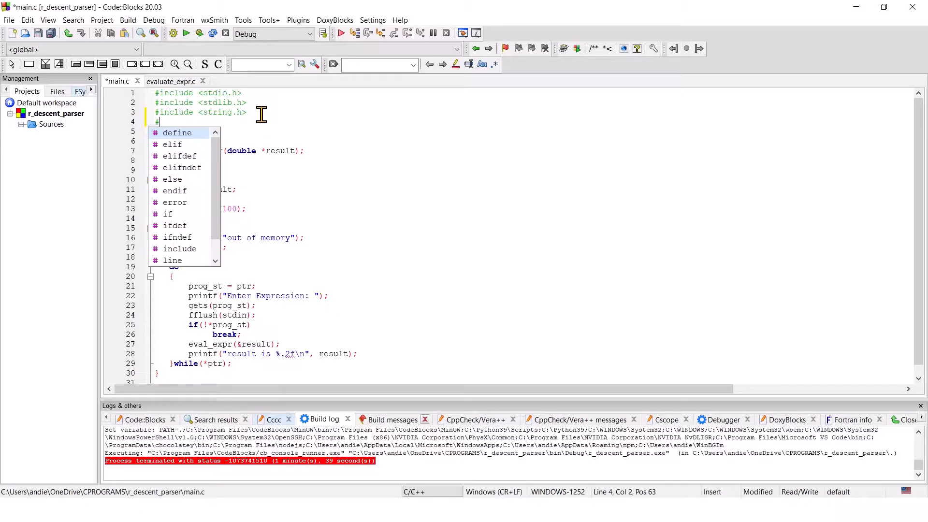
pyautogui.press('Escape')
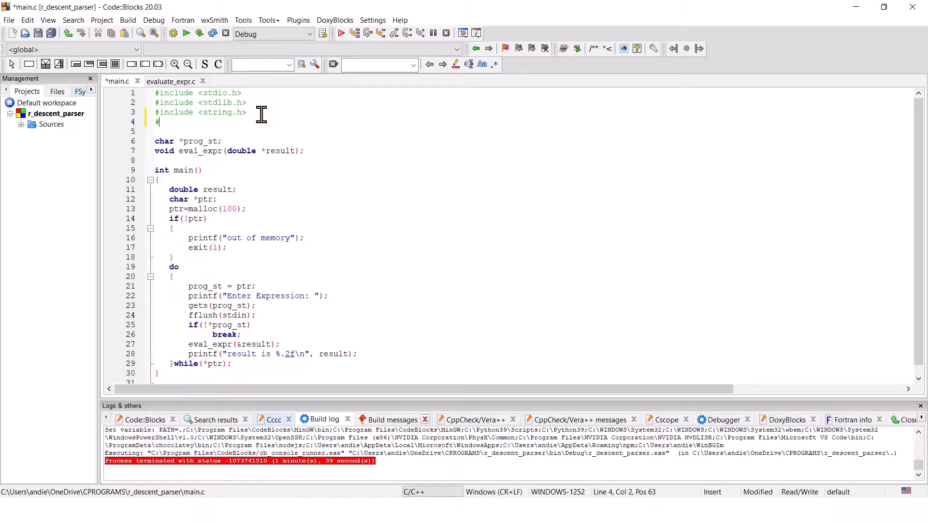
pyautogui.write('include')
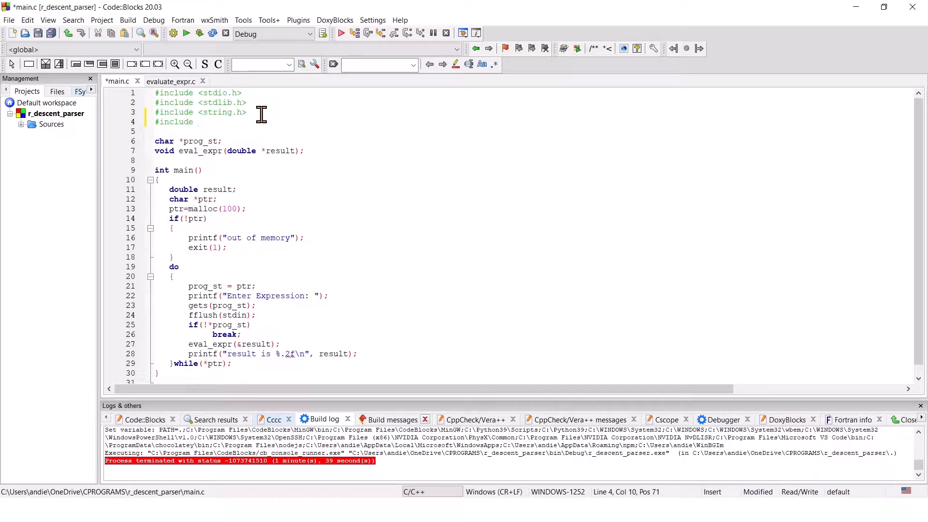
pyautogui.write('<setjmp.h>')
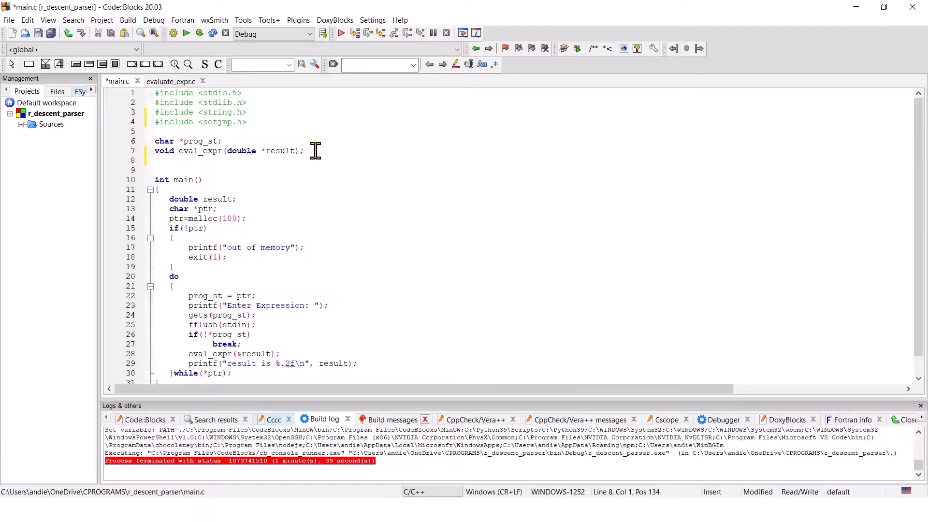
# - Declare jmp_buf ebuf; and begin an i= assignment after the break statement
pyautogui.write('jmp_')
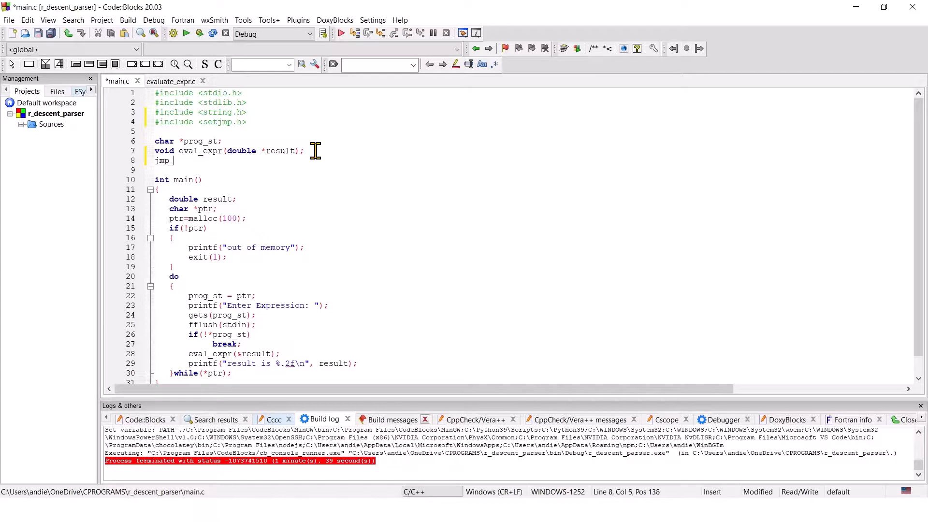
pyautogui.write('_buf')
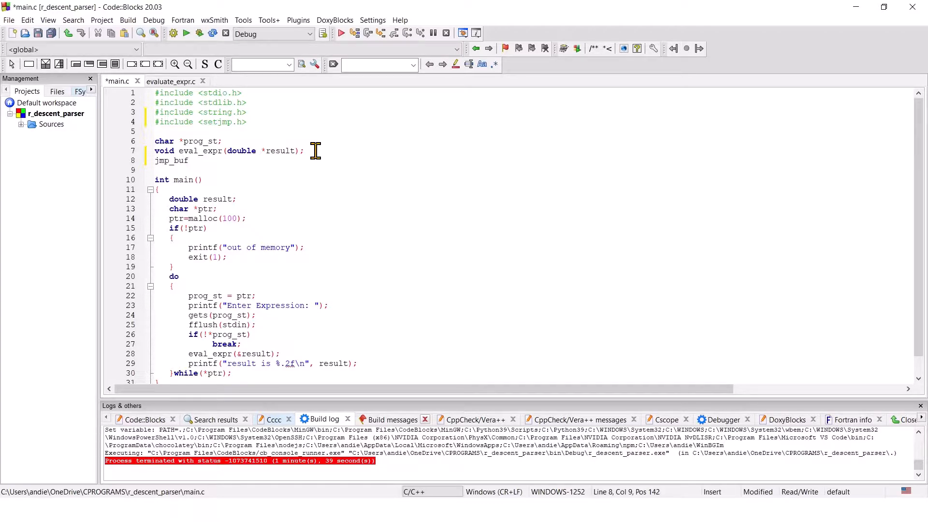
pyautogui.write('ebu')
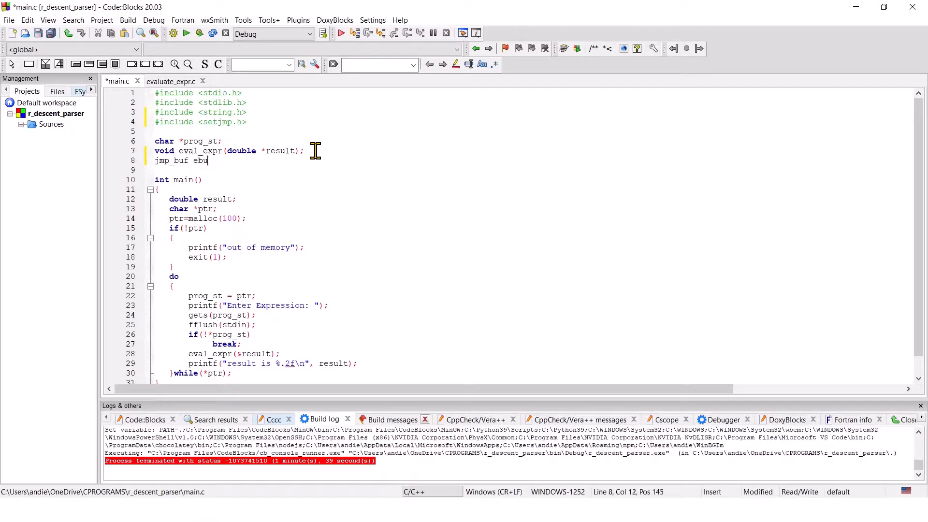
pyautogui.write('f;')
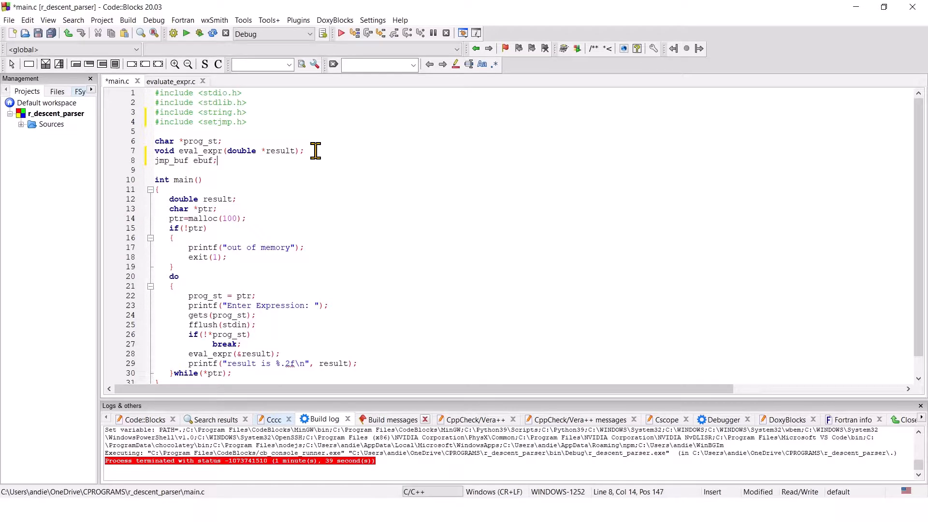
pyautogui.moveTo(326, 233)
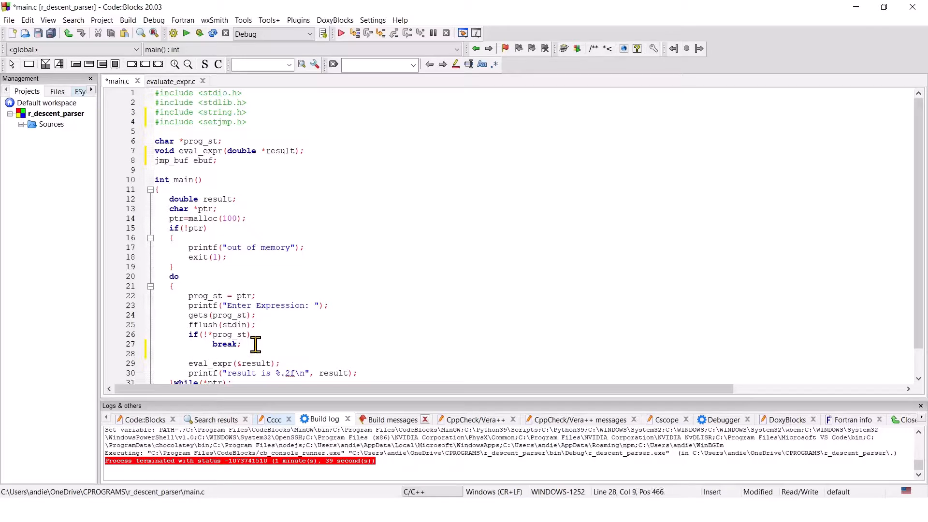
pyautogui.write('i')
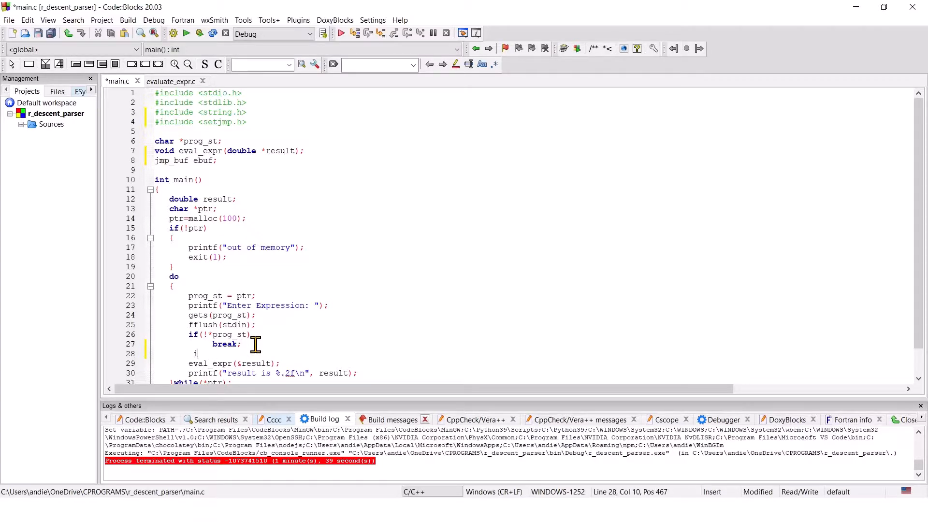
pyautogui.write('=')
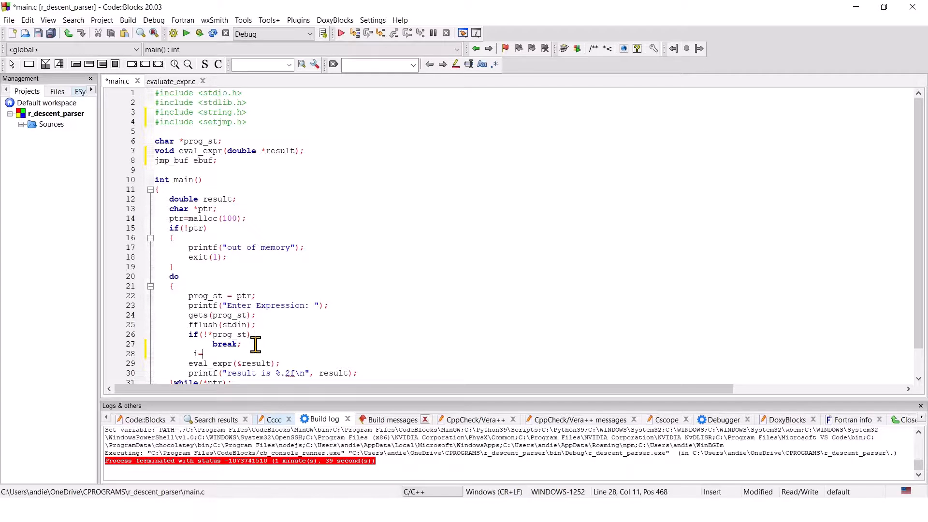
# - Complete the line as i=setjmp(ebuf); and declare int i; in main
pyautogui.write('set')
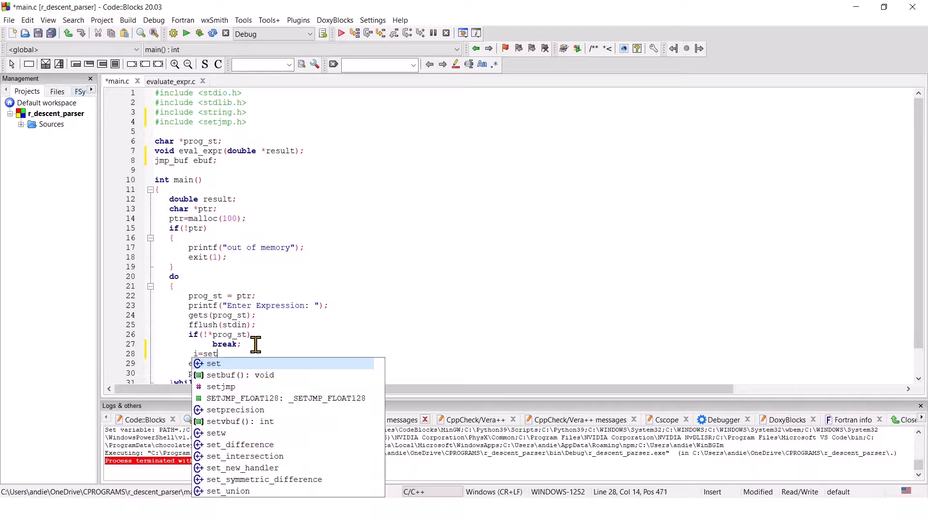
pyautogui.write('jmp(ebuf);')
pyautogui.write('int i;')
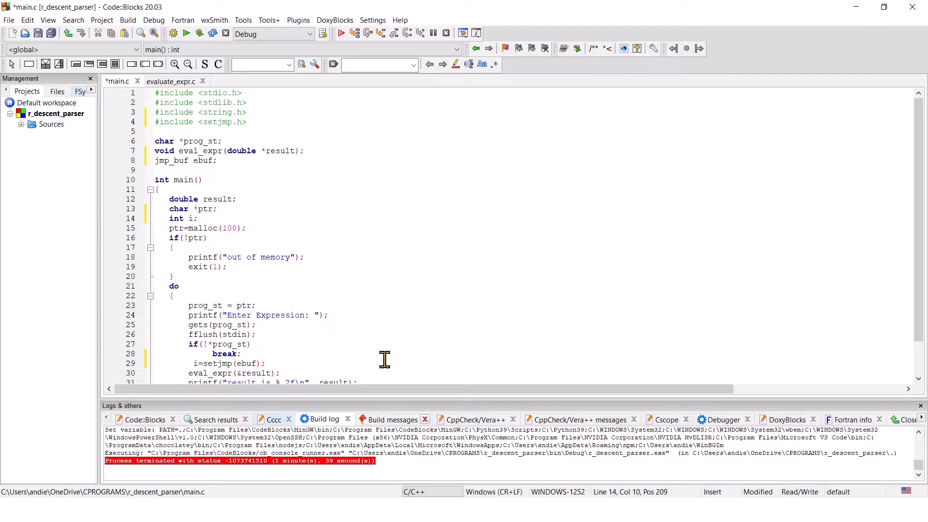
pyautogui.moveTo(921, 299)
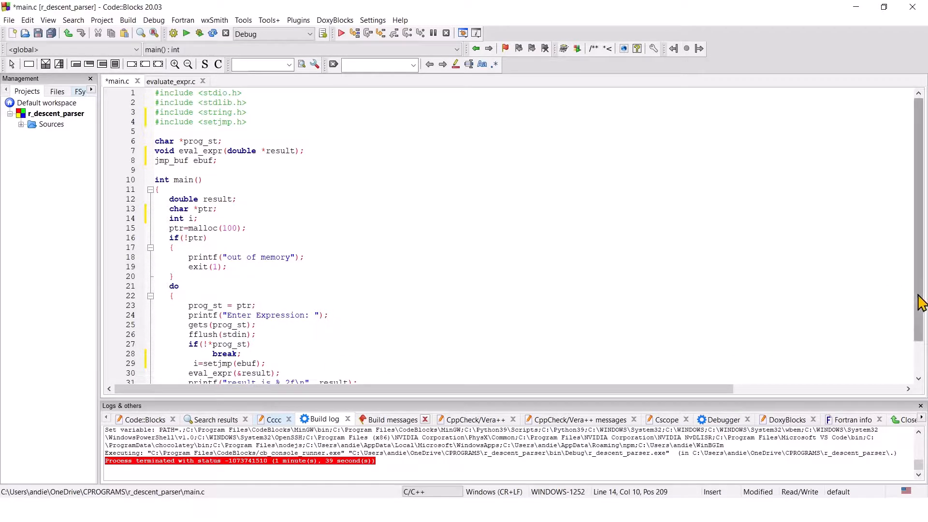
# - After eval_expr, add if(i != 0) with printf("longjmp() was called...exiting")
pyautogui.scroll(-3)
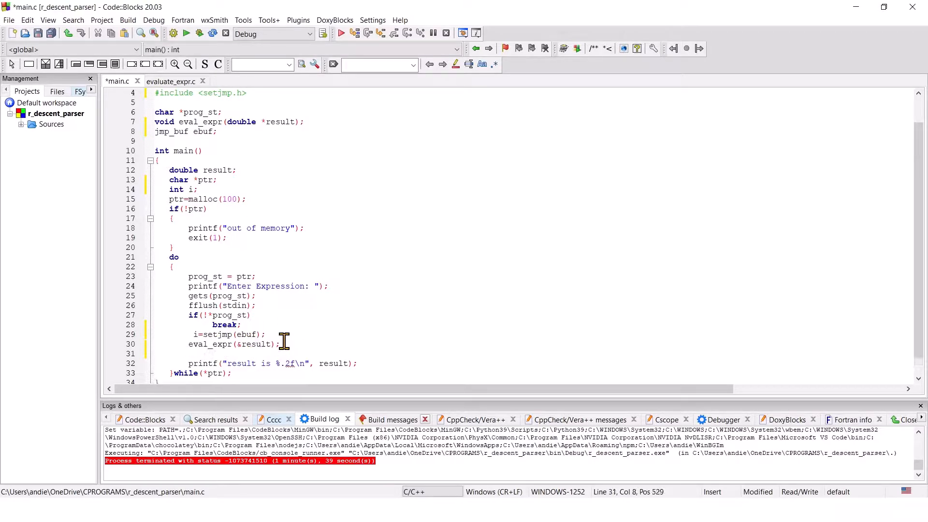
pyautogui.write('if(i )')
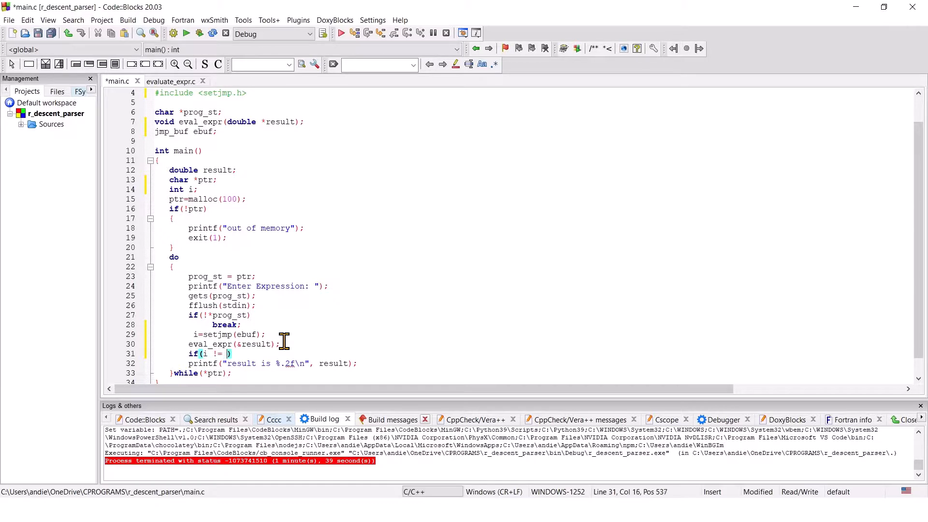
pyautogui.write('0')
pyautogui.write('{')
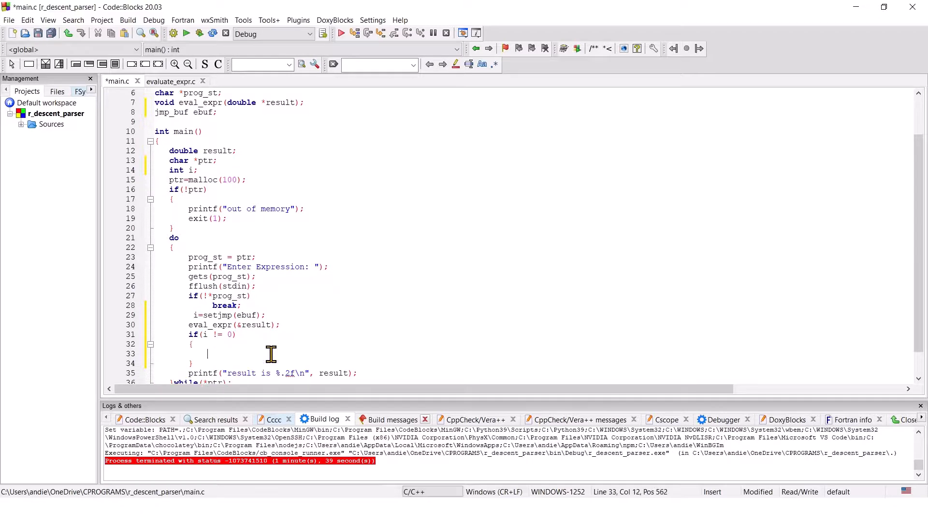
pyautogui.write('pr')
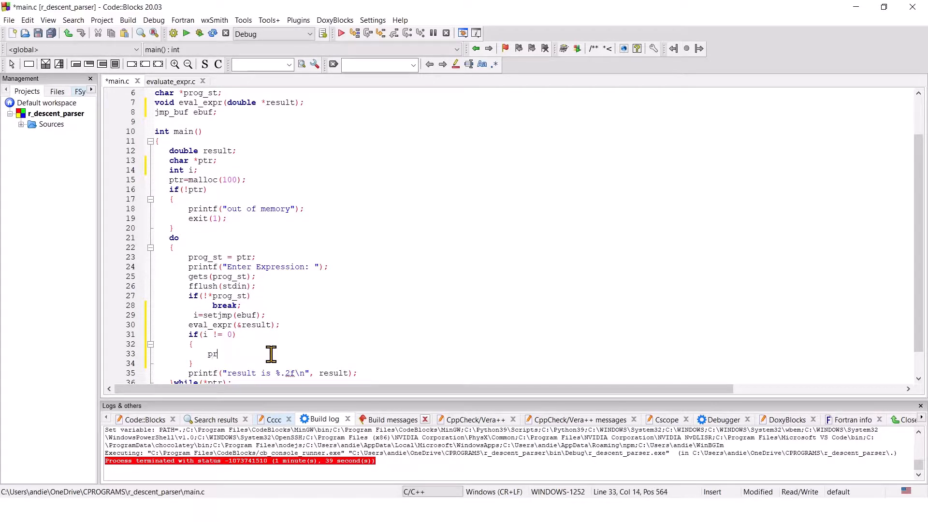
pyautogui.write('intf("')
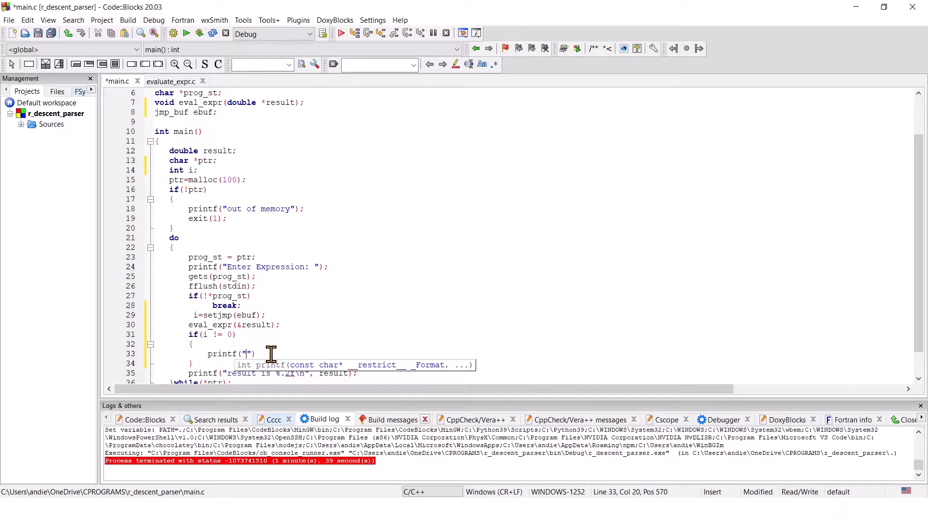
pyautogui.write('longjmp() was')
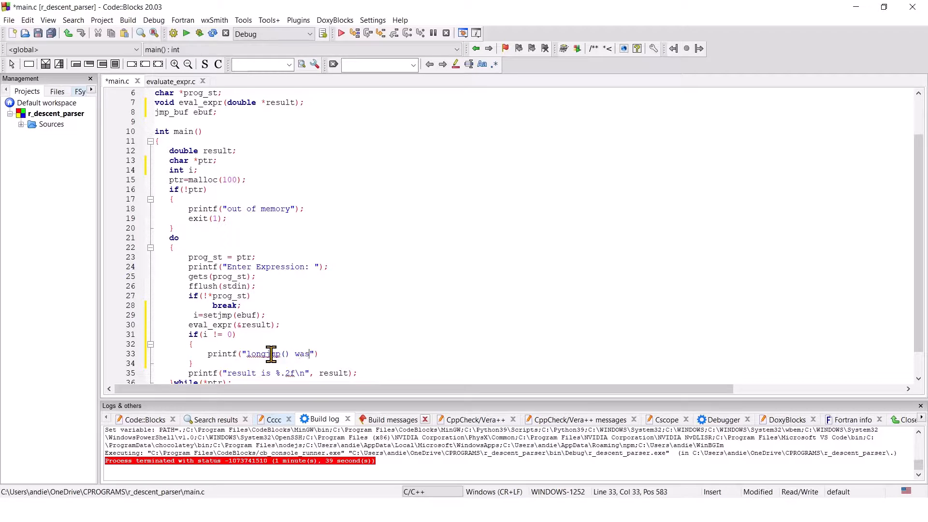
pyautogui.write('called')
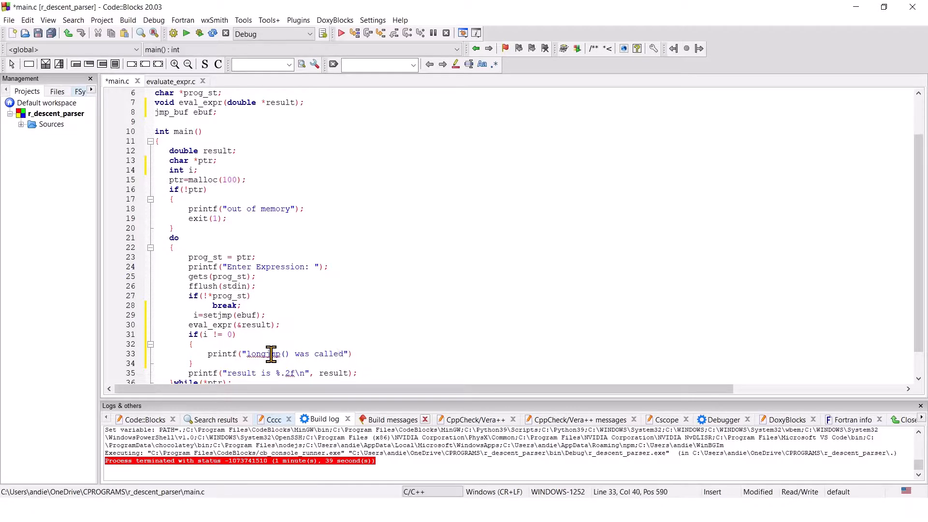
pyautogui.write('...exiting')
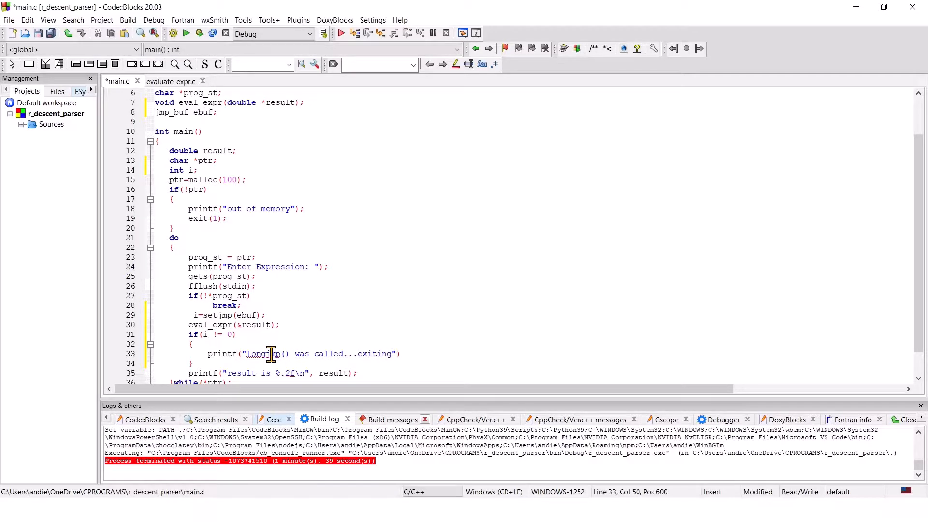
pyautogui.moveTo(389, 337)
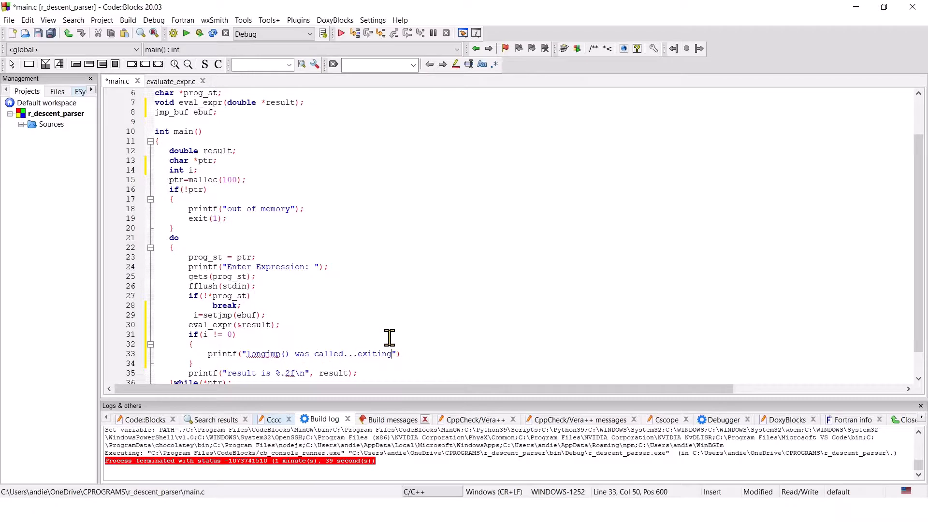
# - Finish the first printf, add printf("check expression %s\n", ptr); and exit(1);
pyautogui.write('\\n')
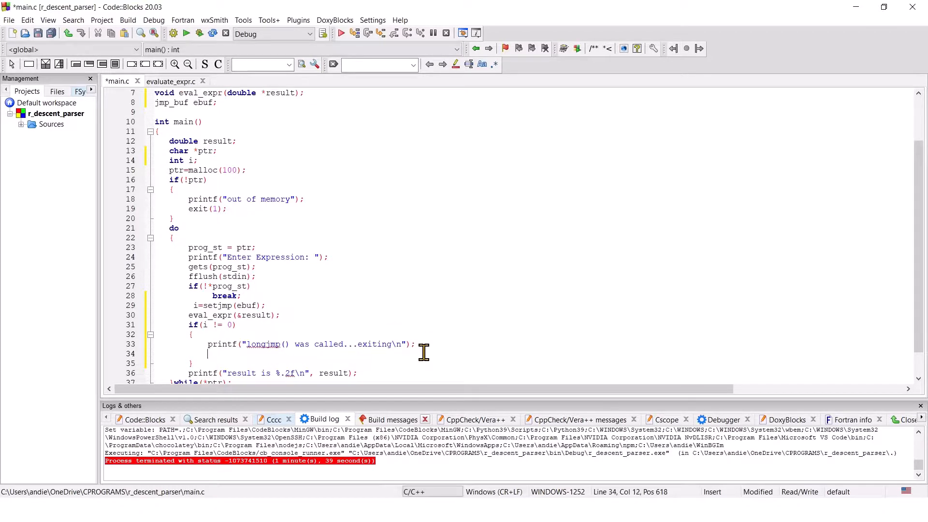
pyautogui.write('printf("check exp')
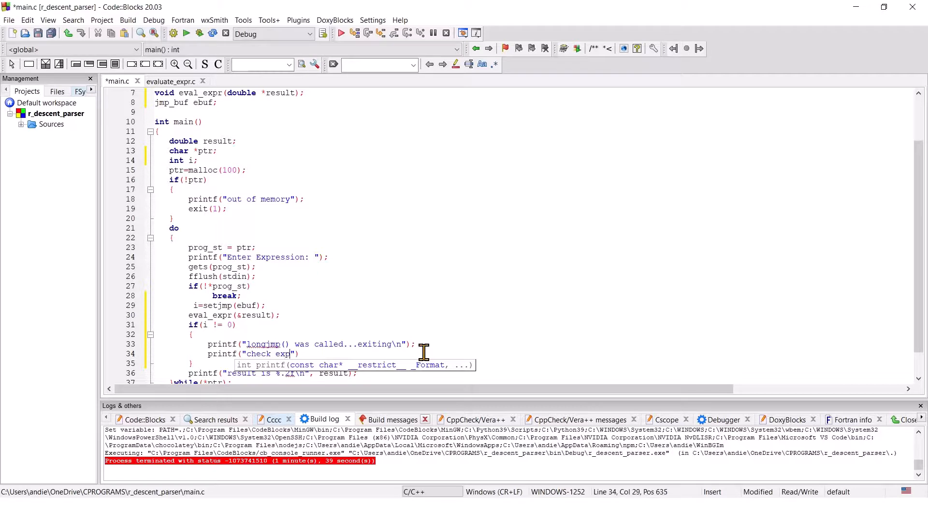
pyautogui.write('ression')
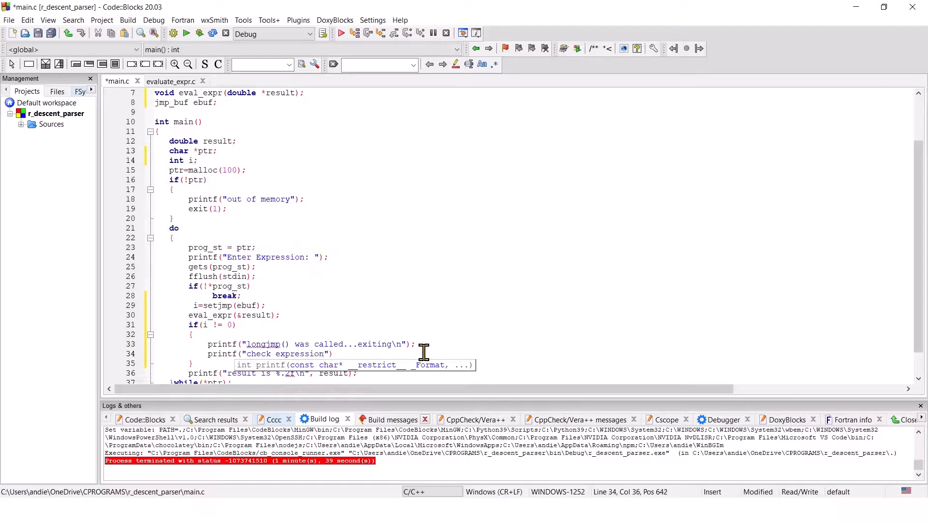
pyautogui.write('%s')
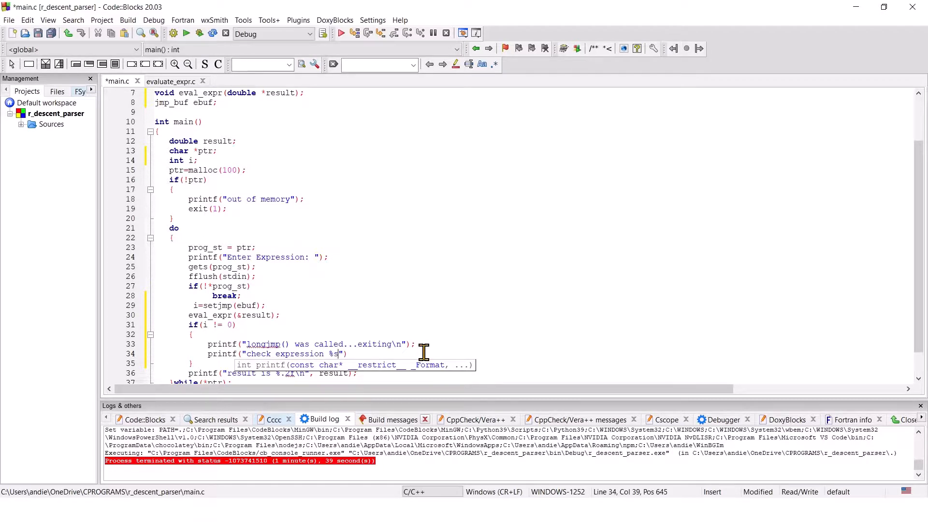
pyautogui.write('\\n')
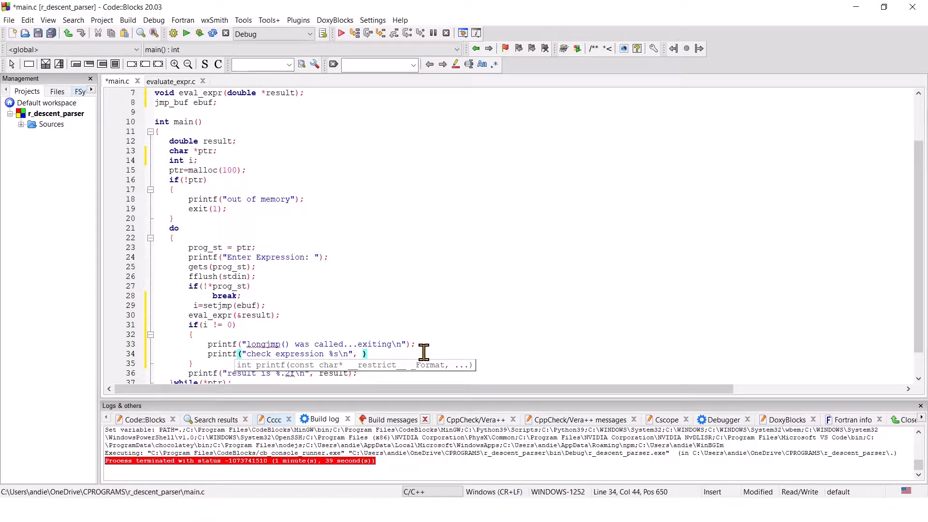
pyautogui.write('ptr')
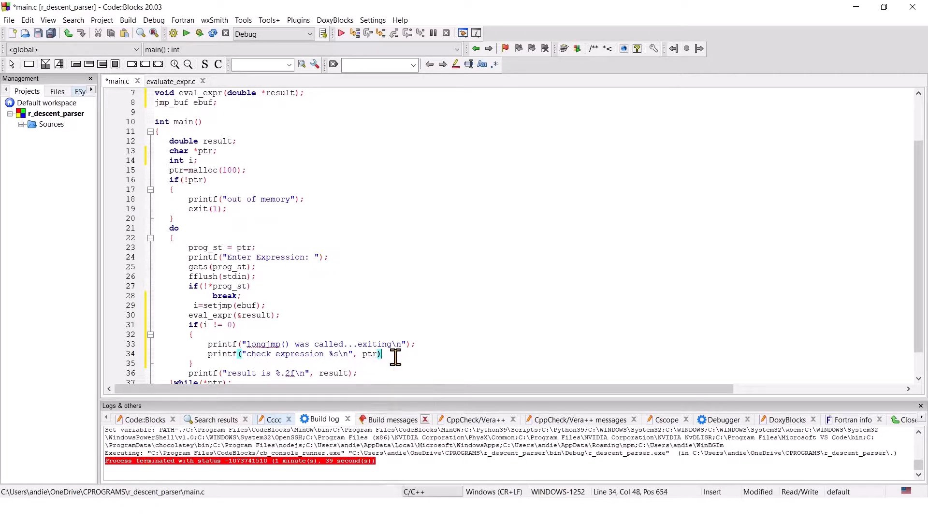
pyautogui.write(';')
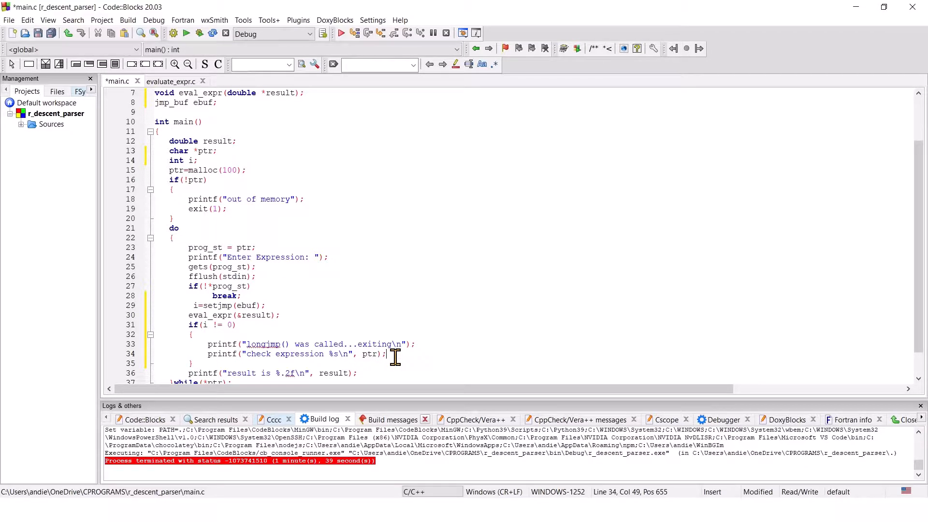
pyautogui.write('e')
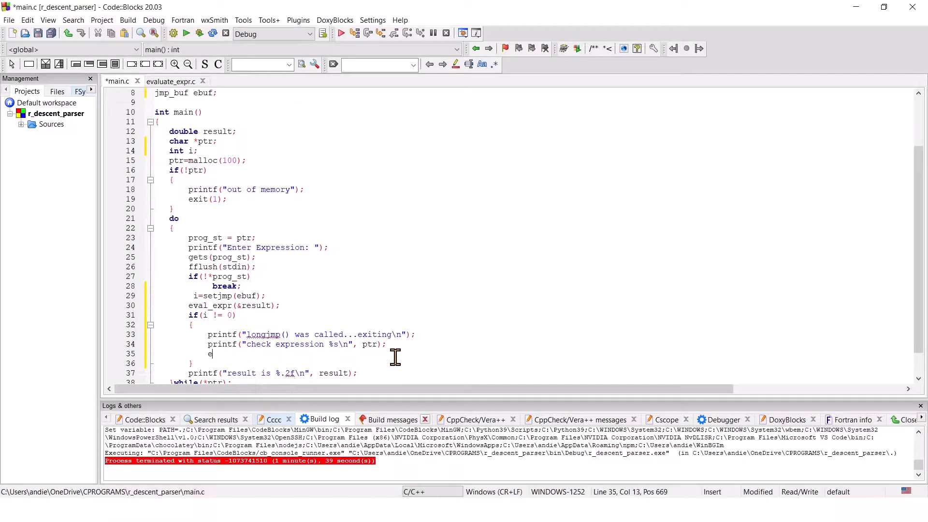
pyautogui.write('xit(1);')
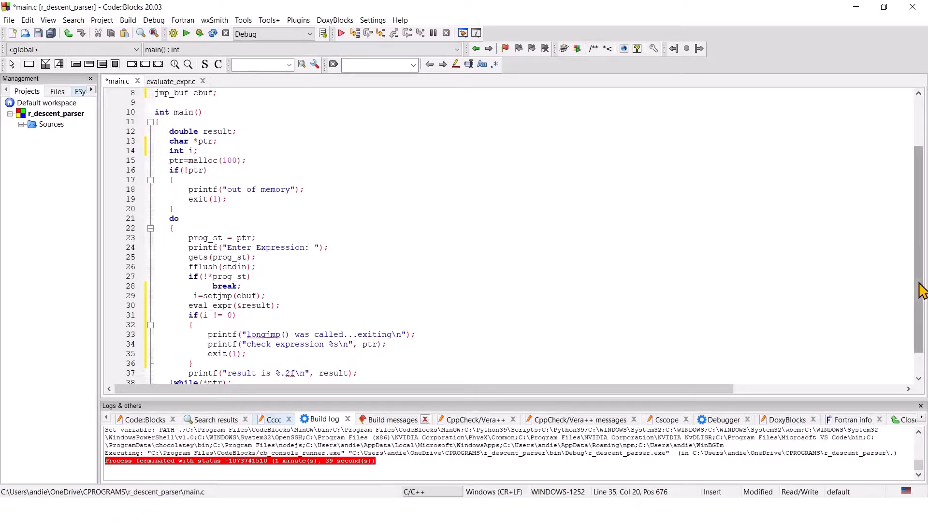
pyautogui.scroll(-3)
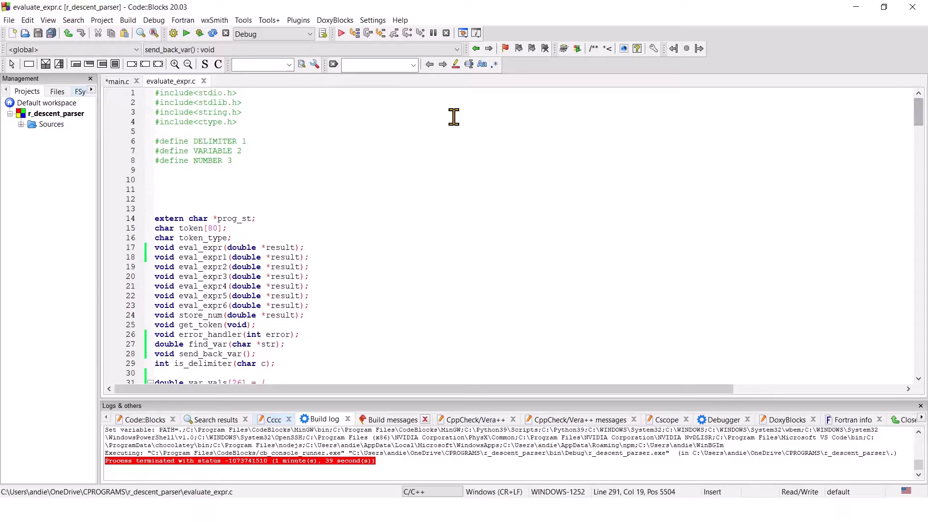
# - Add #include <setjmp.h> after the ctype.h include in evaluate_expr.c
pyautogui.click(193, 131)
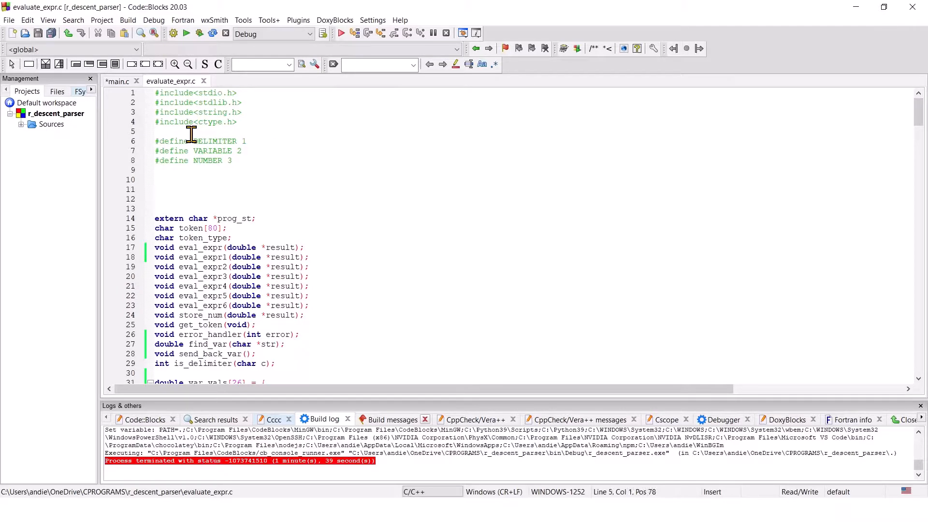
pyautogui.write('#includ')
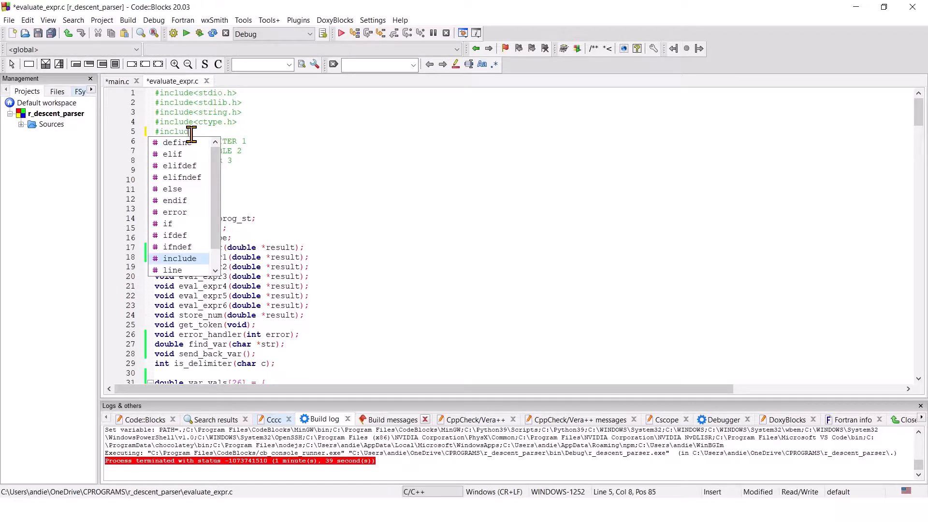
pyautogui.write('i')
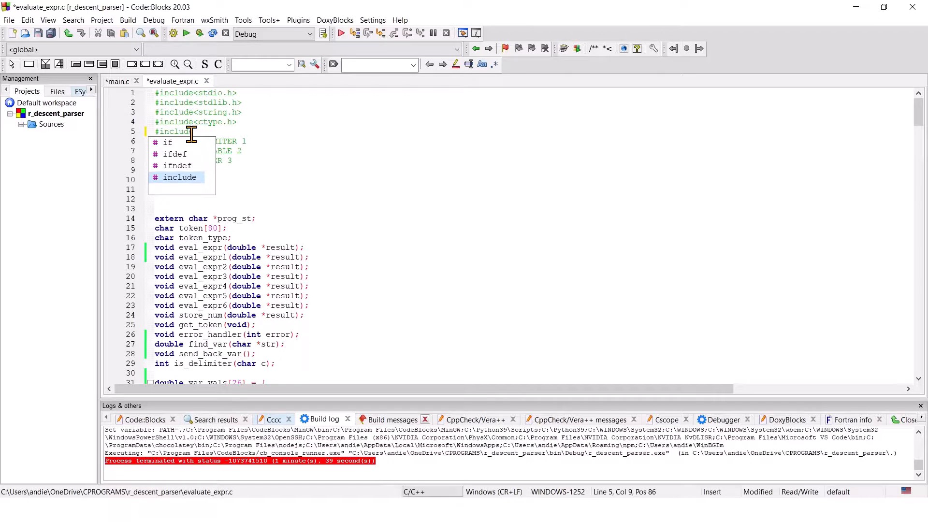
pyautogui.write('setjmp.h>')
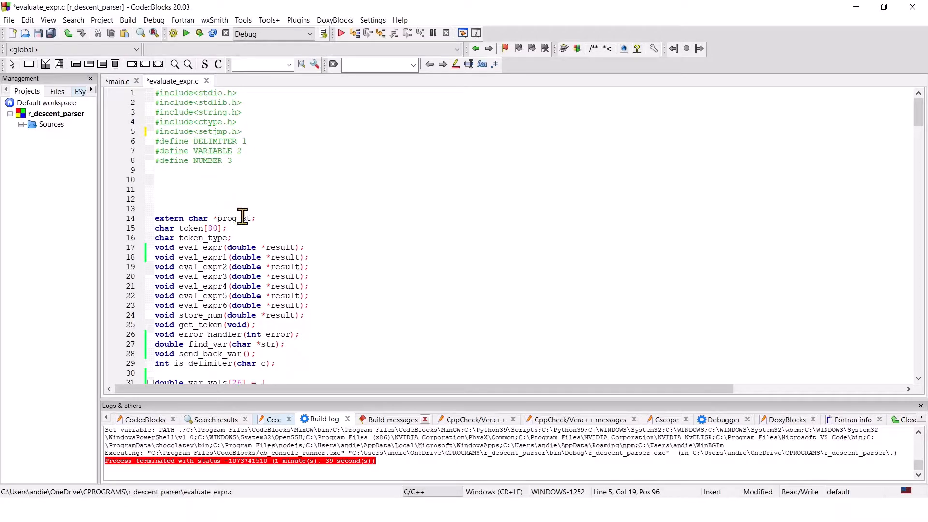
# - Declare extern jmp_buf ebuf; below extern char *prog_st;
pyautogui.write('e')
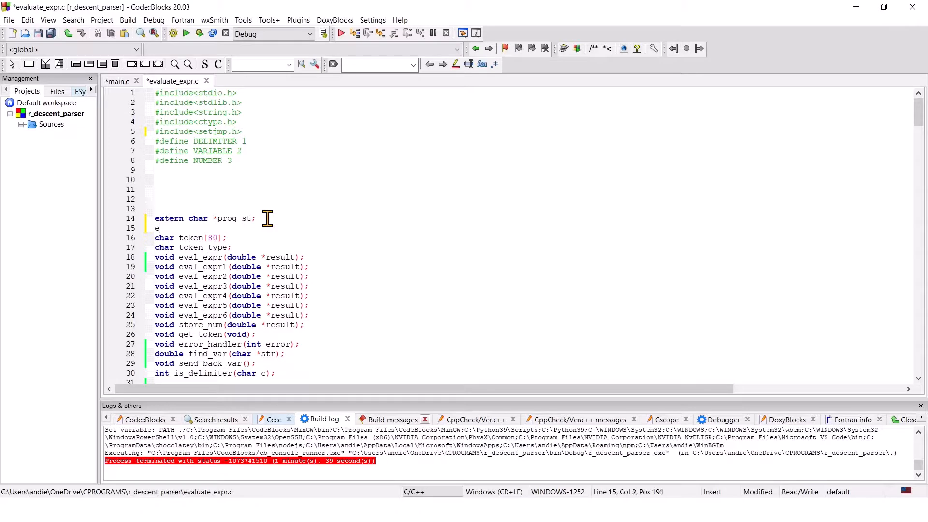
pyautogui.write('xtern')
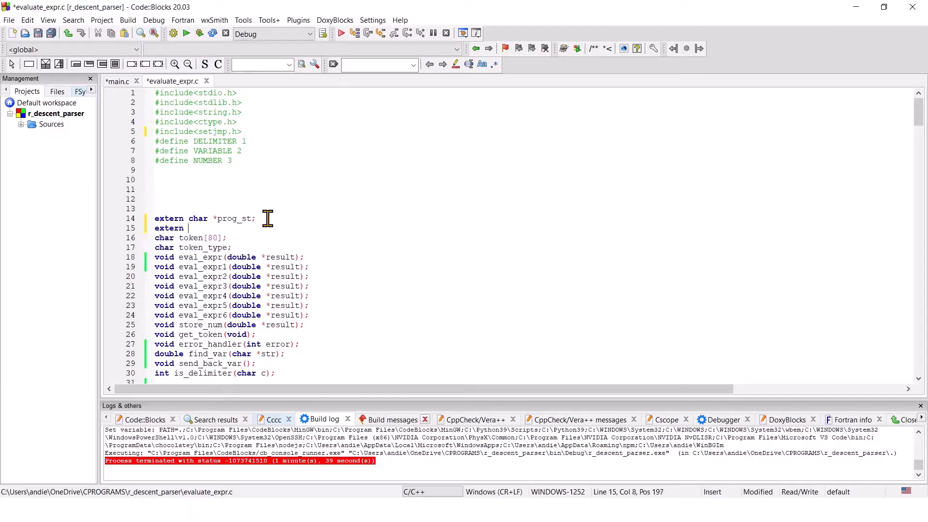
pyautogui.write('j')
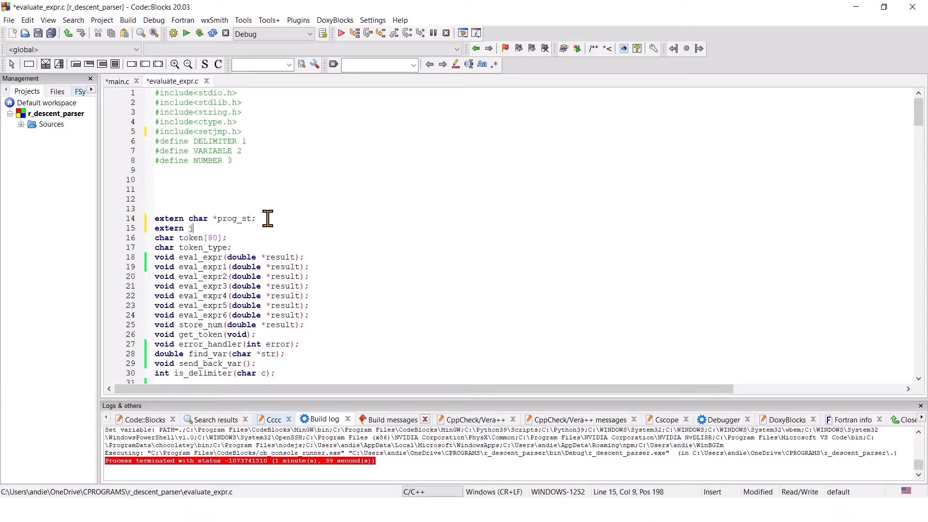
pyautogui.write('mp_buf')
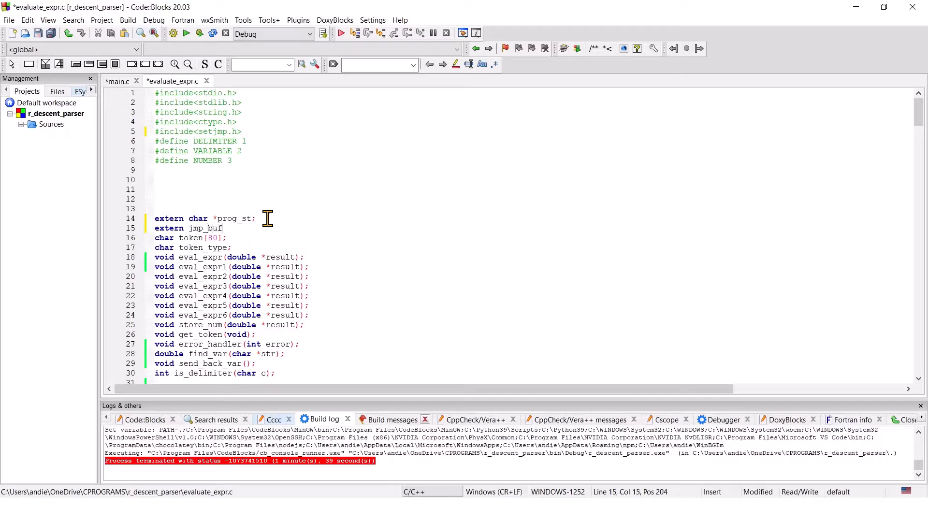
pyautogui.write('ebuf')
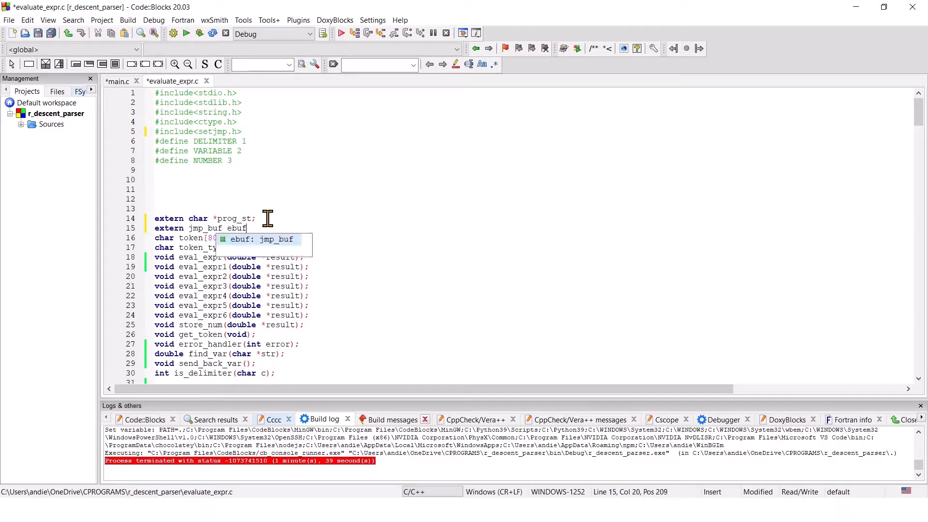
pyautogui.write(';')
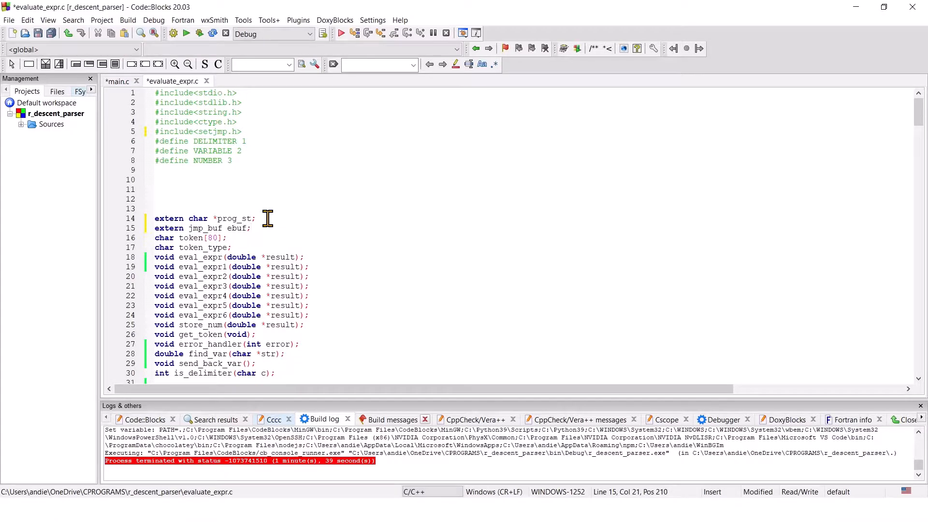
# - Scroll evaluate_expr.c down until the error_handler function is in view
pyautogui.scroll(-3)
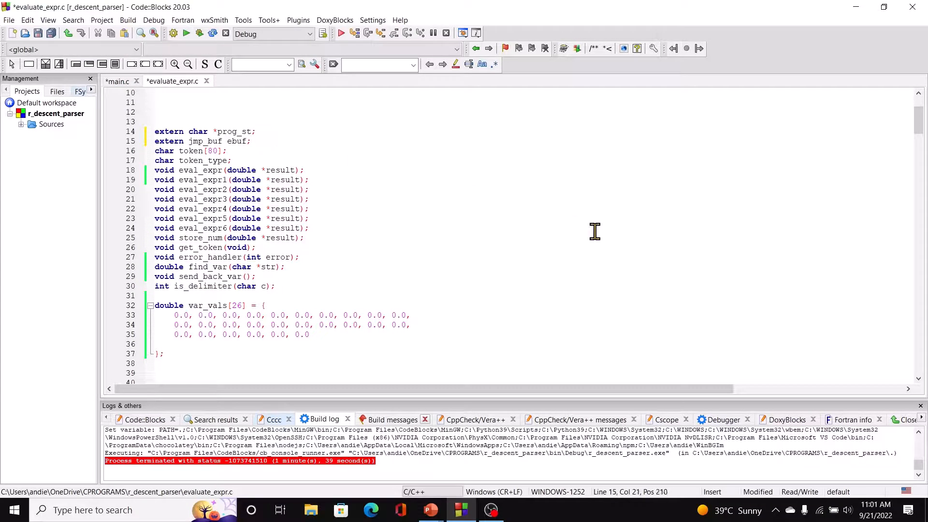
pyautogui.scroll(-3)
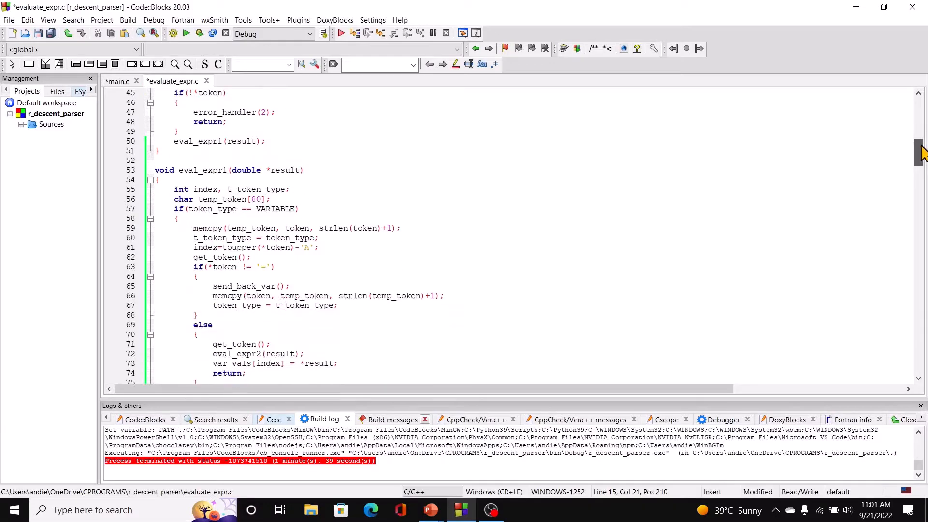
pyautogui.scroll(-3)
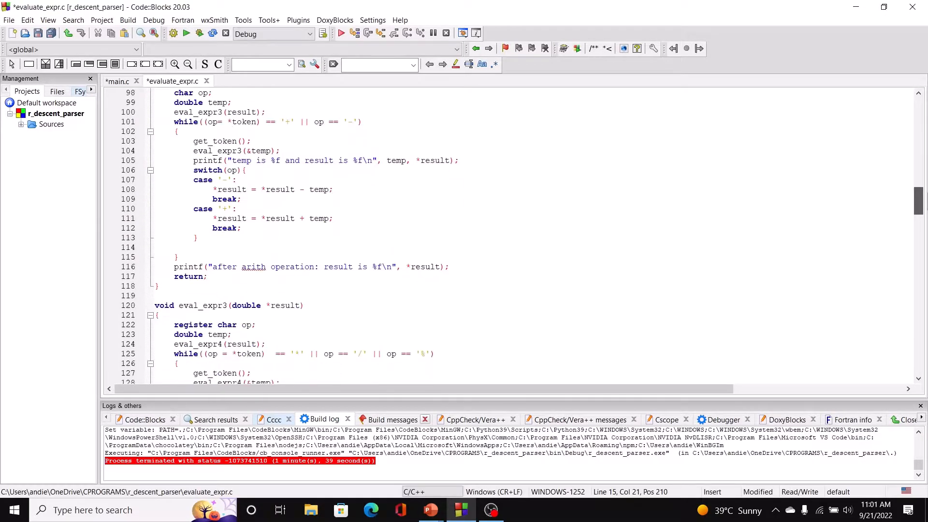
pyautogui.scroll(-3)
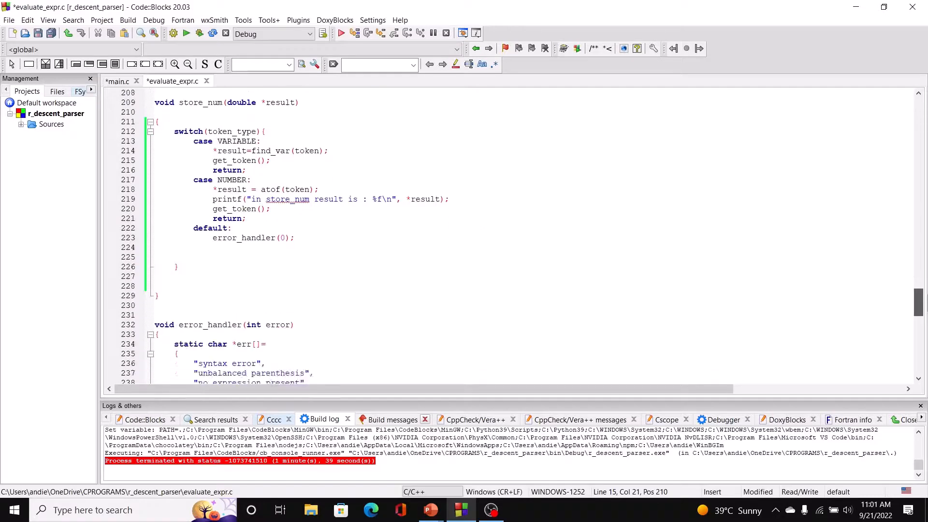
pyautogui.scroll(-3)
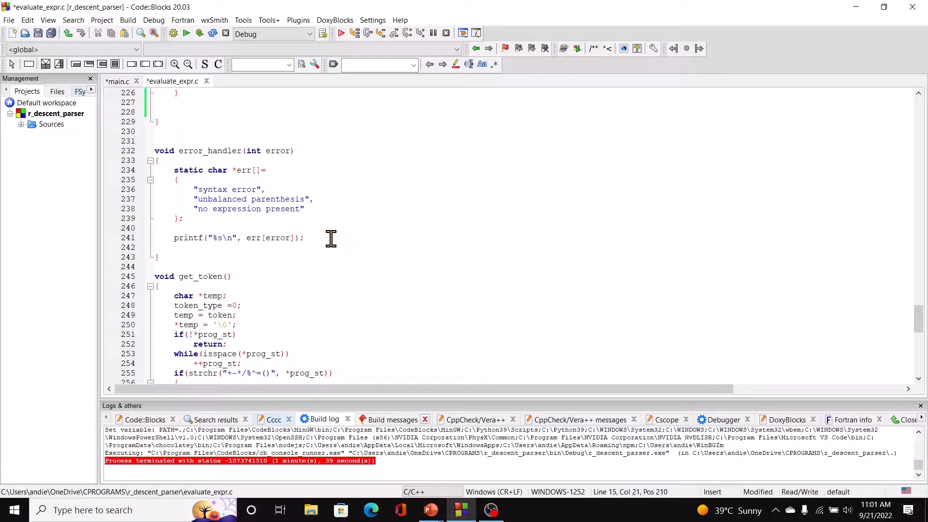
# - Add 'if(error == 0) longjmp(ebuf, 4);' to error_handler after its printf
pyautogui.write('if')
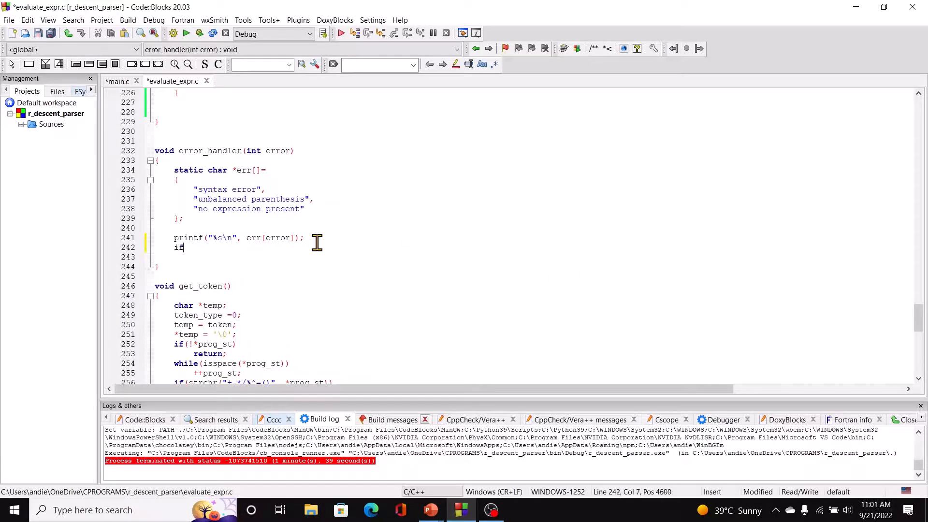
pyautogui.write('(error )')
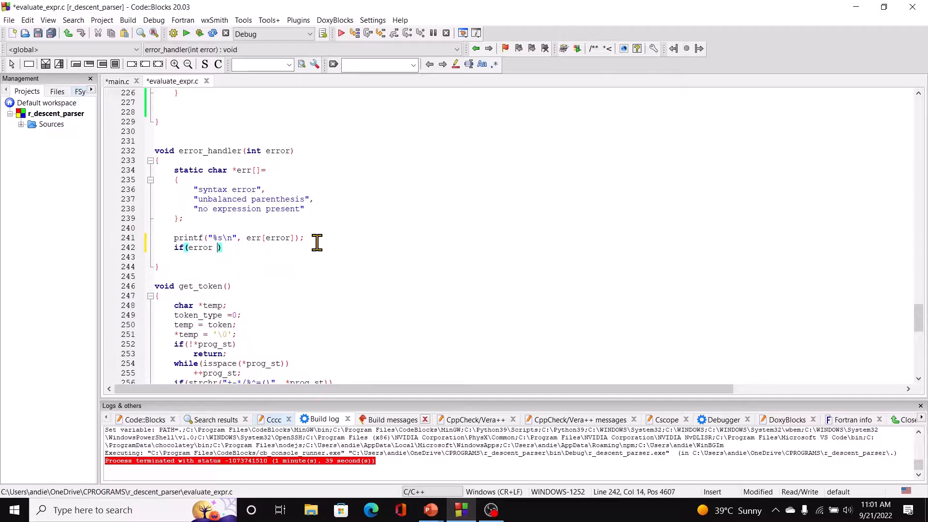
pyautogui.write('== 0')
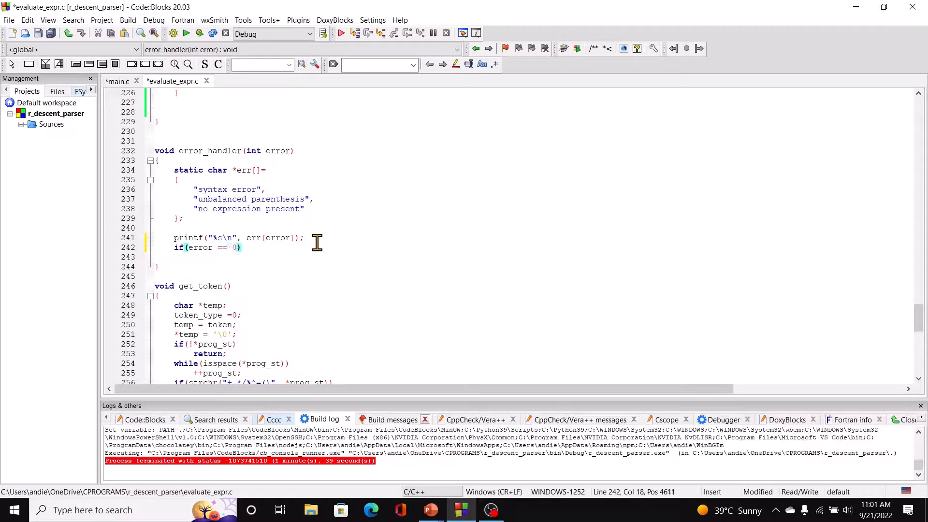
pyautogui.write(')')
pyautogui.click(533, 257)
pyautogui.write('l')
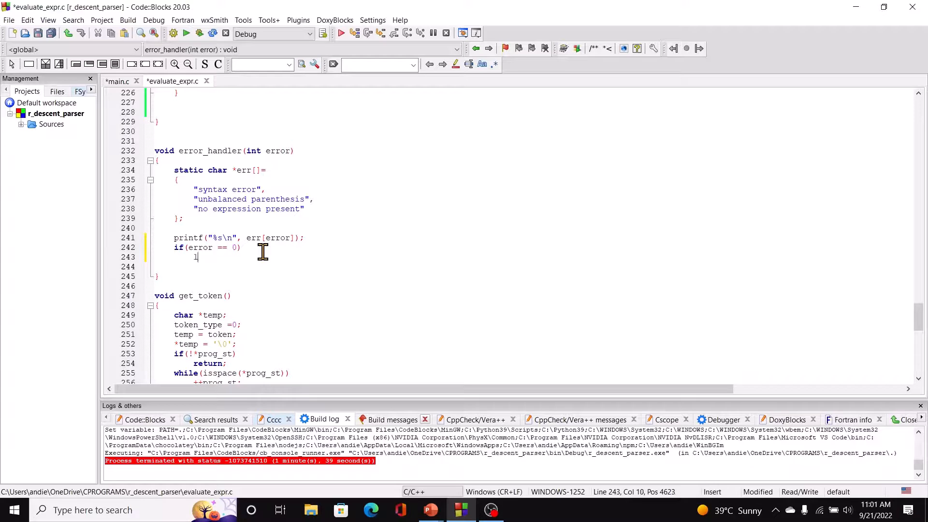
pyautogui.write('ong_j')
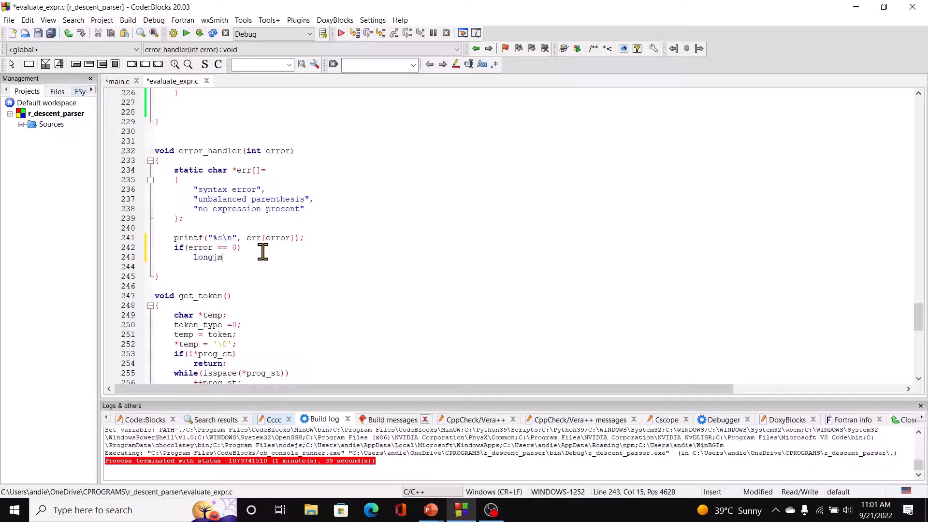
pyautogui.write('(')
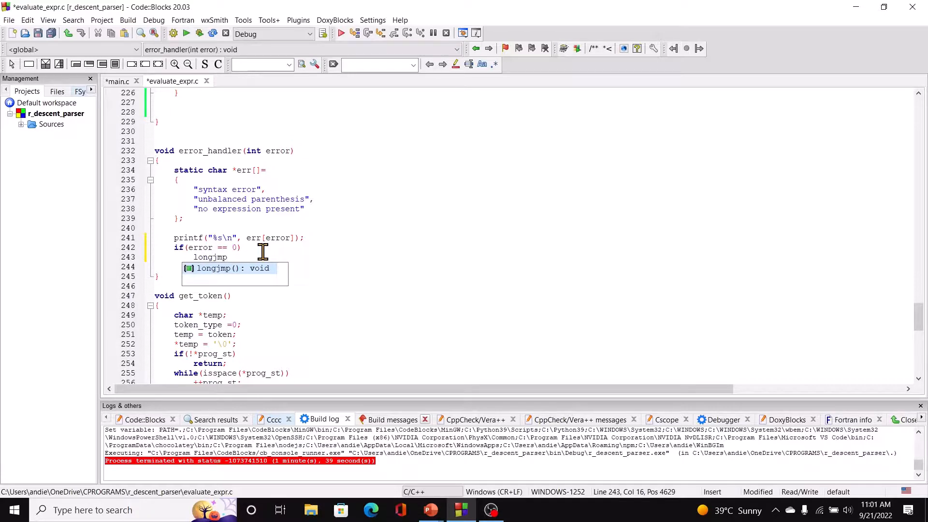
pyautogui.write('(ebuf,')
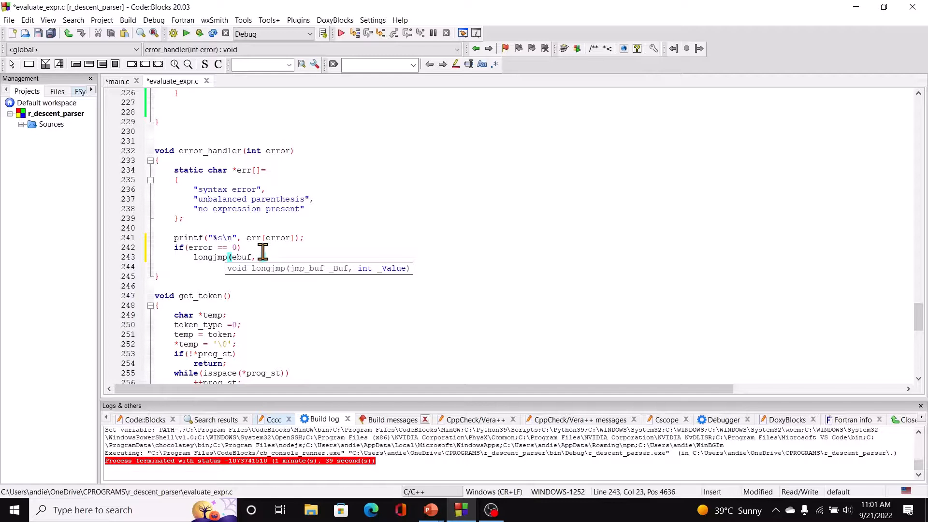
pyautogui.write('4)')
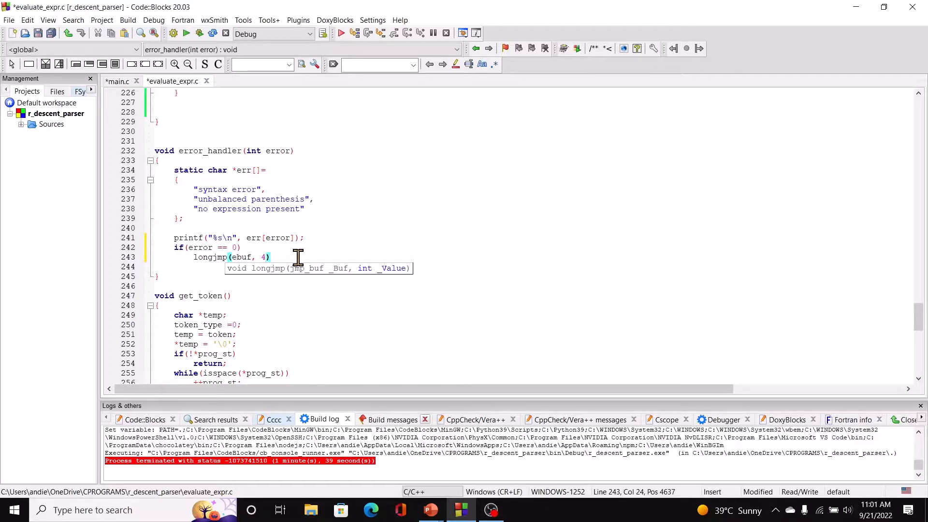
pyautogui.write(';')
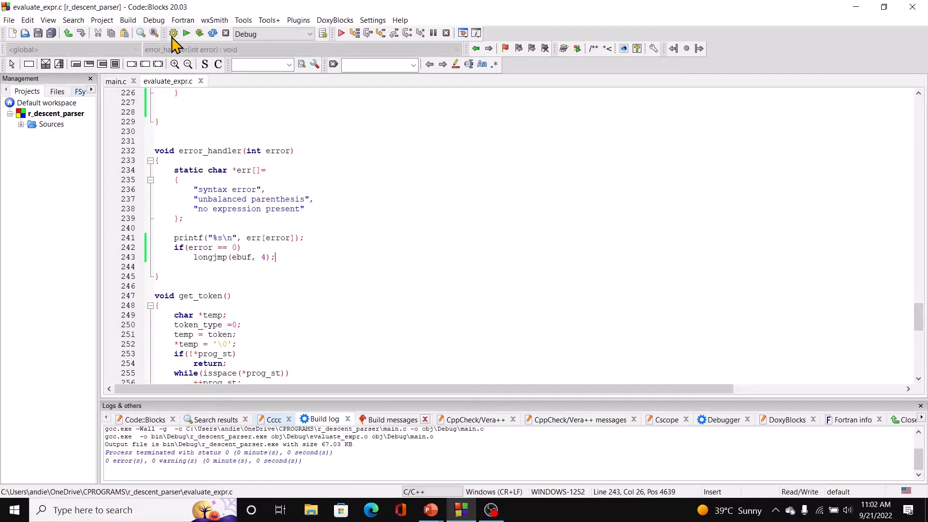
# - Run the parser on '10 ** 8' and confirm it reports syntax error, longjmp exit, return 1
pyautogui.click(186, 33)
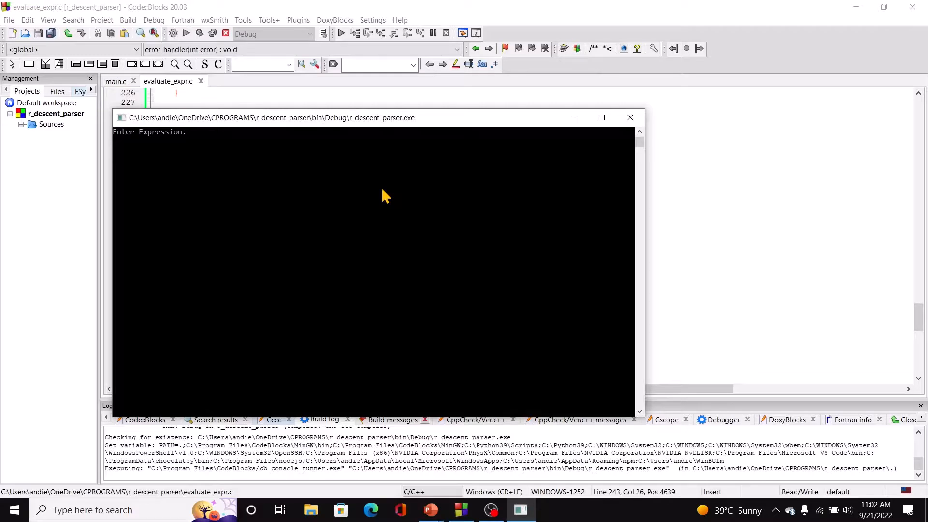
pyautogui.write('10 **')
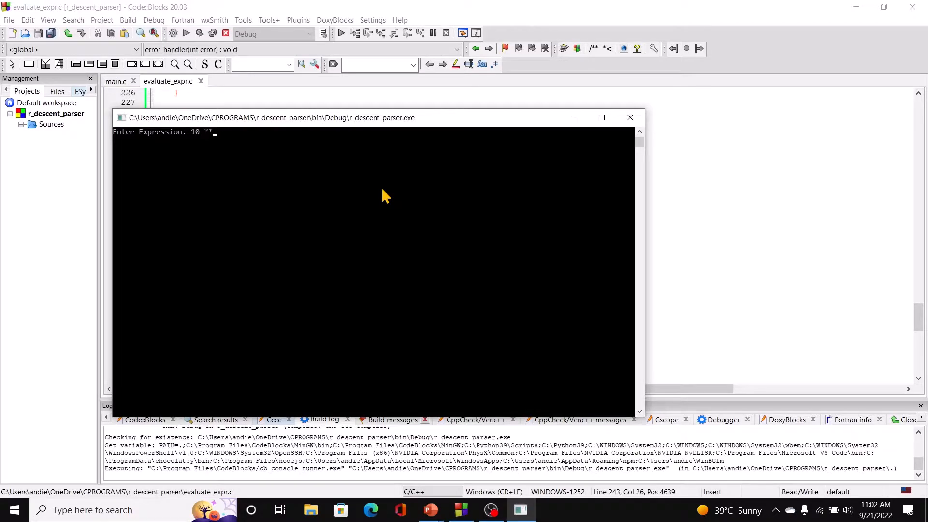
pyautogui.write('8')
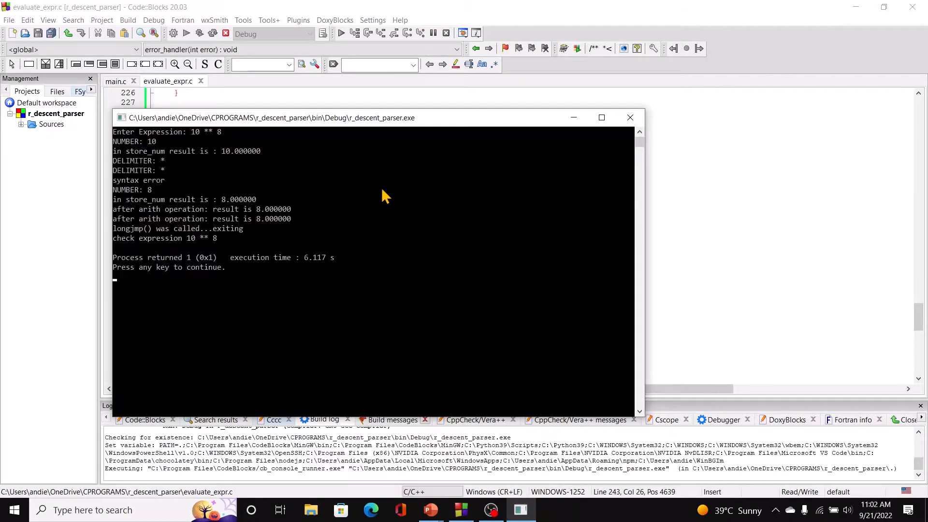
pyautogui.moveTo(162, 281)
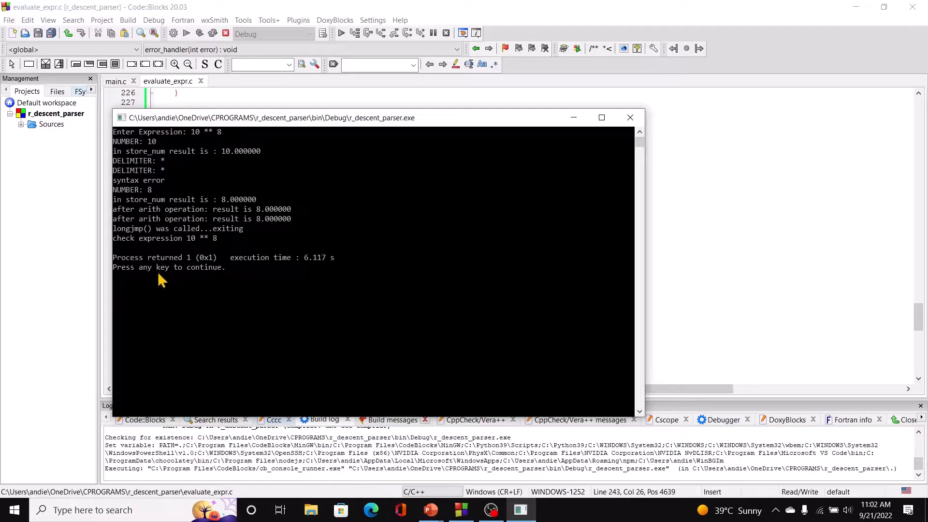
pyautogui.moveTo(171, 249)
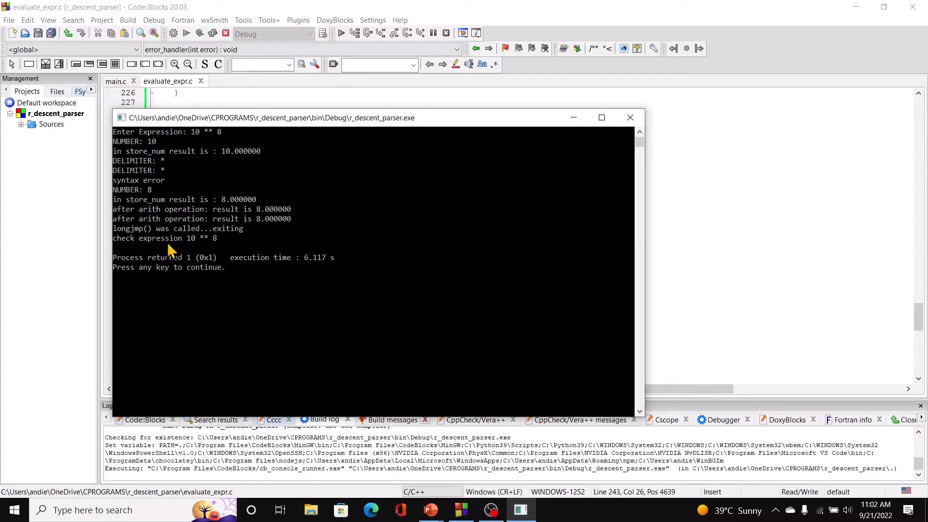
pyautogui.moveTo(212, 284)
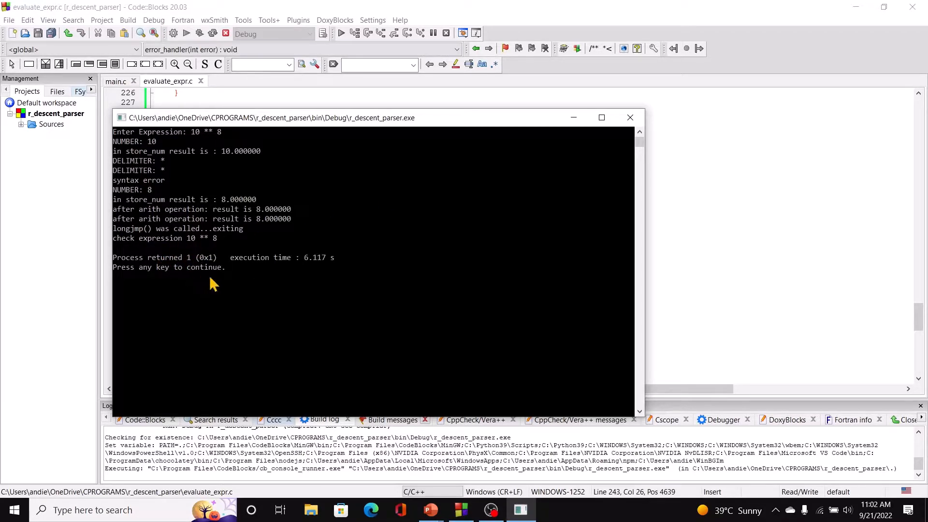
pyautogui.moveTo(187, 181)
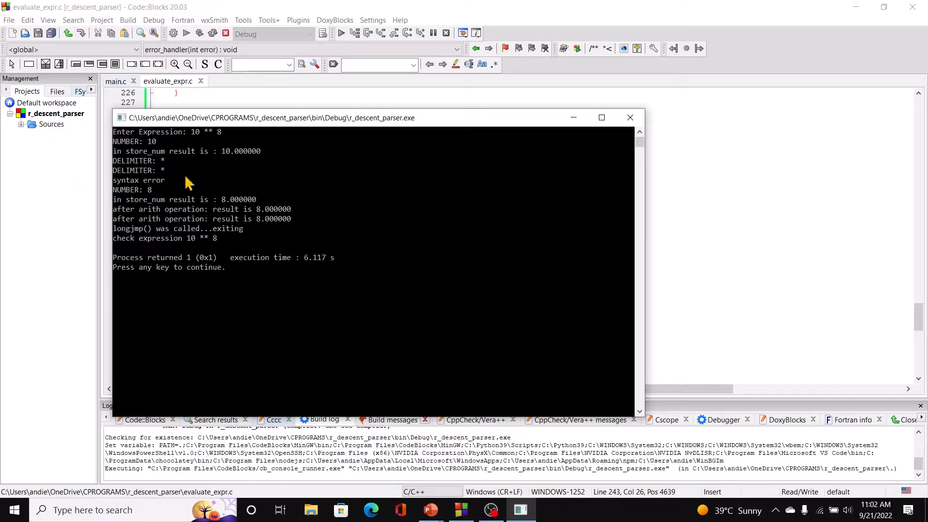
pyautogui.moveTo(205, 306)
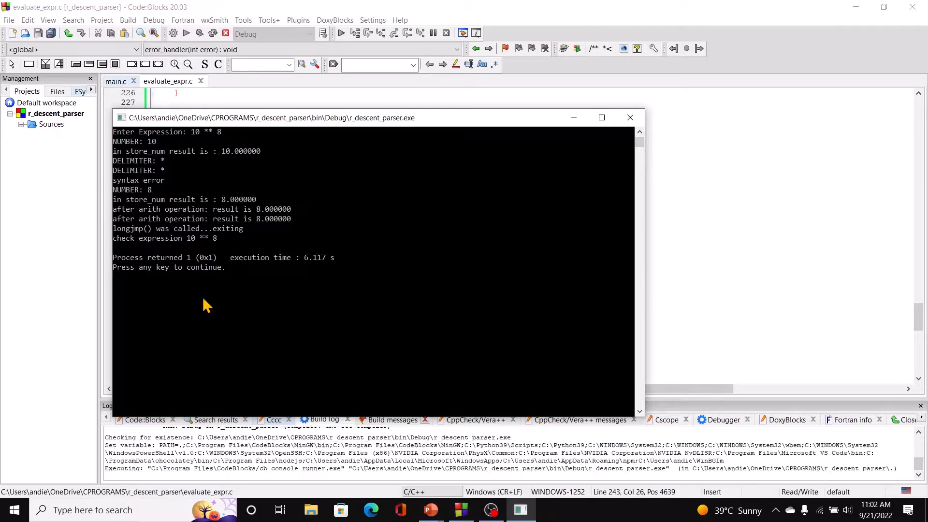
pyautogui.moveTo(434, 248)
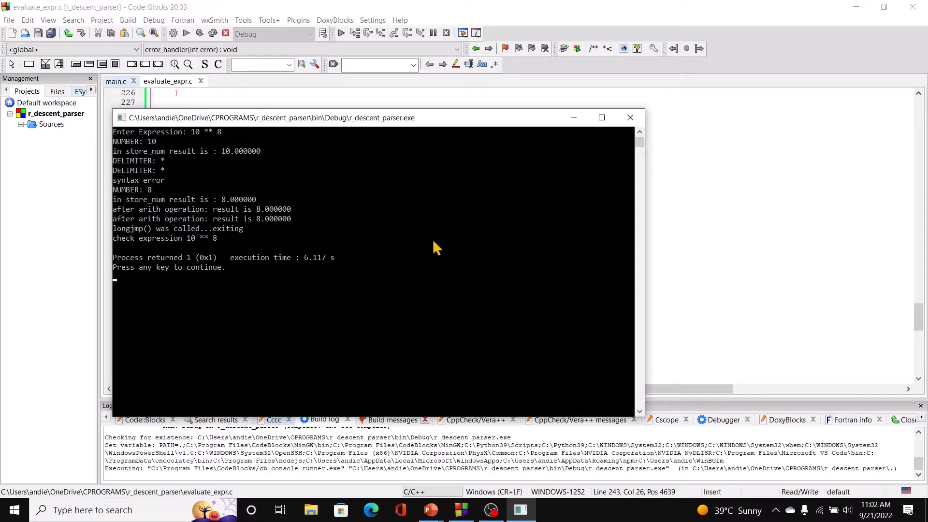
pyautogui.moveTo(627, 139)
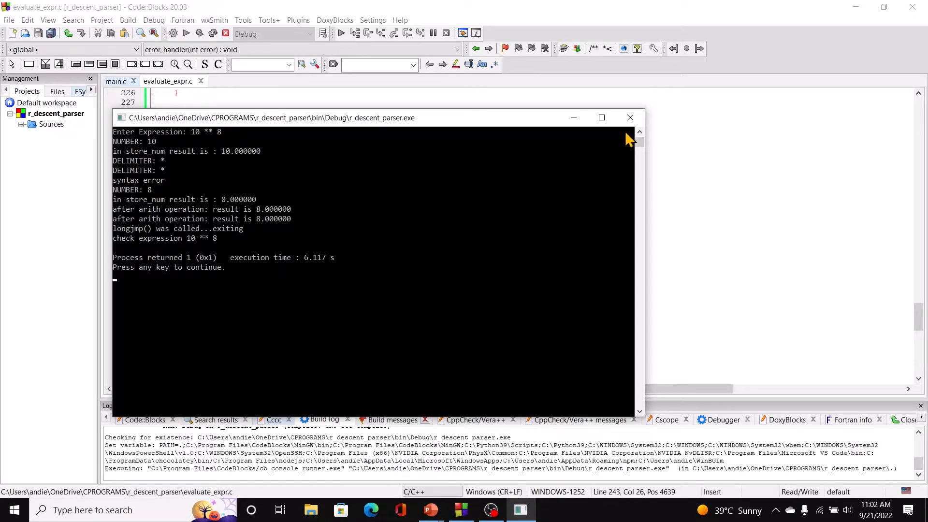